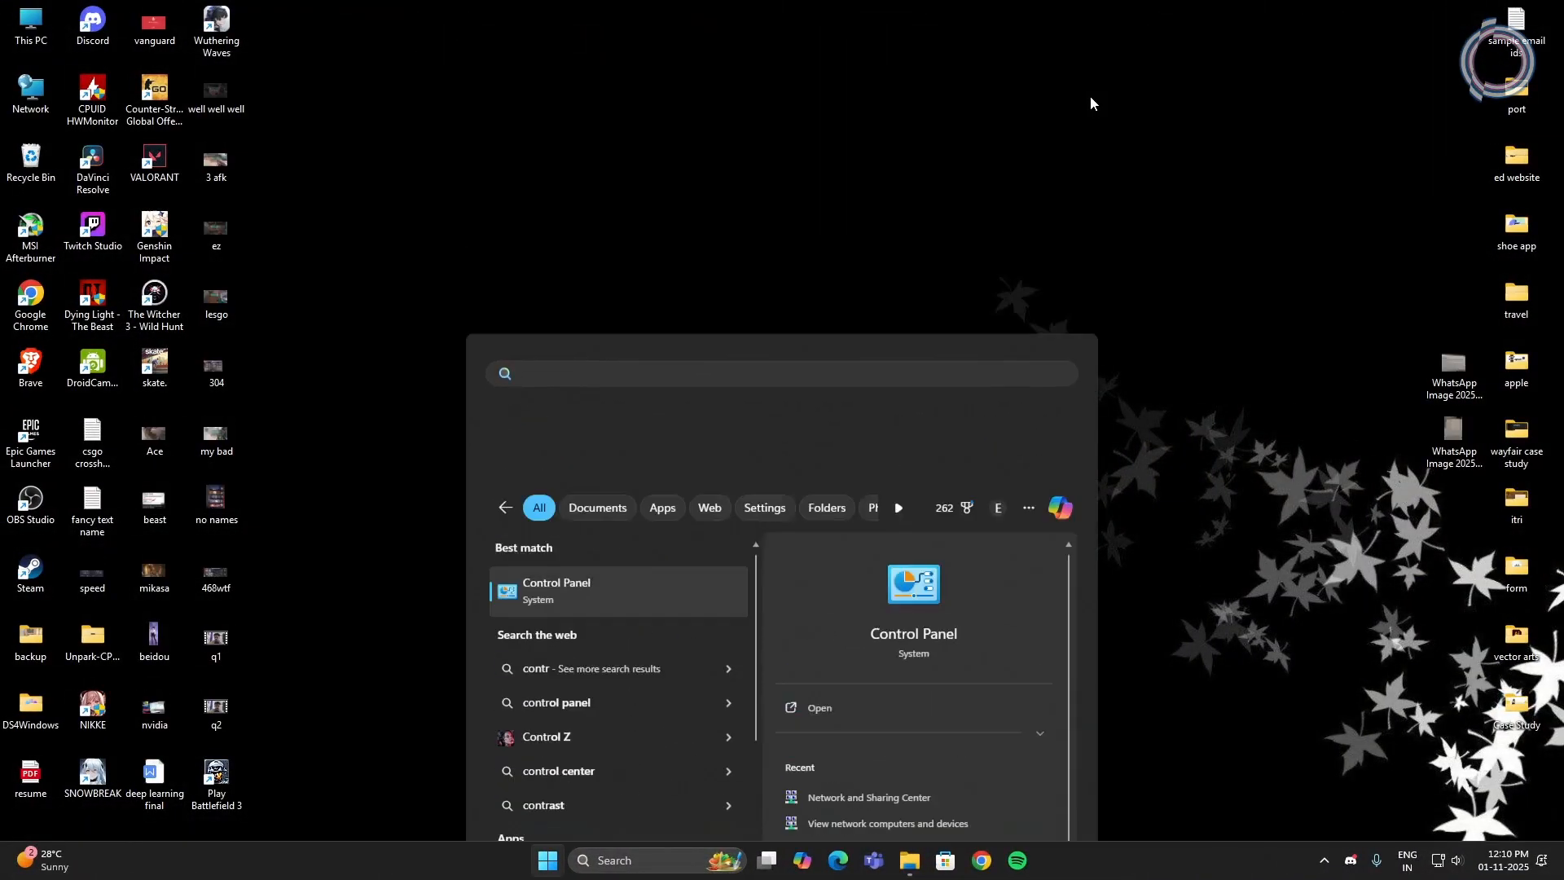
# Step: Open Control Panel, then Network and Internet, then Network and Sharing Center
pyautogui.click(818, 707)
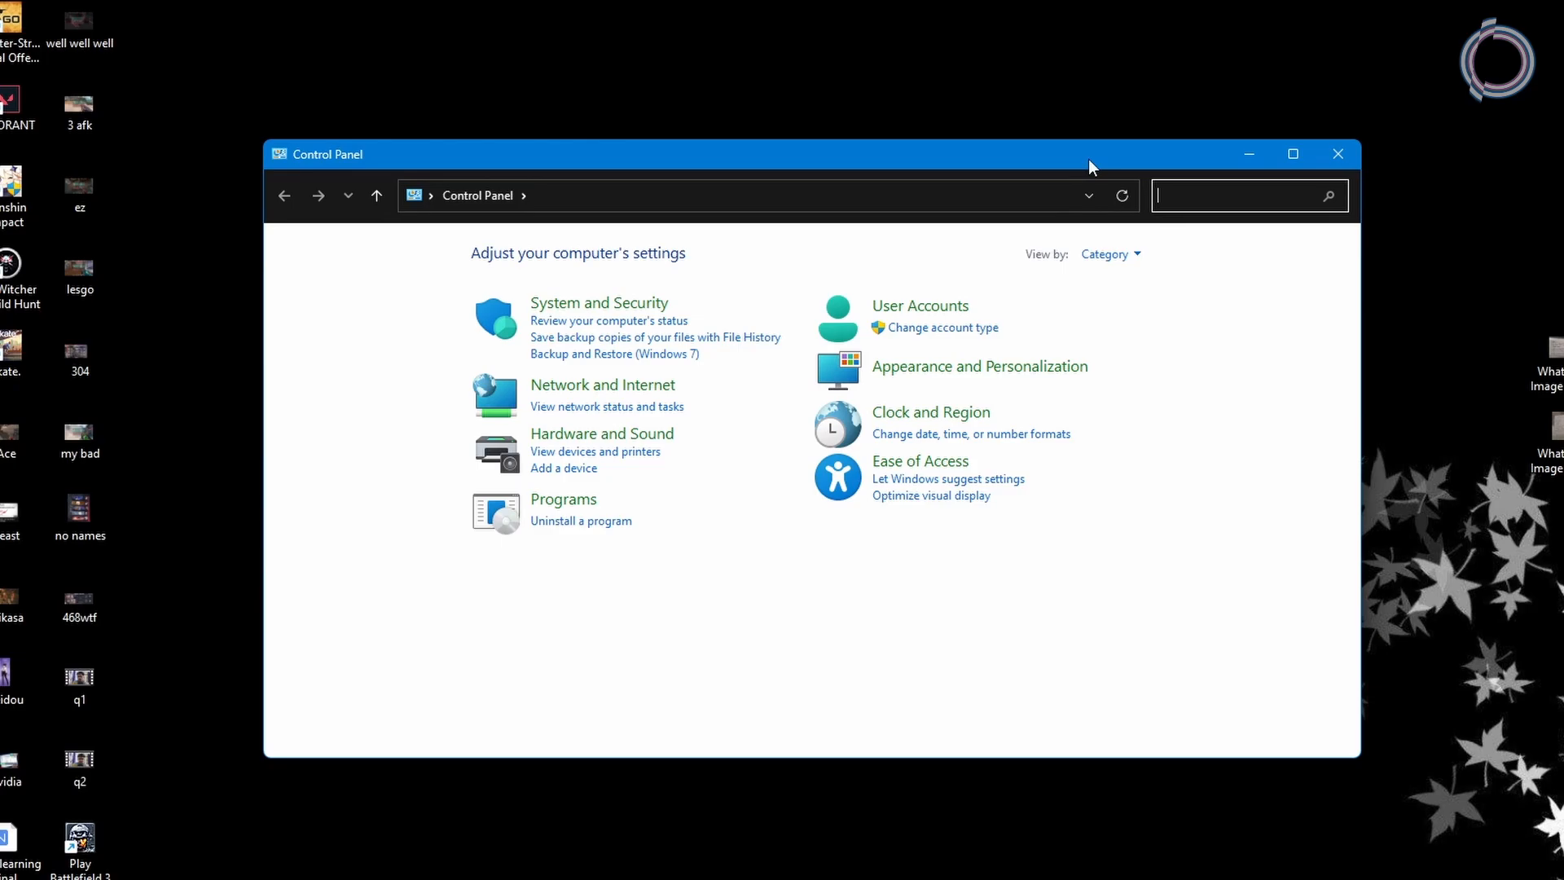
pyautogui.click(601, 384)
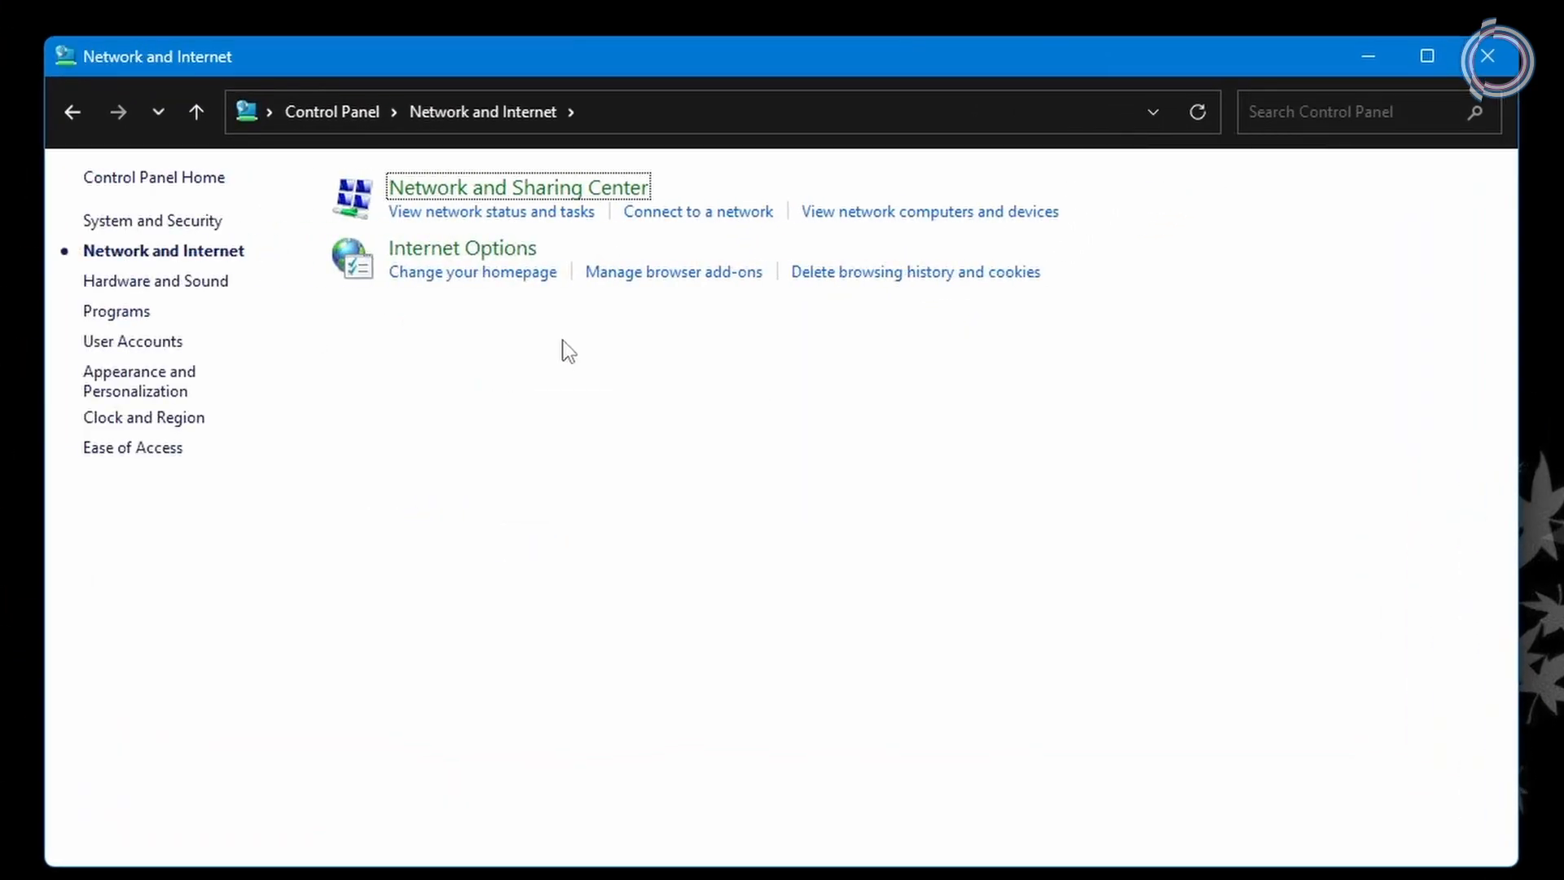
pyautogui.click(517, 188)
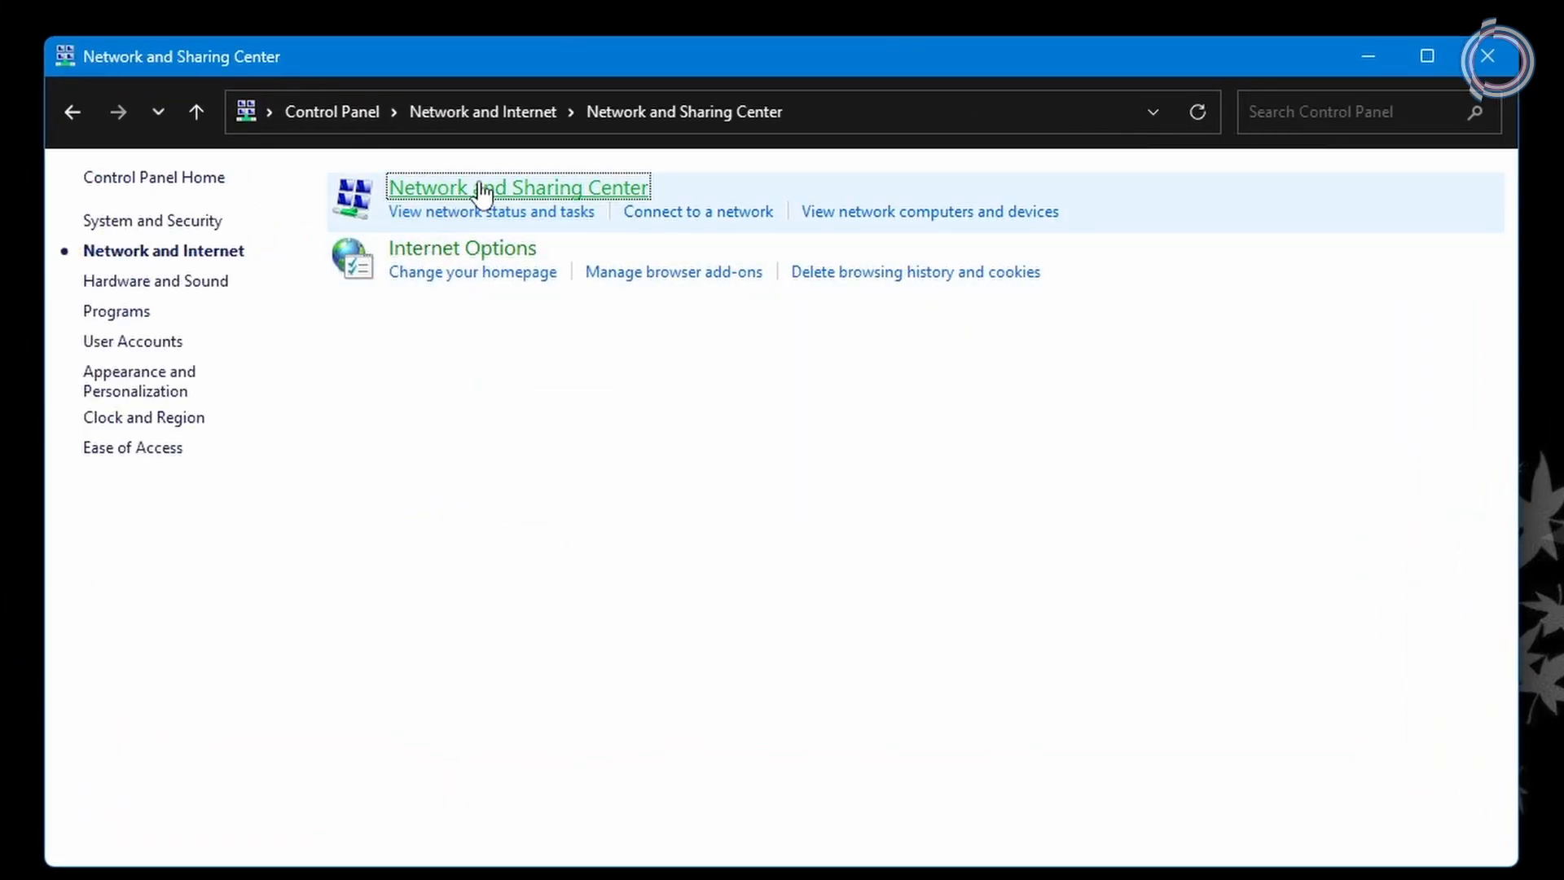
pyautogui.click(517, 188)
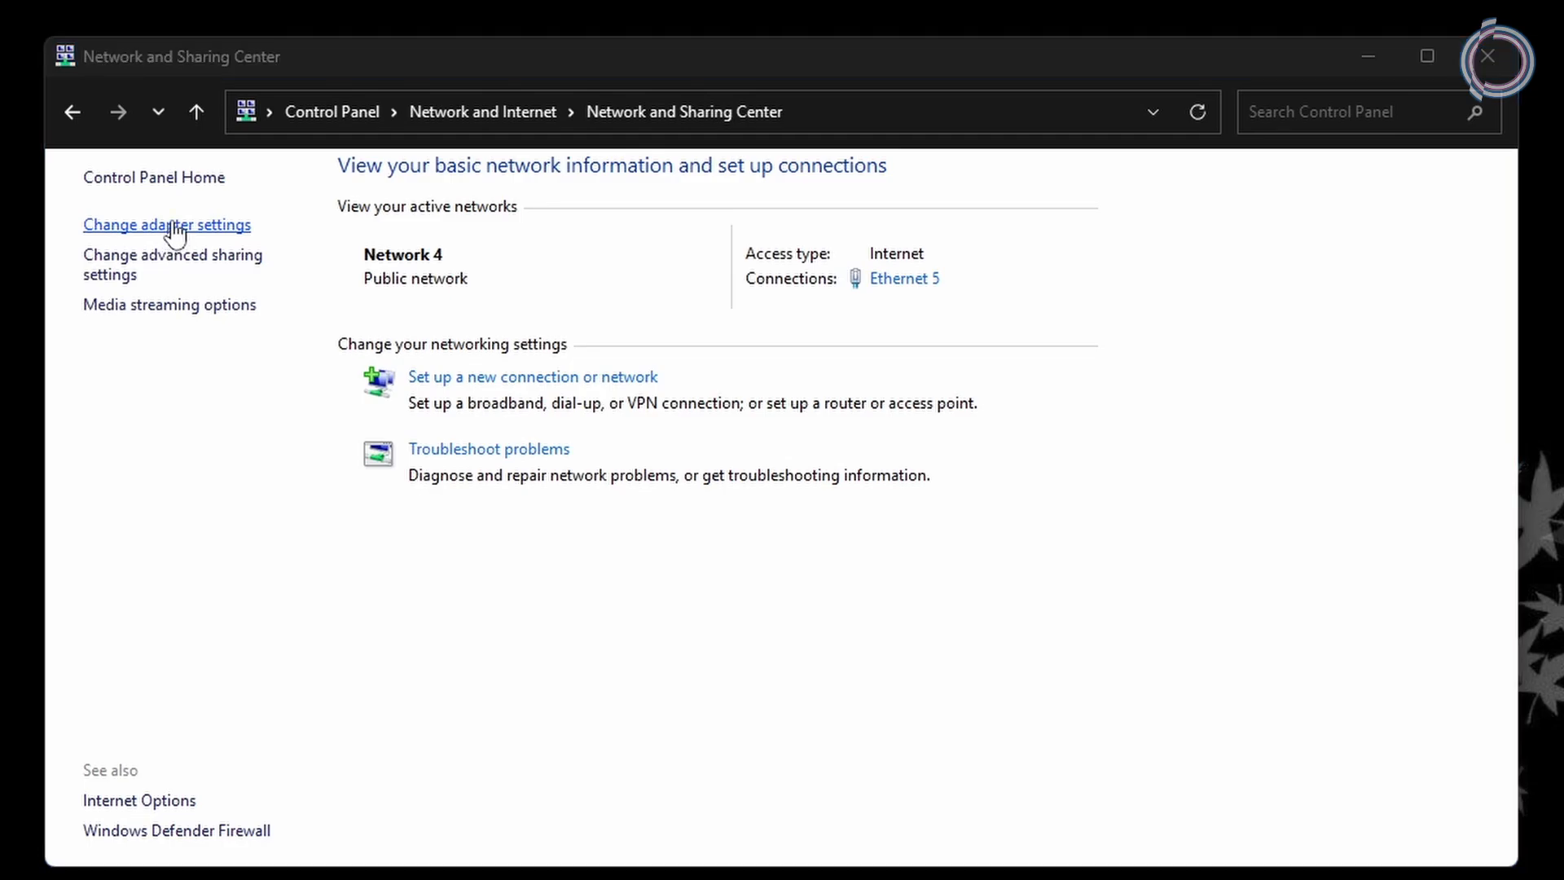
# Step: View the adapter list and check the Ethernet 5 adapter's context options without changing anything
pyautogui.click(166, 223)
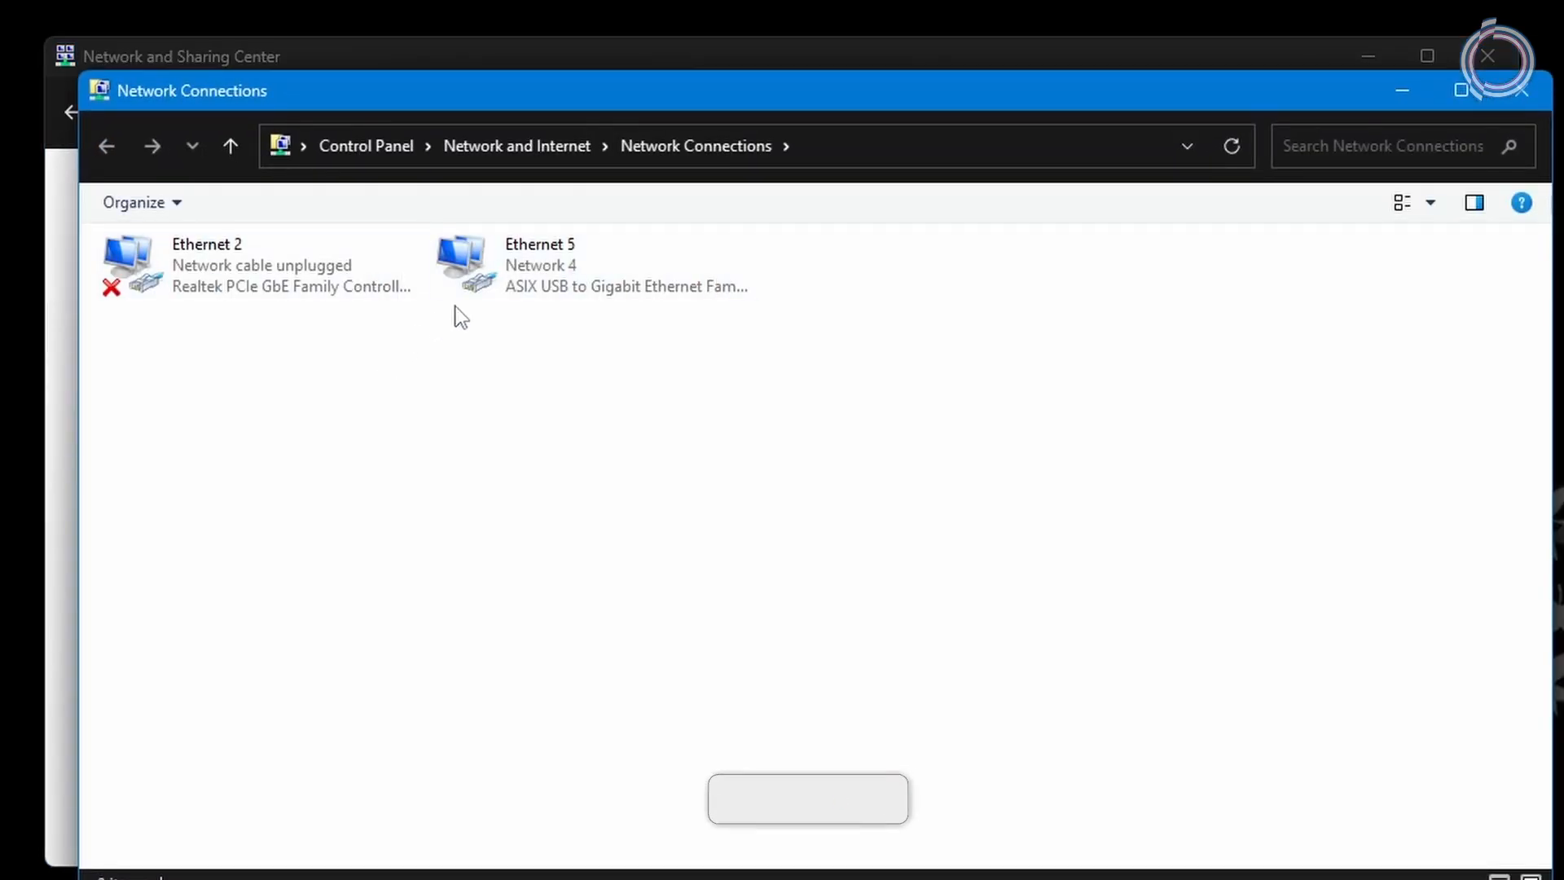
pyautogui.click(593, 264)
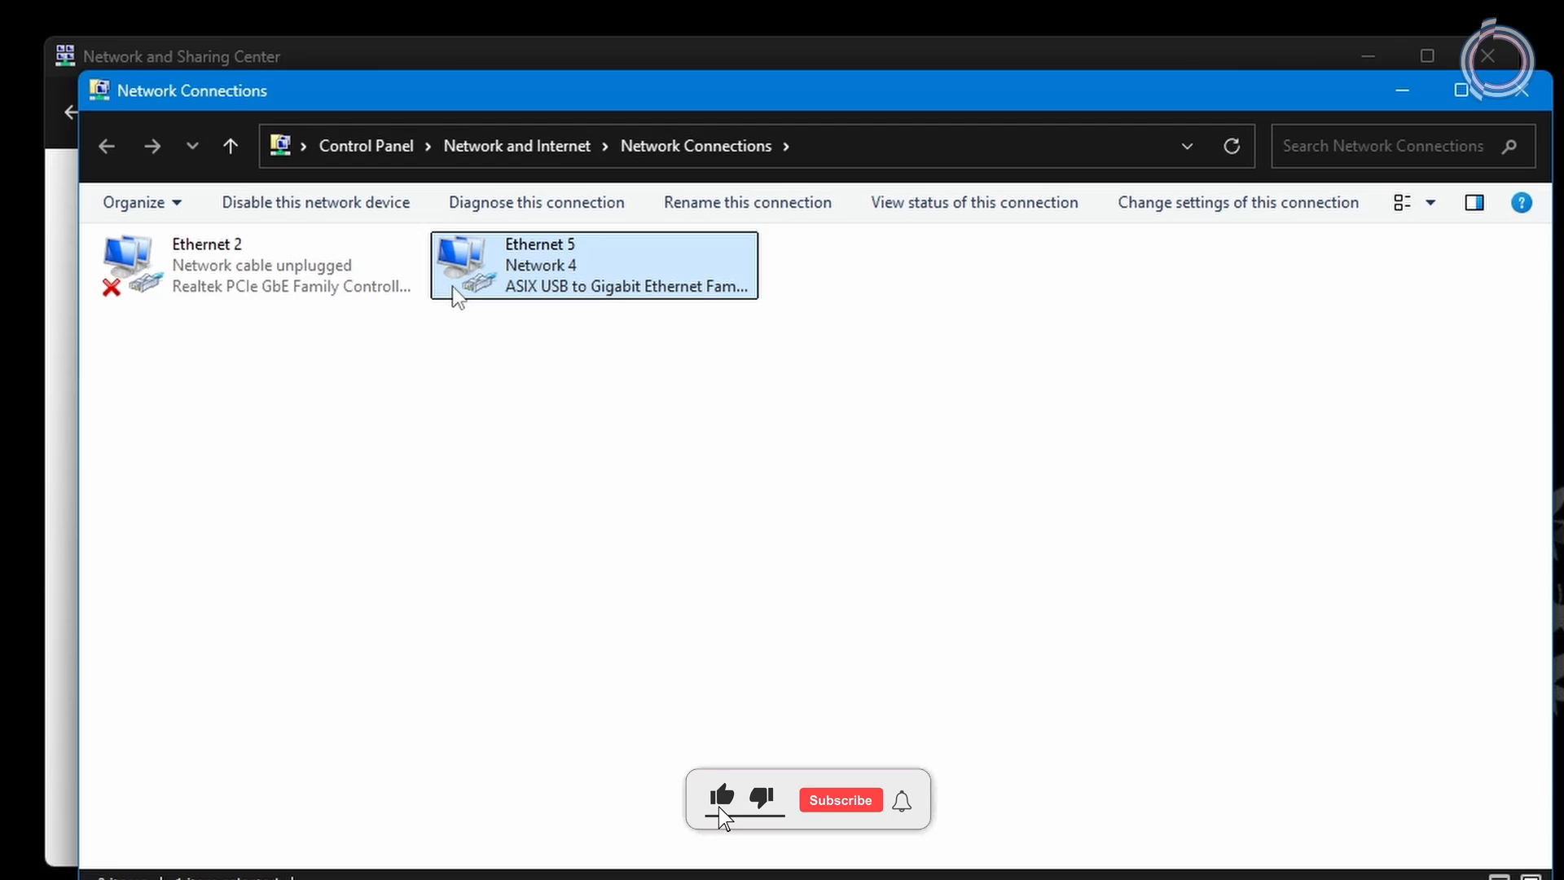
pyautogui.click(839, 799)
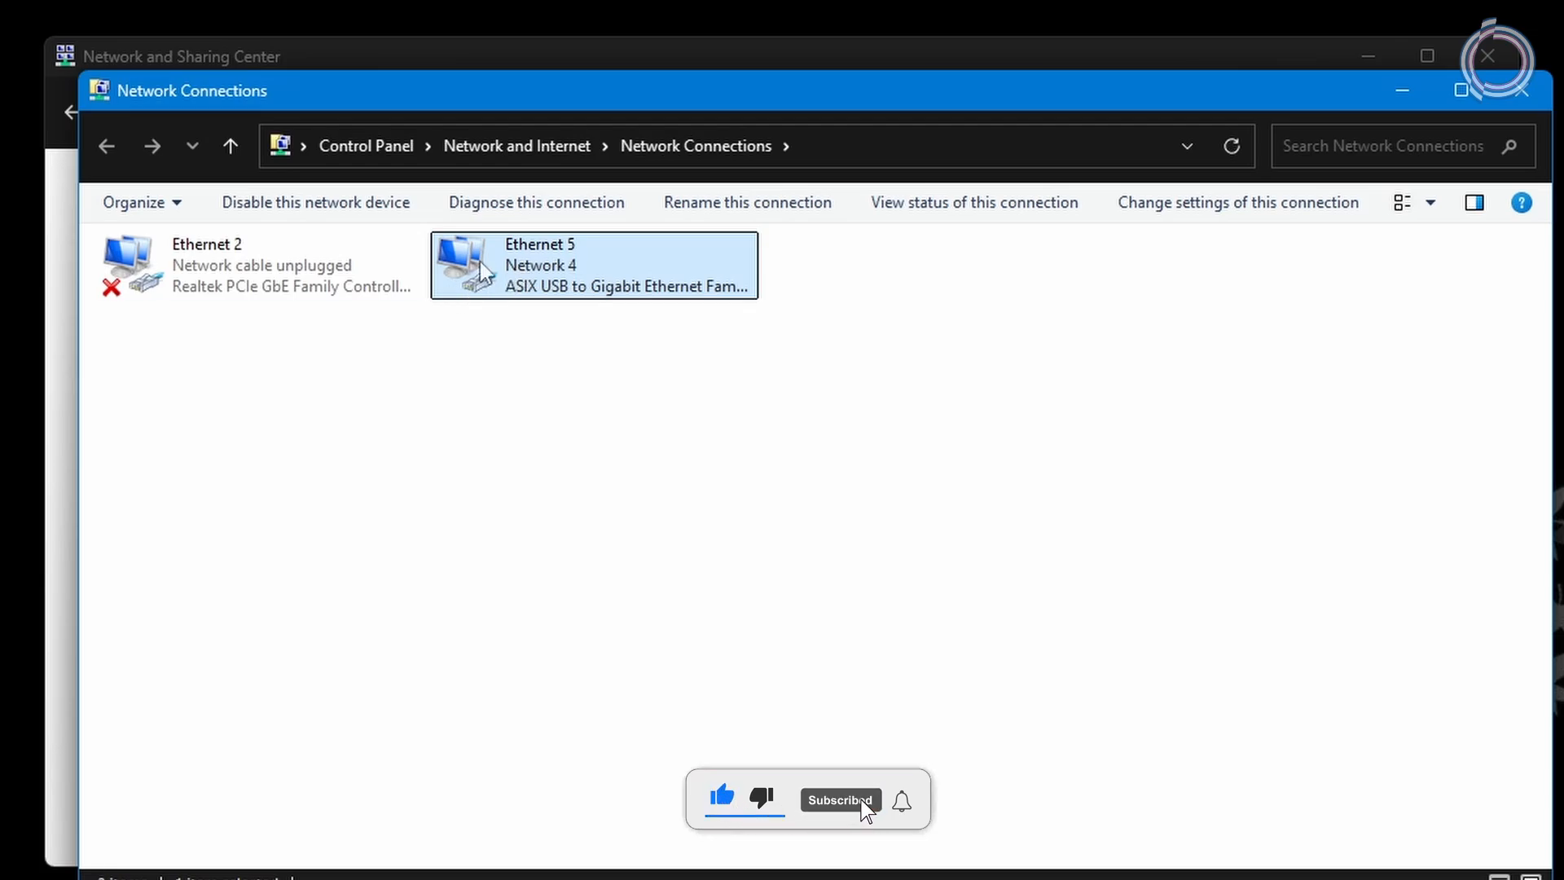
pyautogui.rightClick(553, 270)
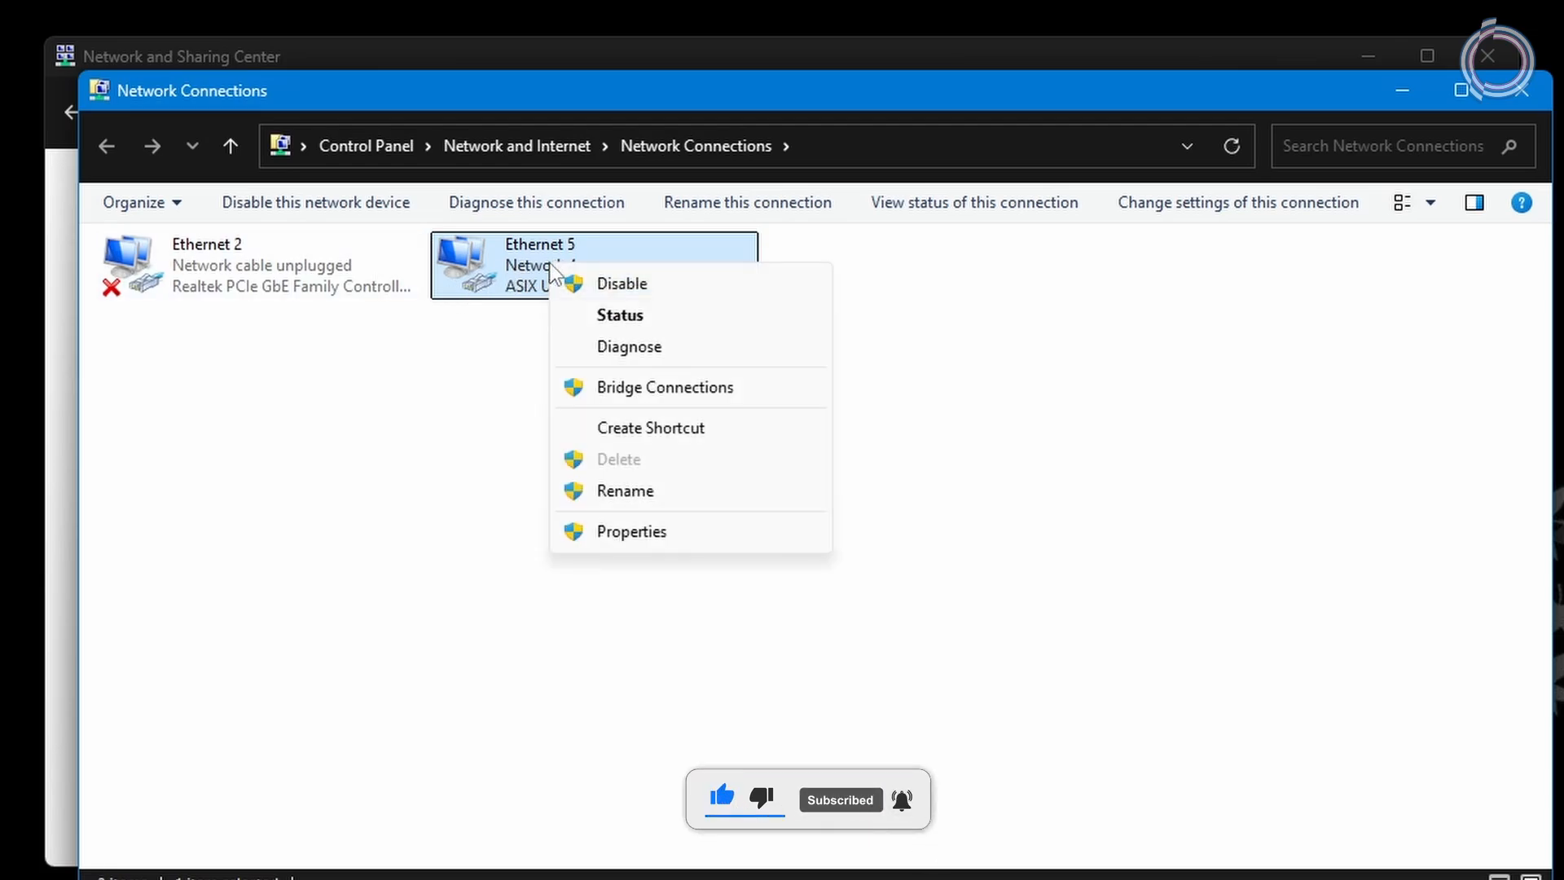
pyautogui.click(1462, 90)
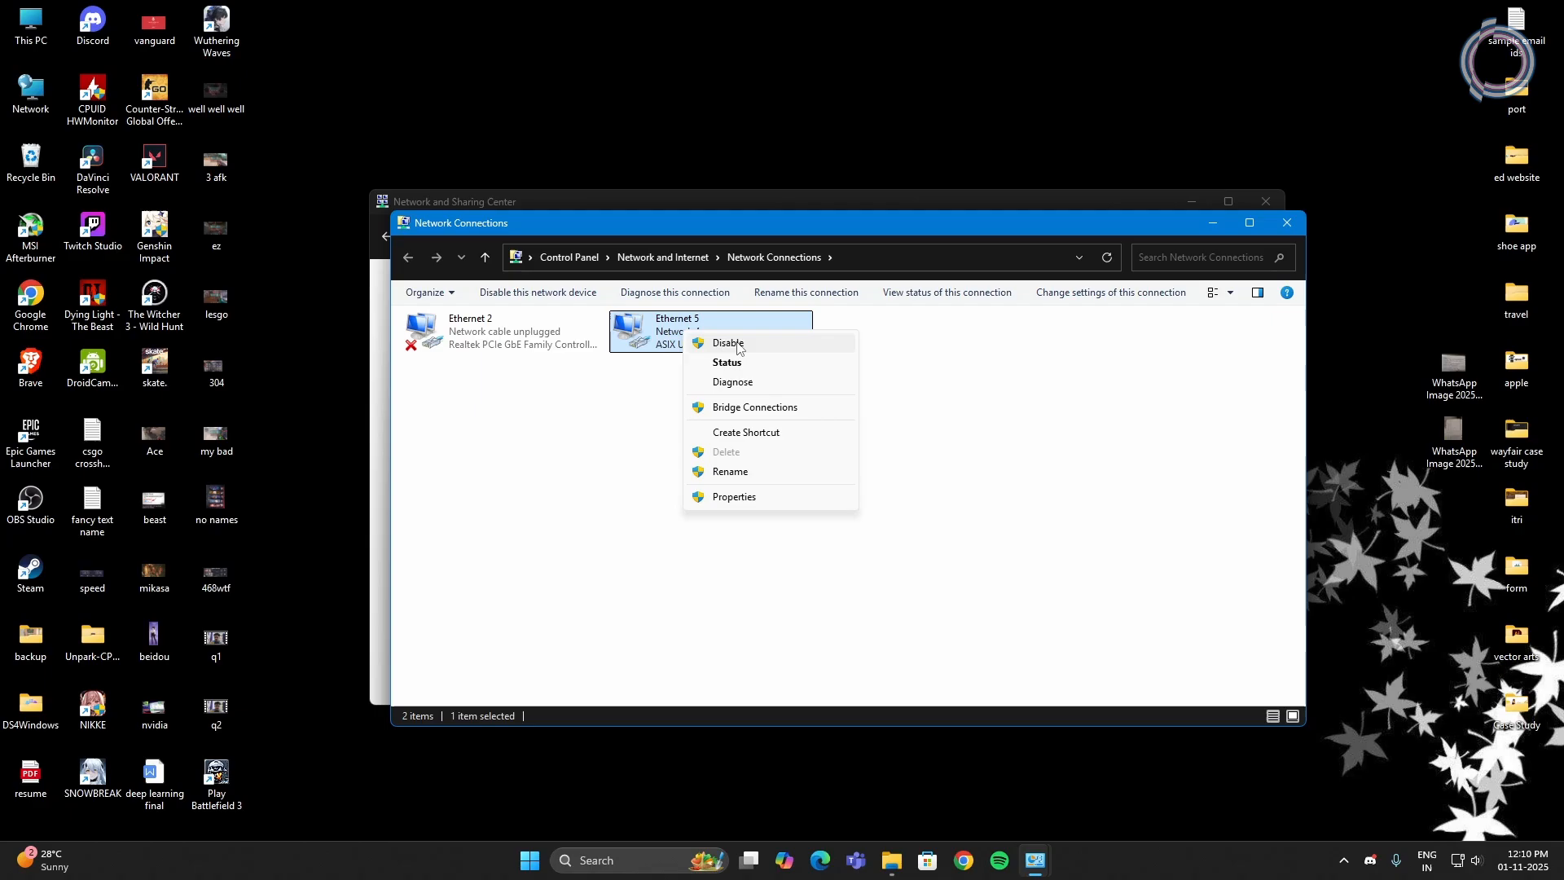
pyautogui.moveTo(742, 347)
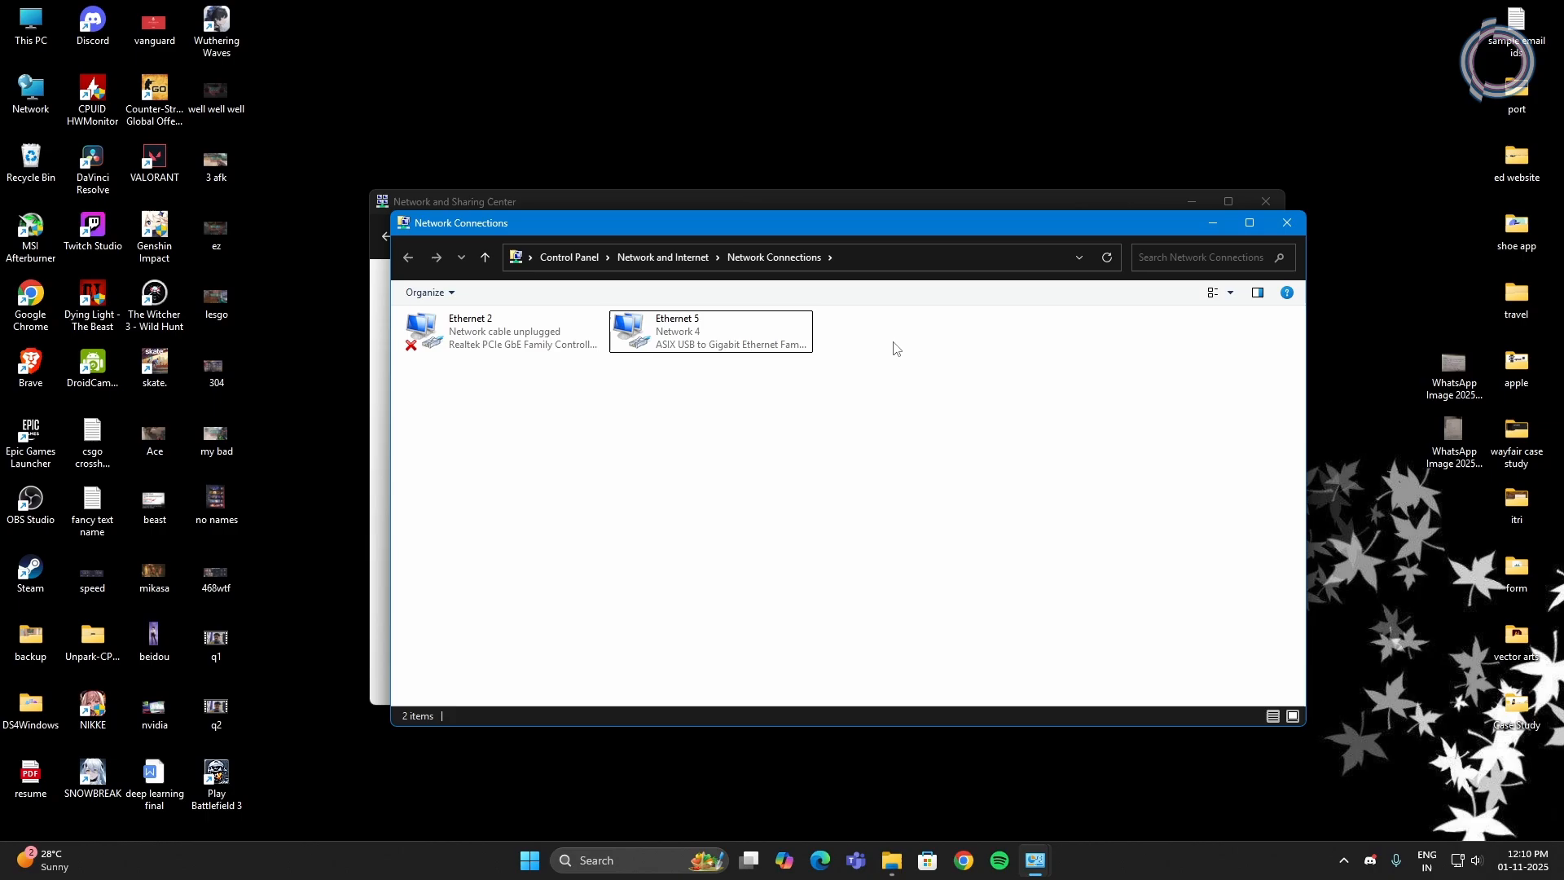
pyautogui.click(545, 860)
pyautogui.write('p')
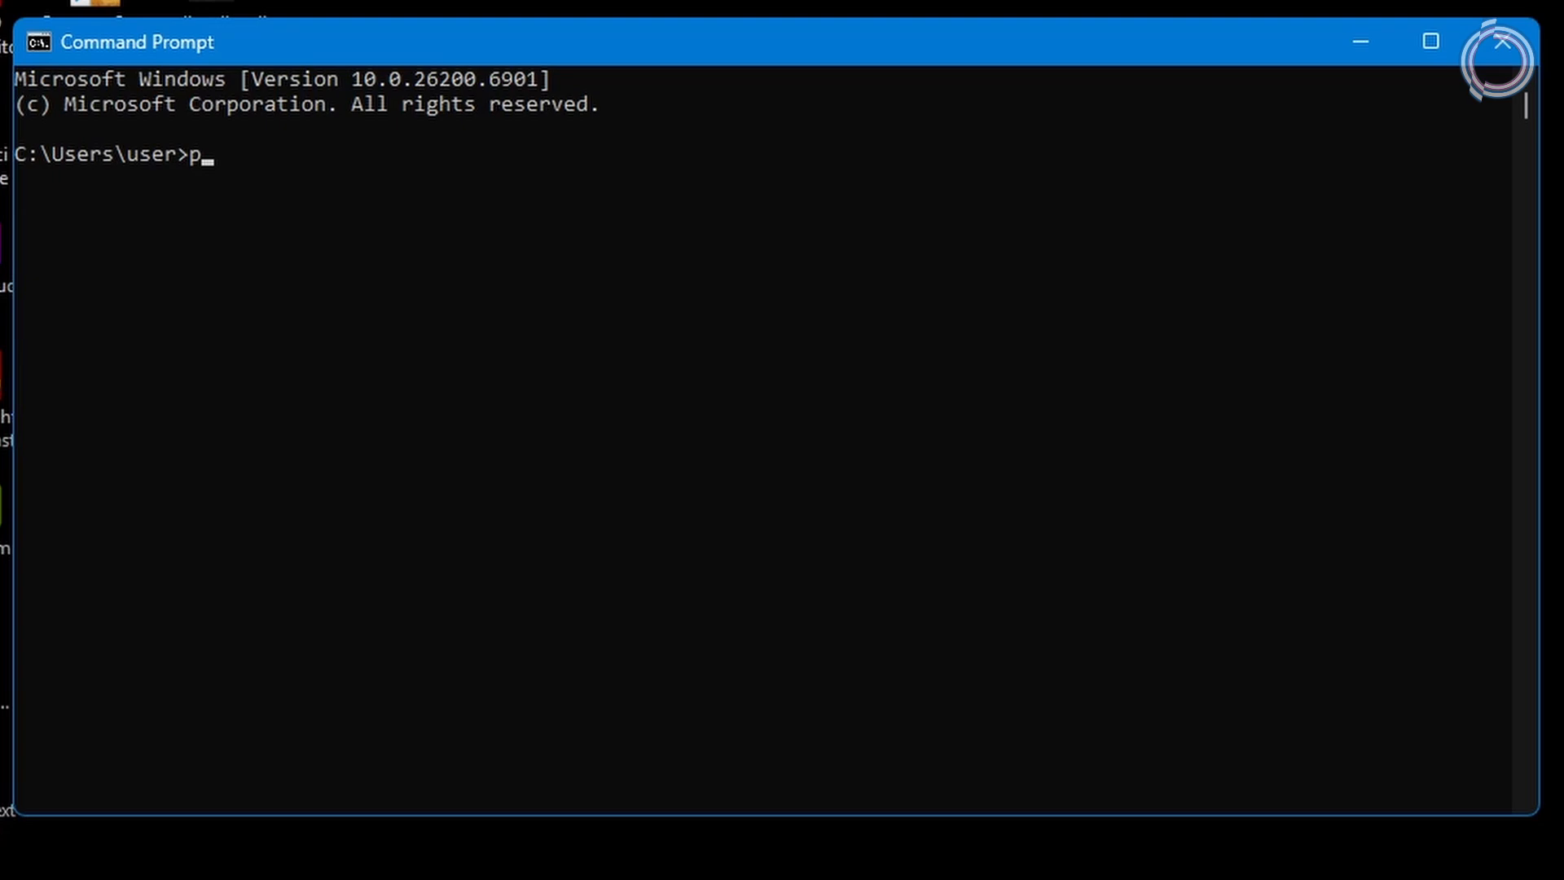
# Step: Ping 8.8.8.8 and 1.1.1.1, both returning zero loss with roughly 3–4 ms averages
pyautogui.write('ing 8.8.8.8')
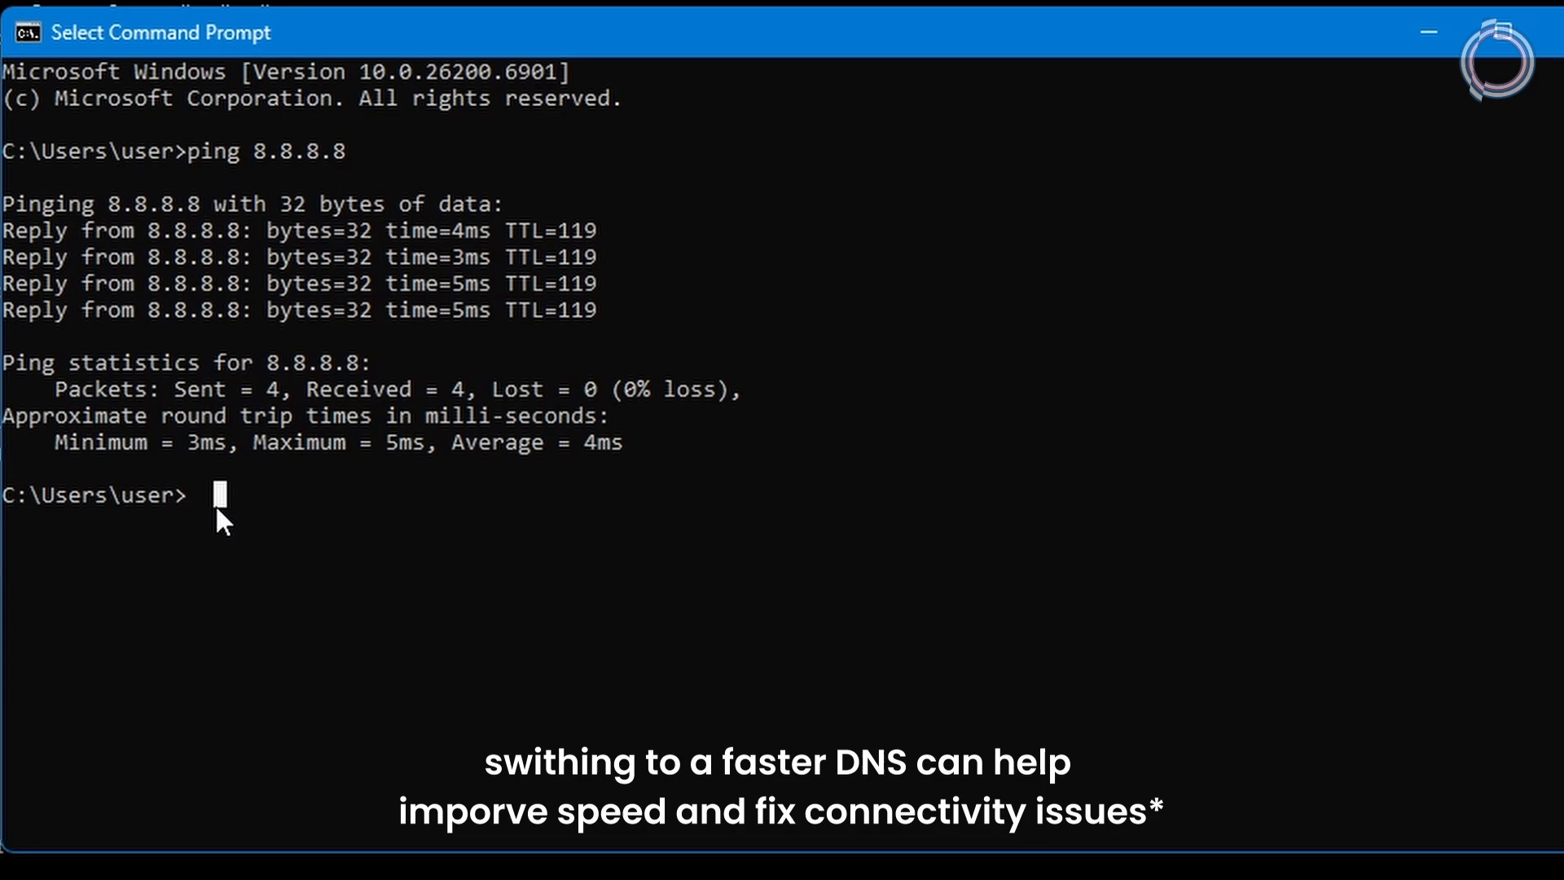
pyautogui.write('ping')
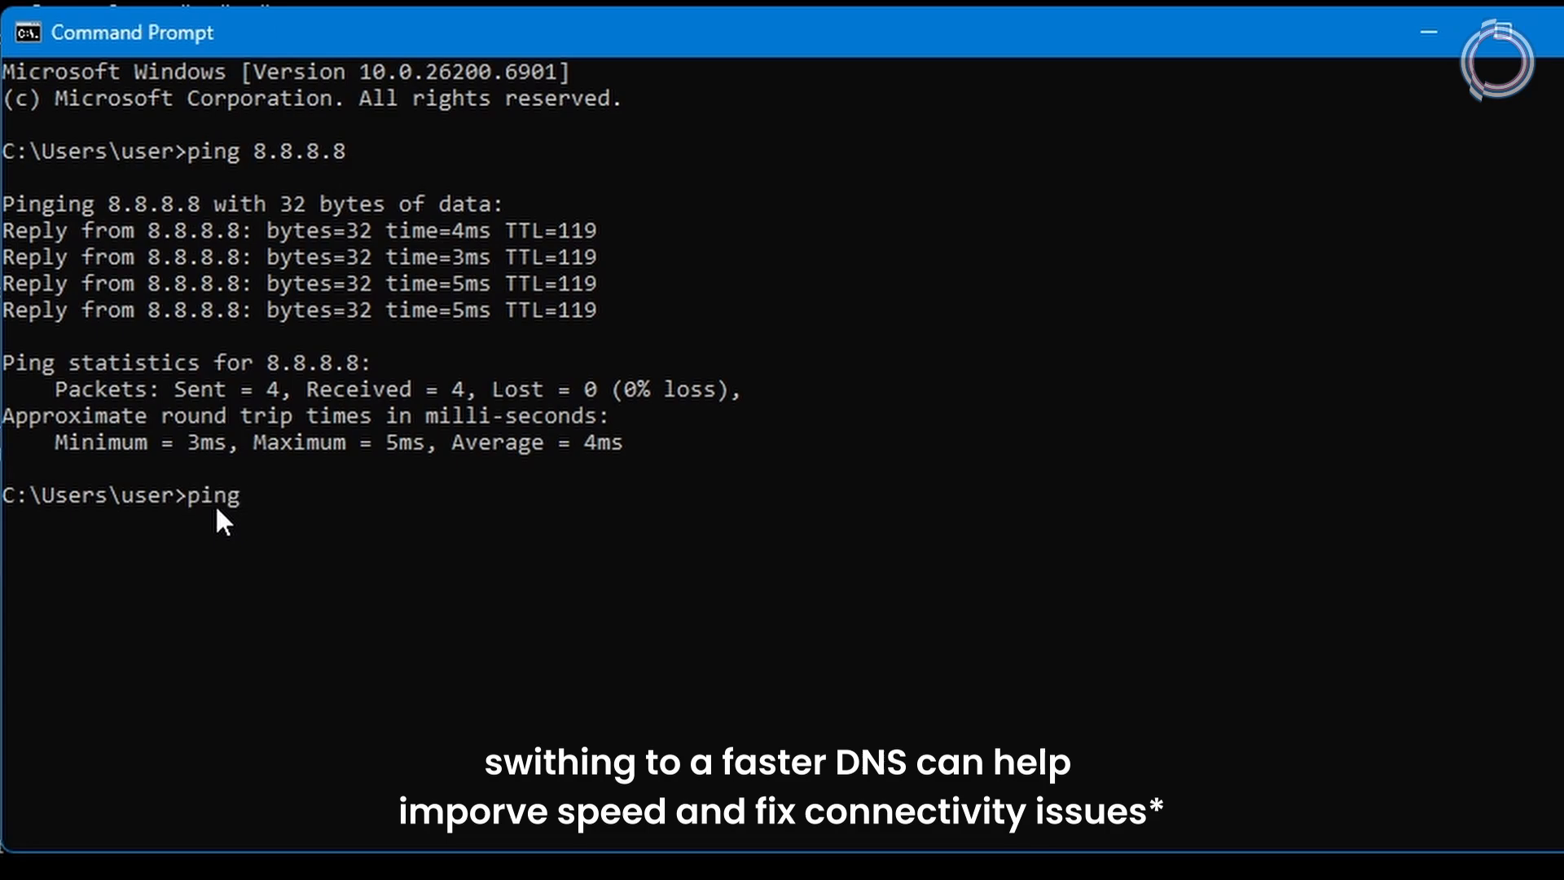
pyautogui.write('1.1.1.1')
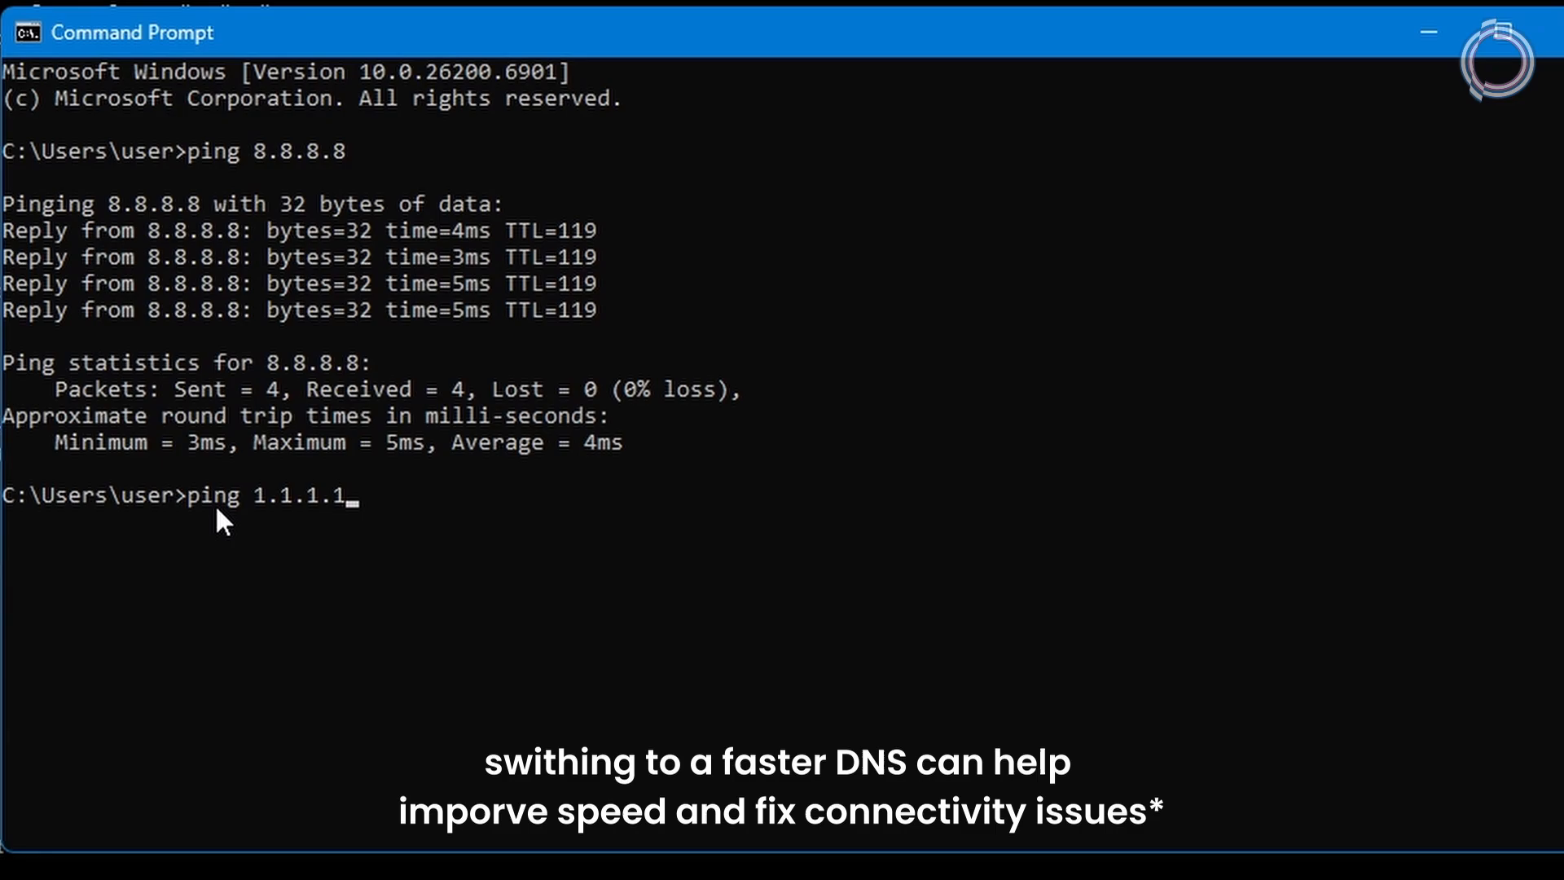
pyautogui.press('Return')
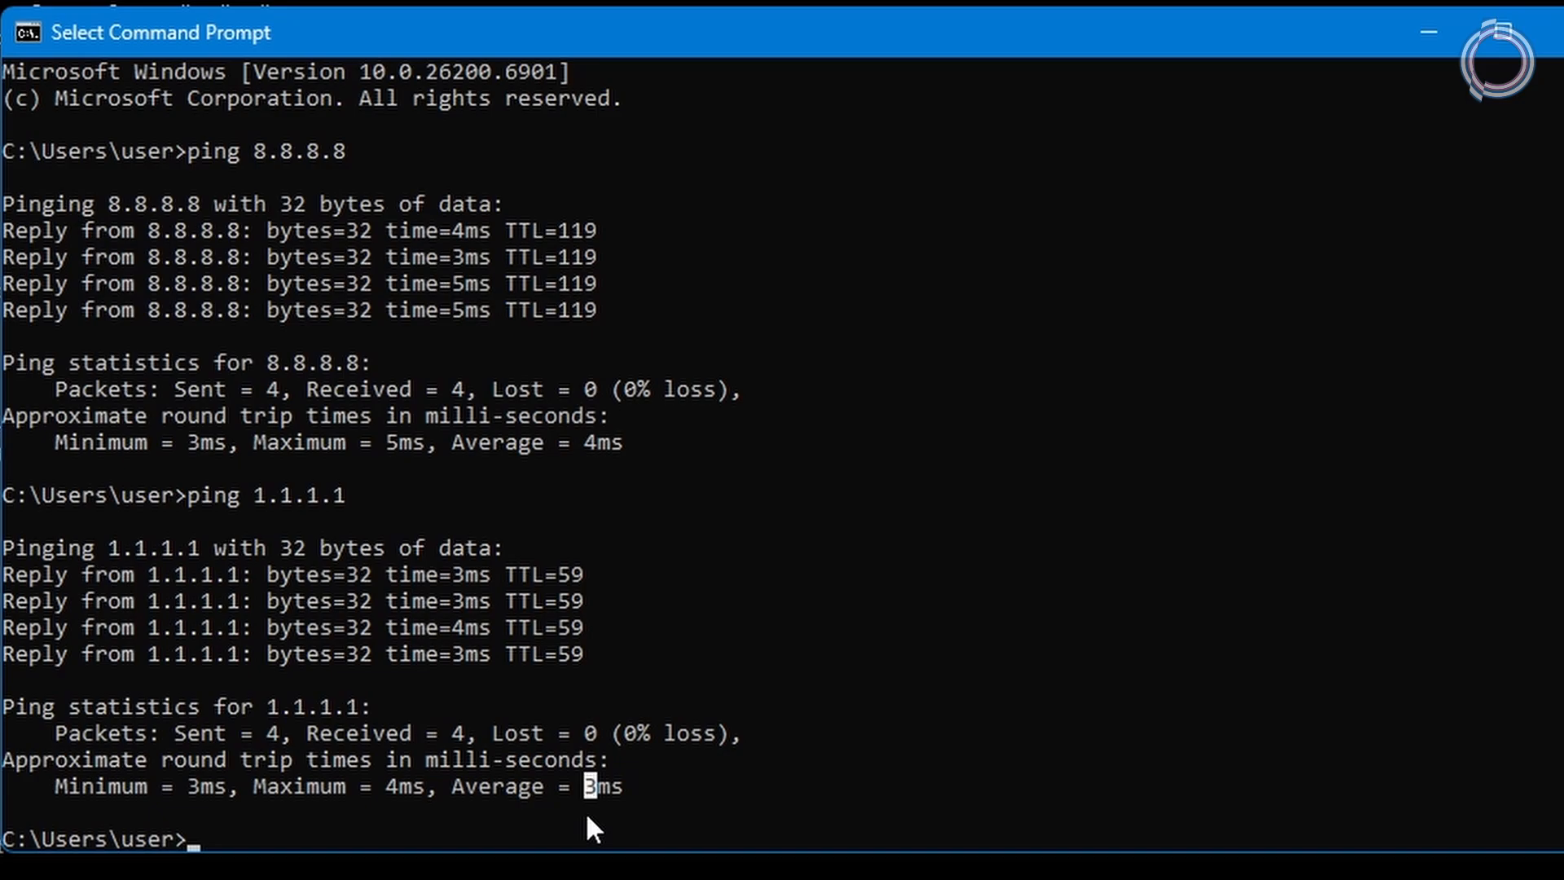
pyautogui.moveTo(848, 337)
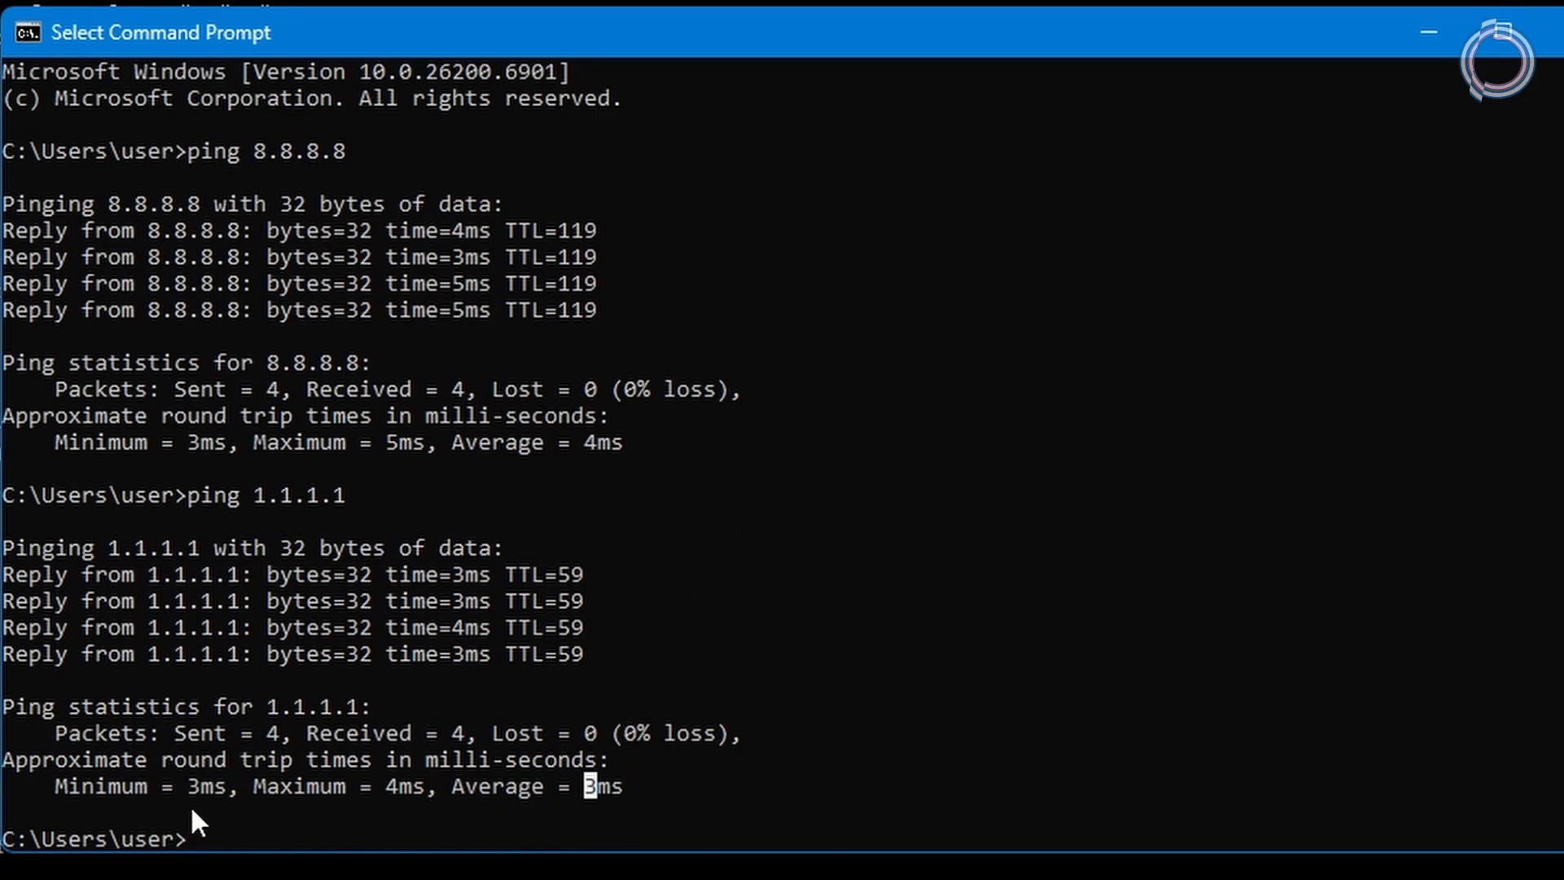
pyautogui.moveTo(389, 786)
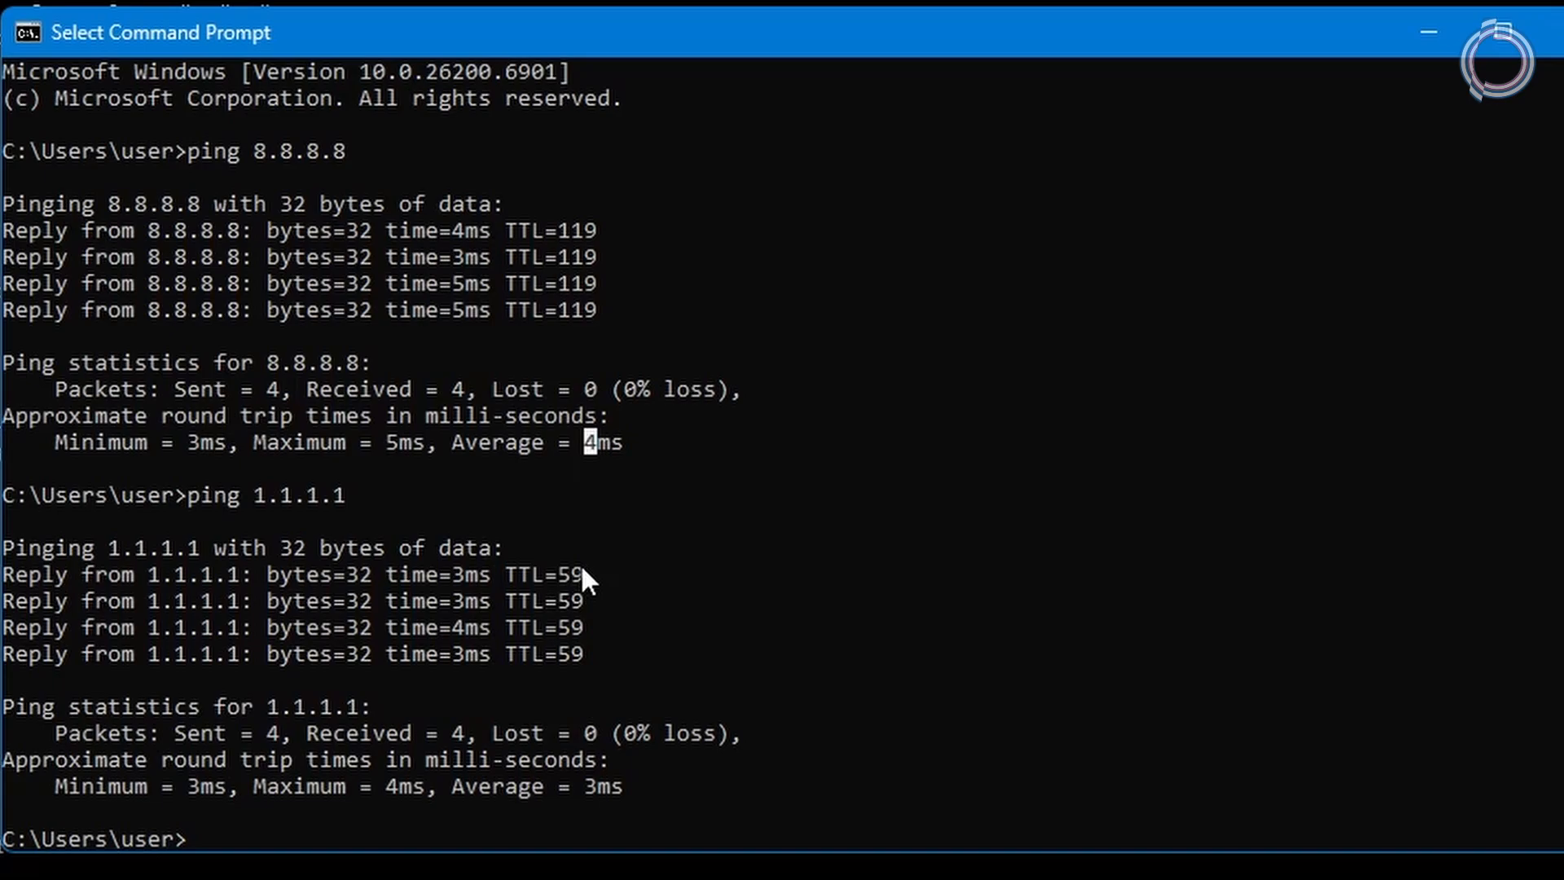
pyautogui.moveTo(314, 549)
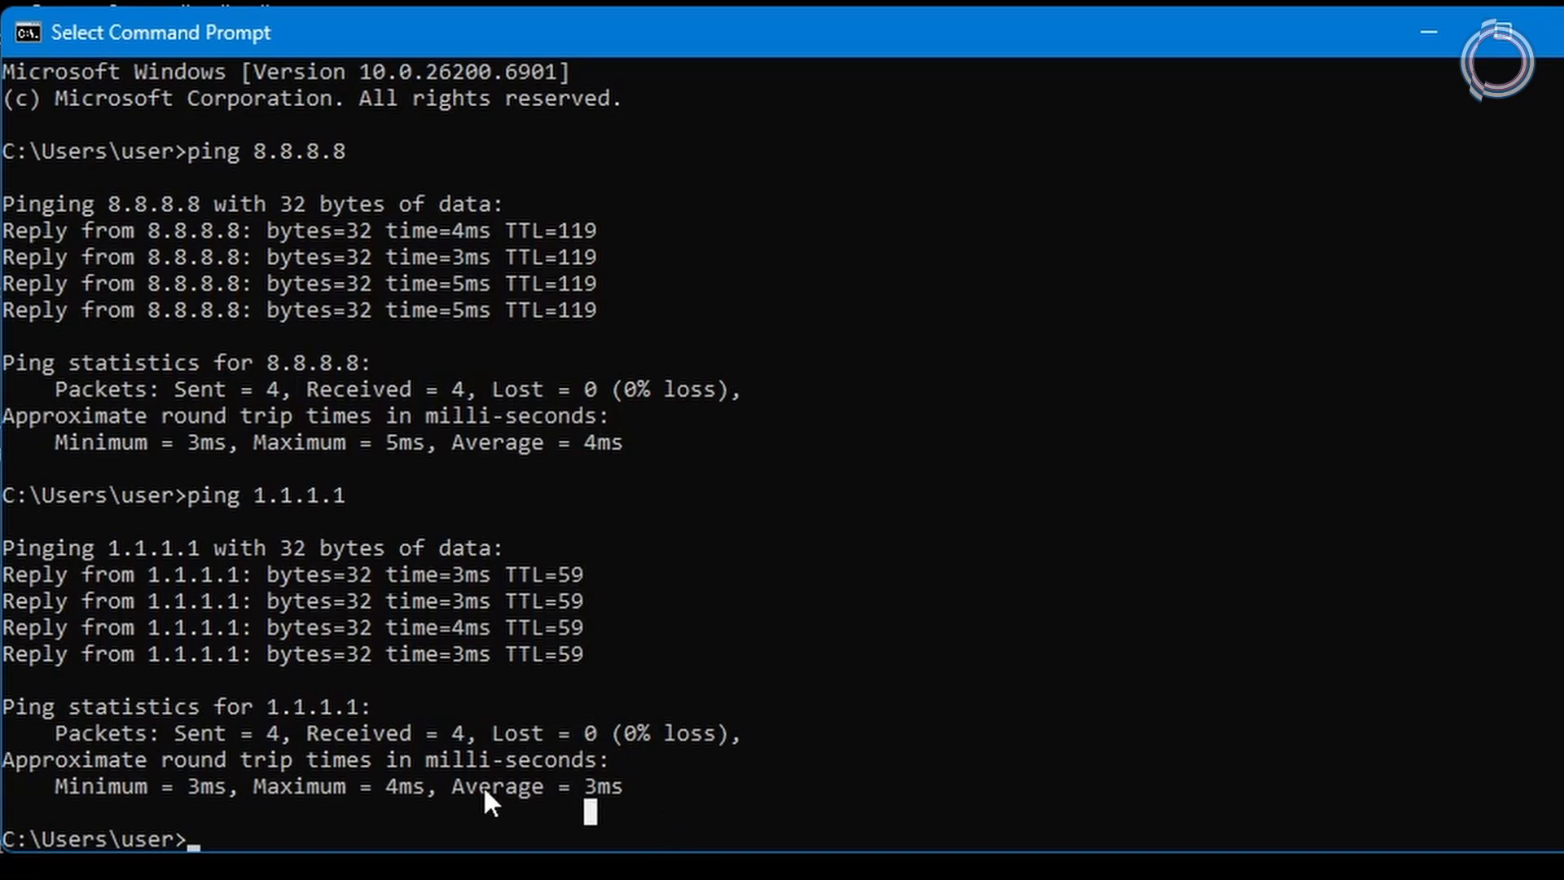
pyautogui.moveTo(259, 514)
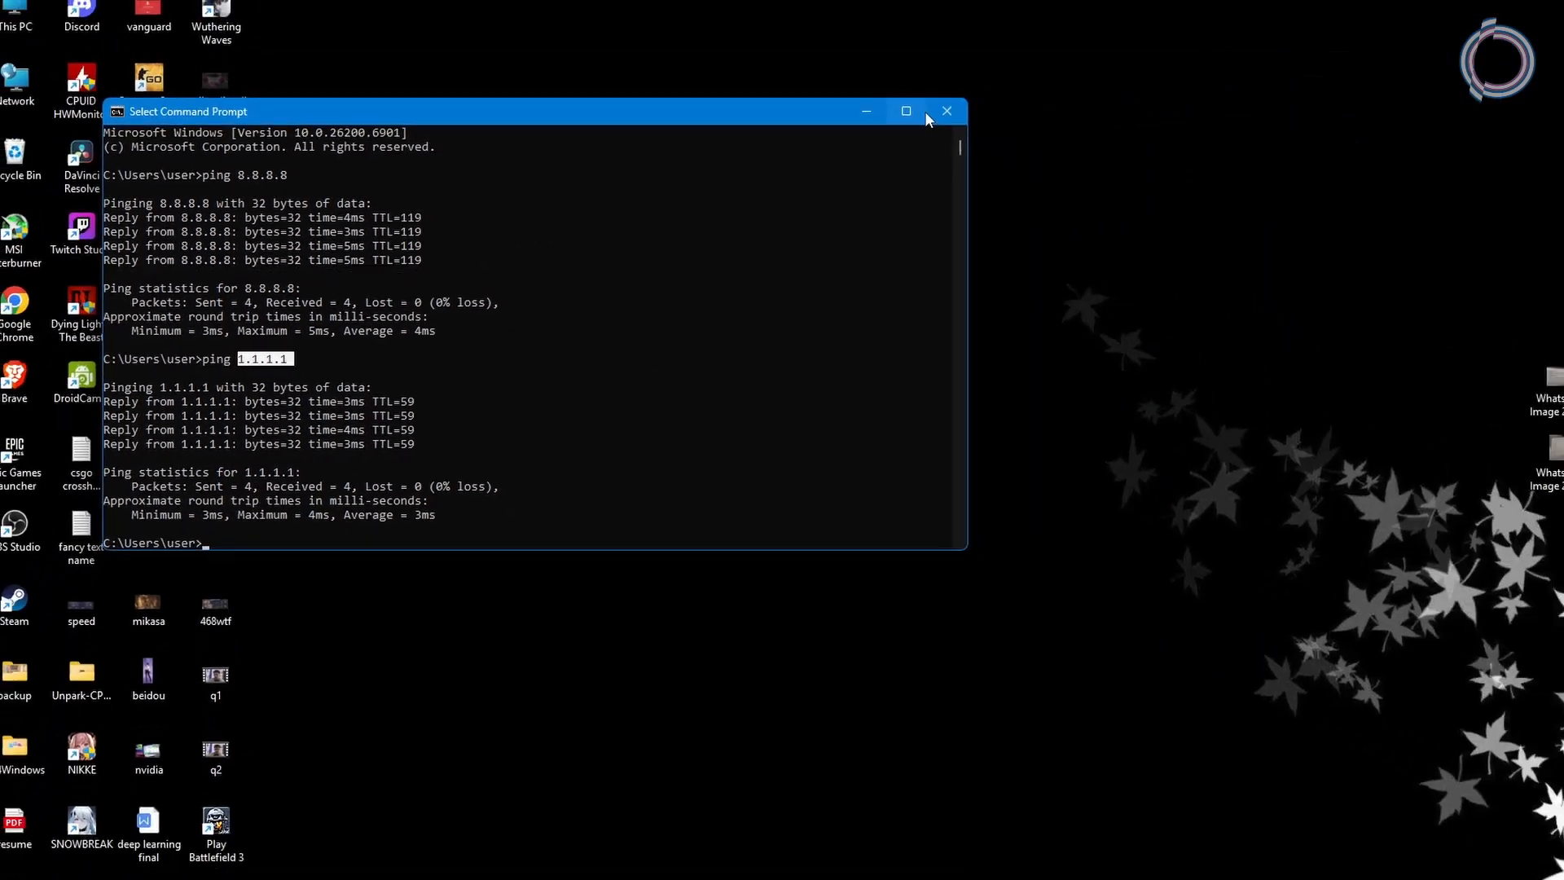
# Step: Close Command Prompt and open the Ethernet 5 adapter's status and Properties dialog
pyautogui.click(944, 110)
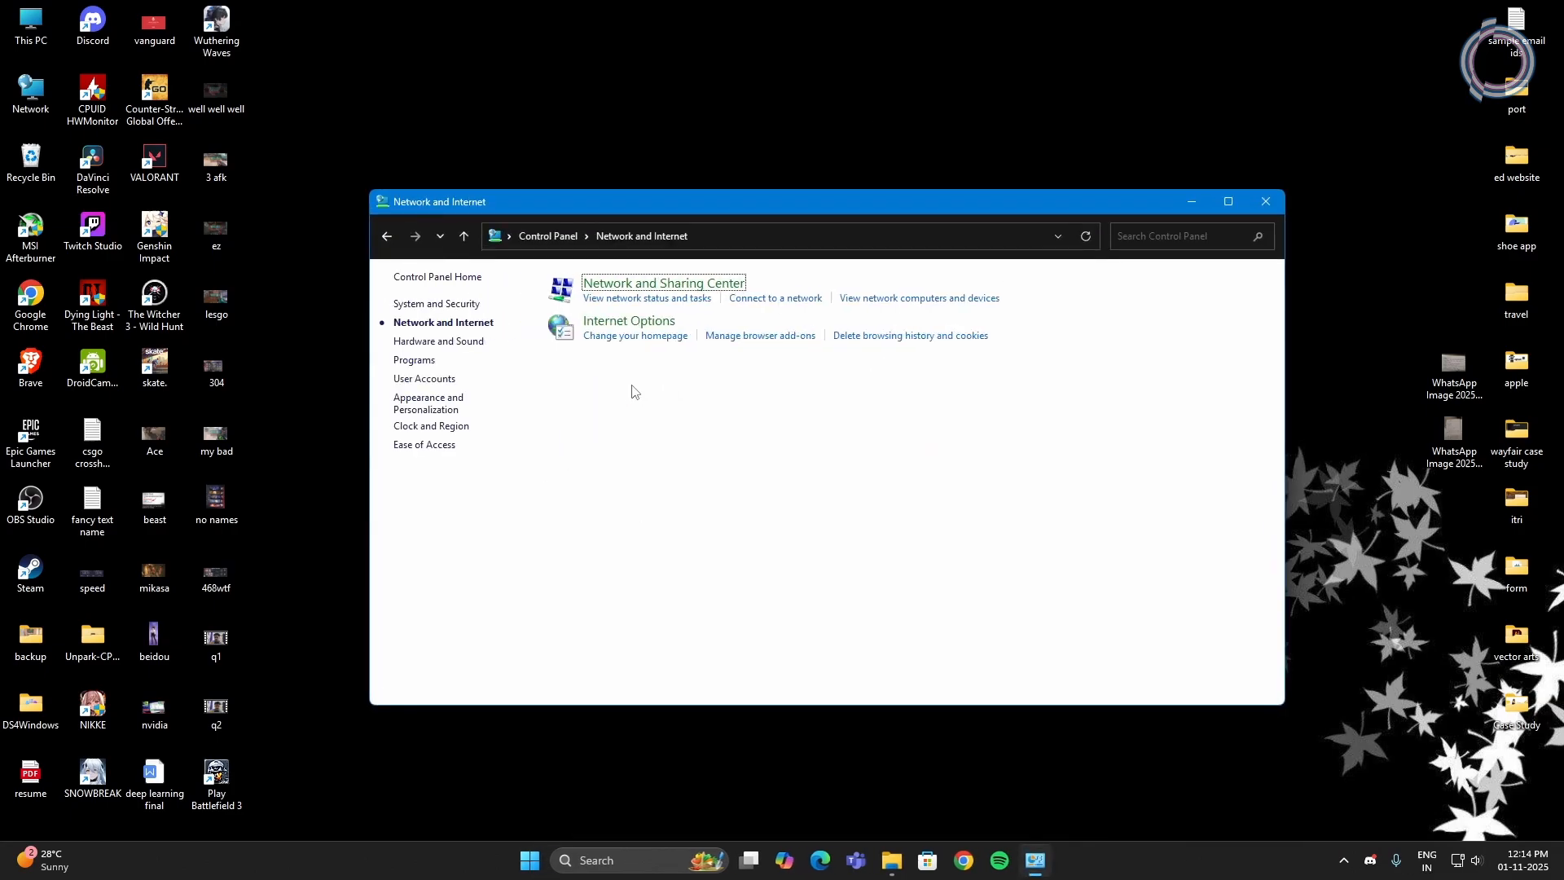
pyautogui.click(662, 283)
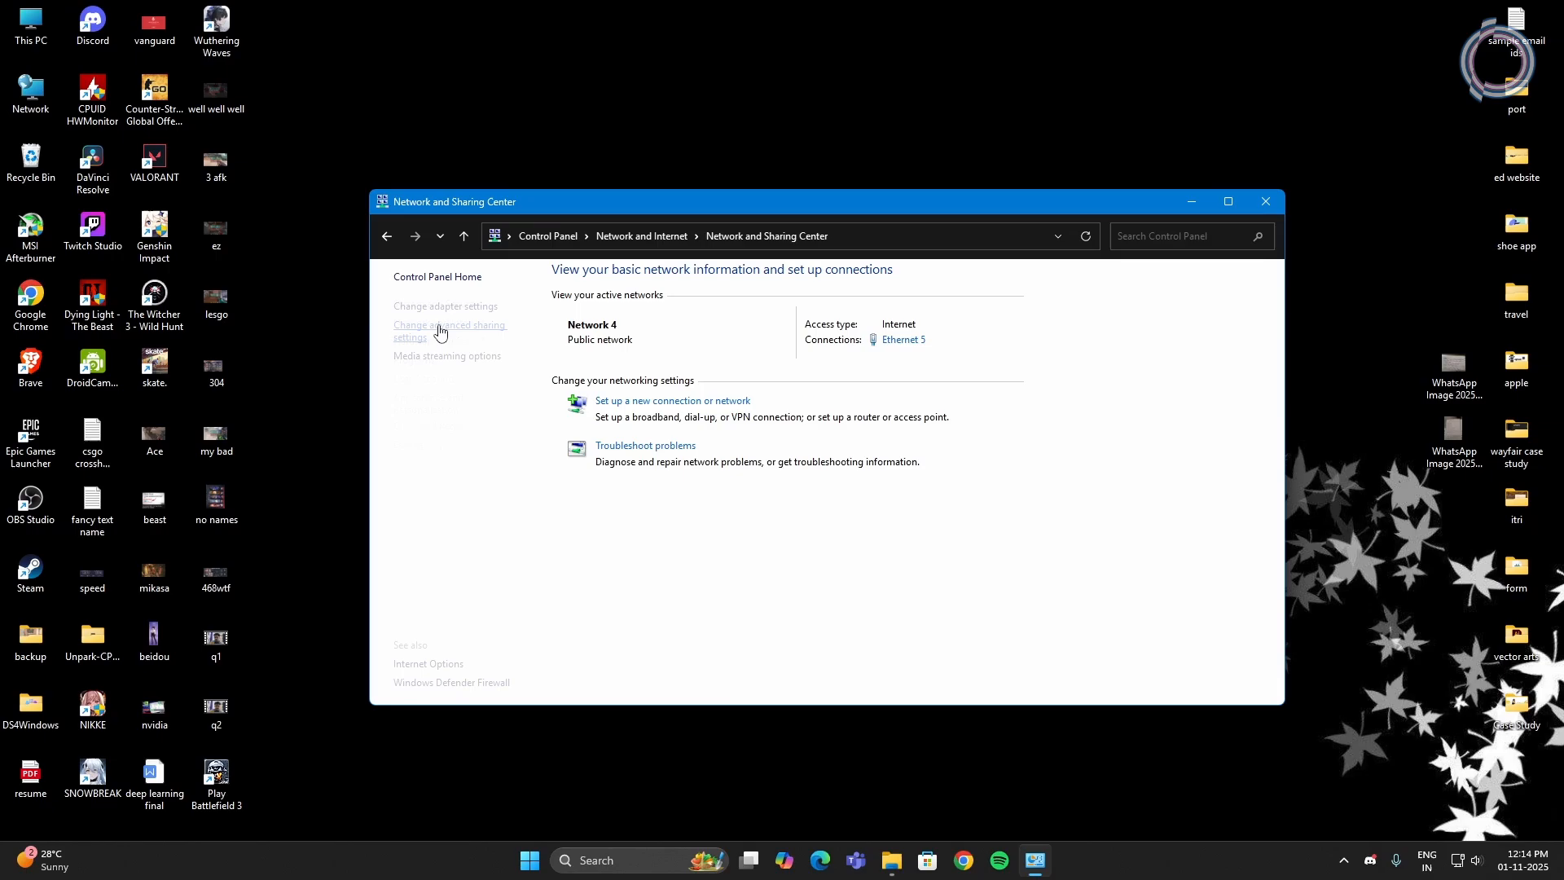
pyautogui.click(445, 306)
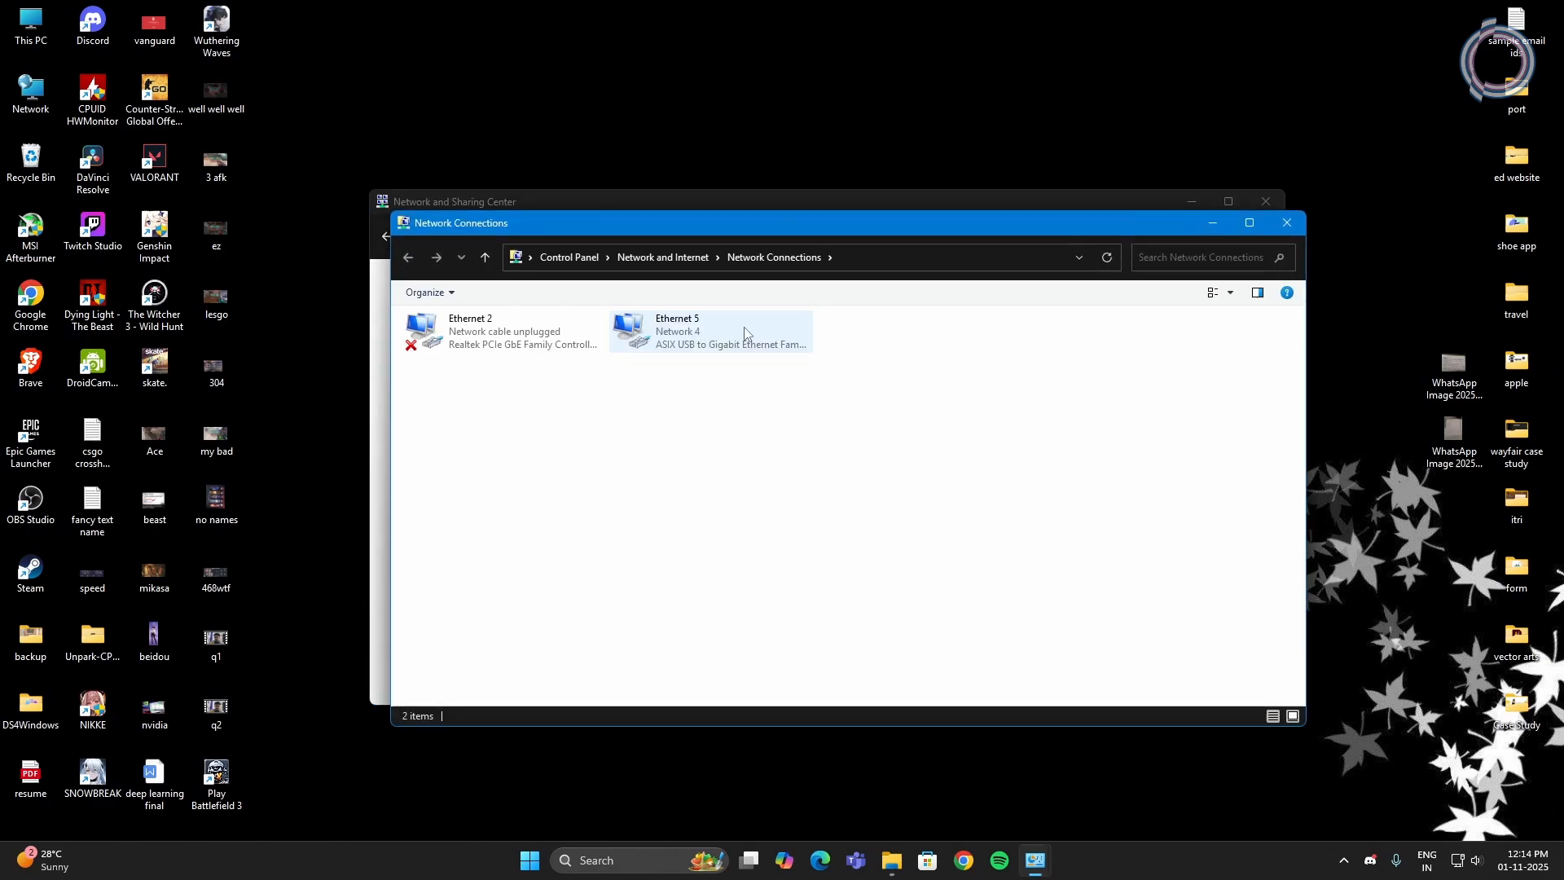
pyautogui.doubleClick(710, 330)
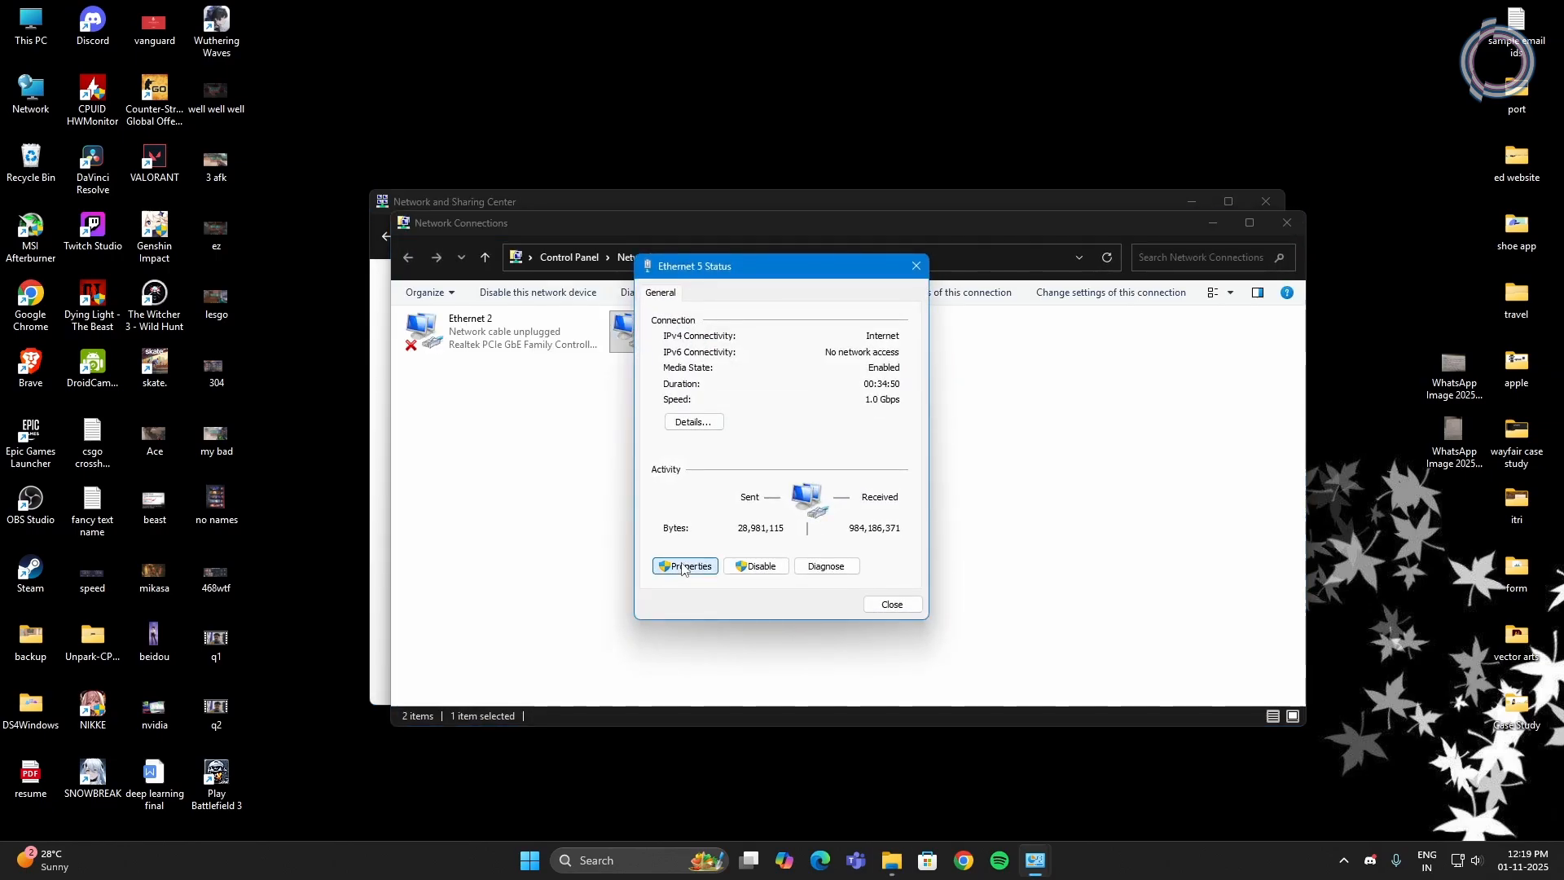
pyautogui.click(685, 565)
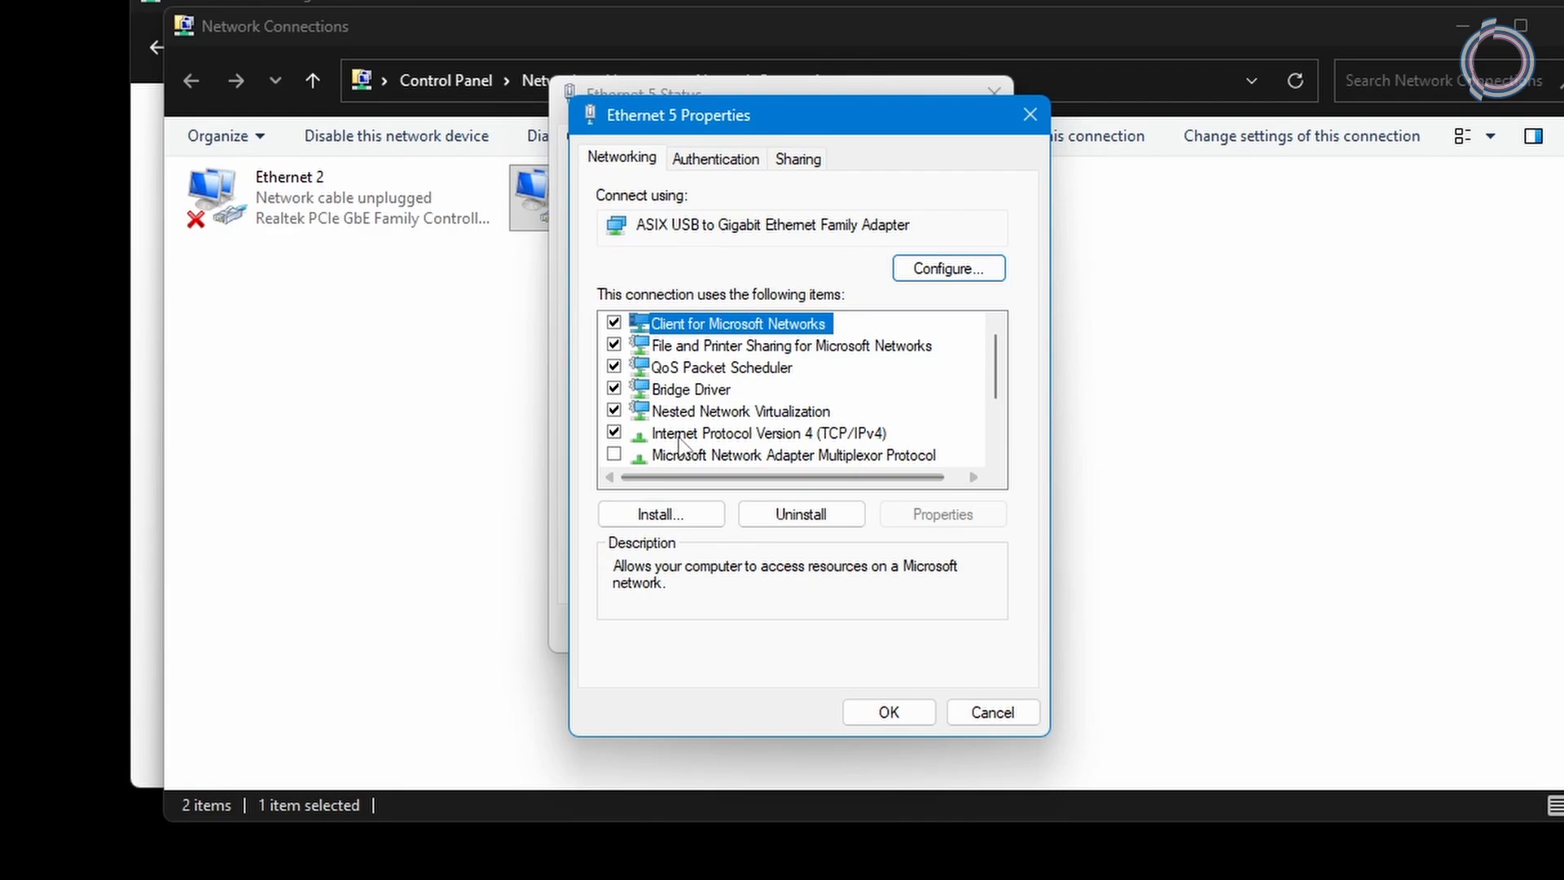
# Step: Select Internet Protocol Version 4 (TCP/IPv4) and open its Properties
pyautogui.click(755, 432)
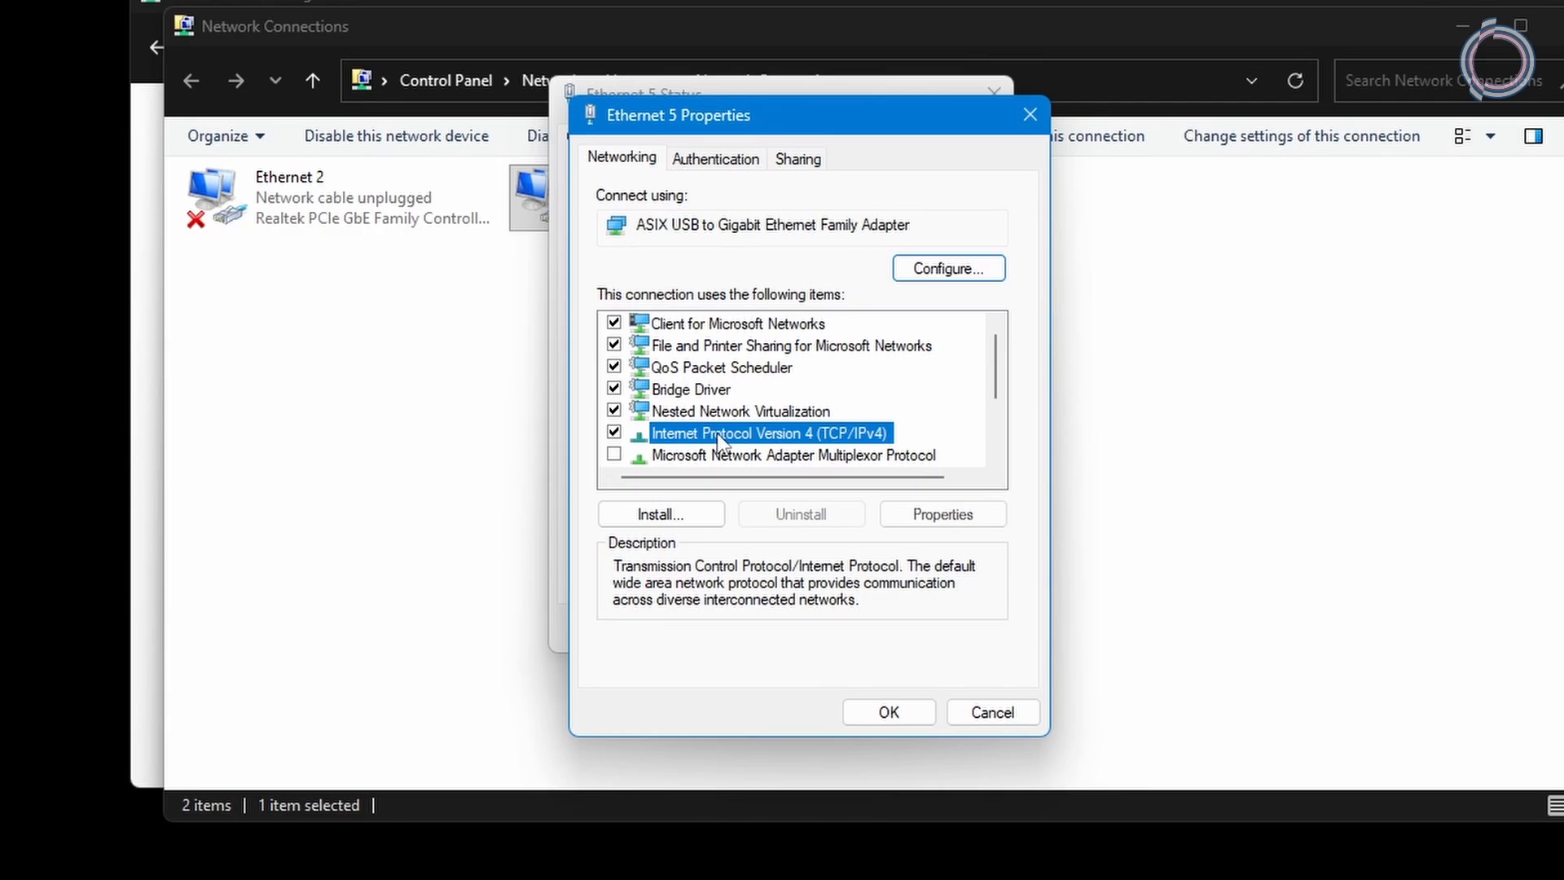
pyautogui.click(941, 514)
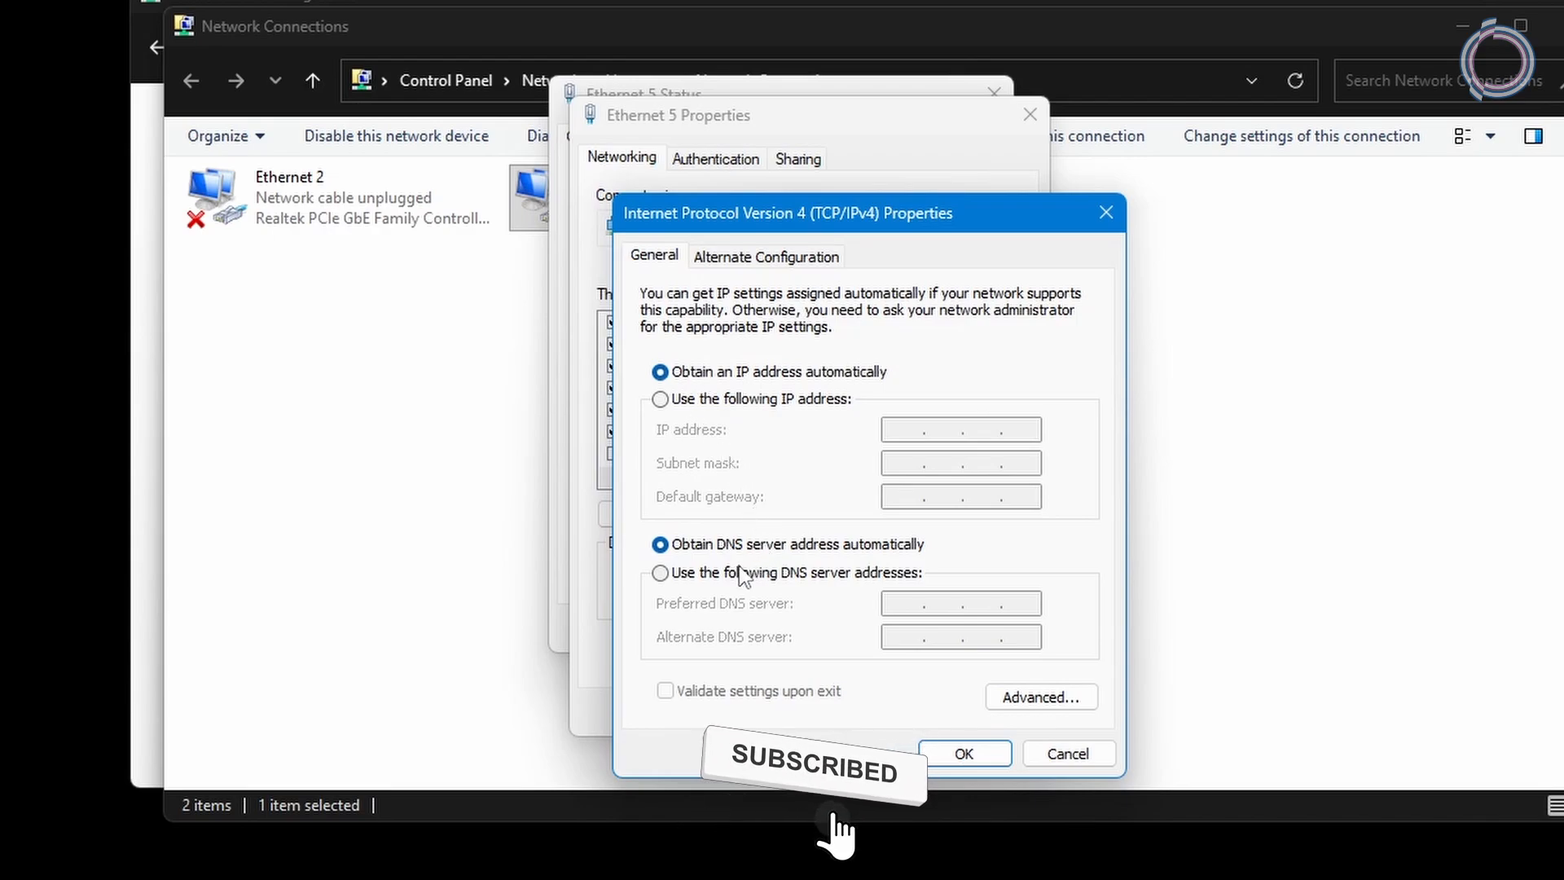
# Step: Enter manual DNS servers 8.8.8.8 and 8.8.4.4 for Ethernet 5 and confirm with OK
pyautogui.click(659, 572)
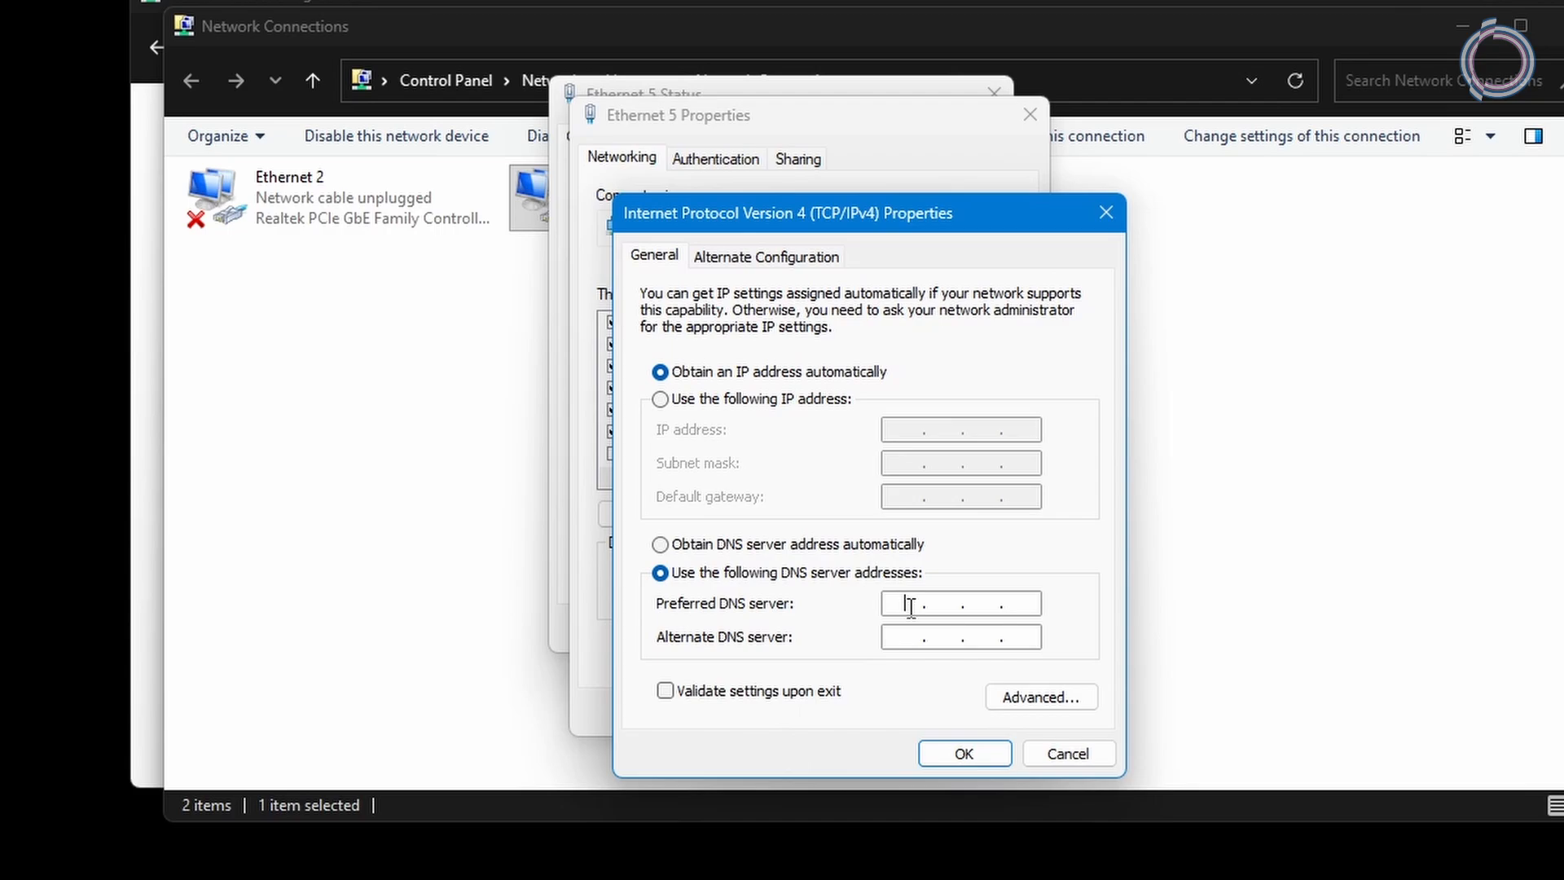
pyautogui.write('1.1.1.1')
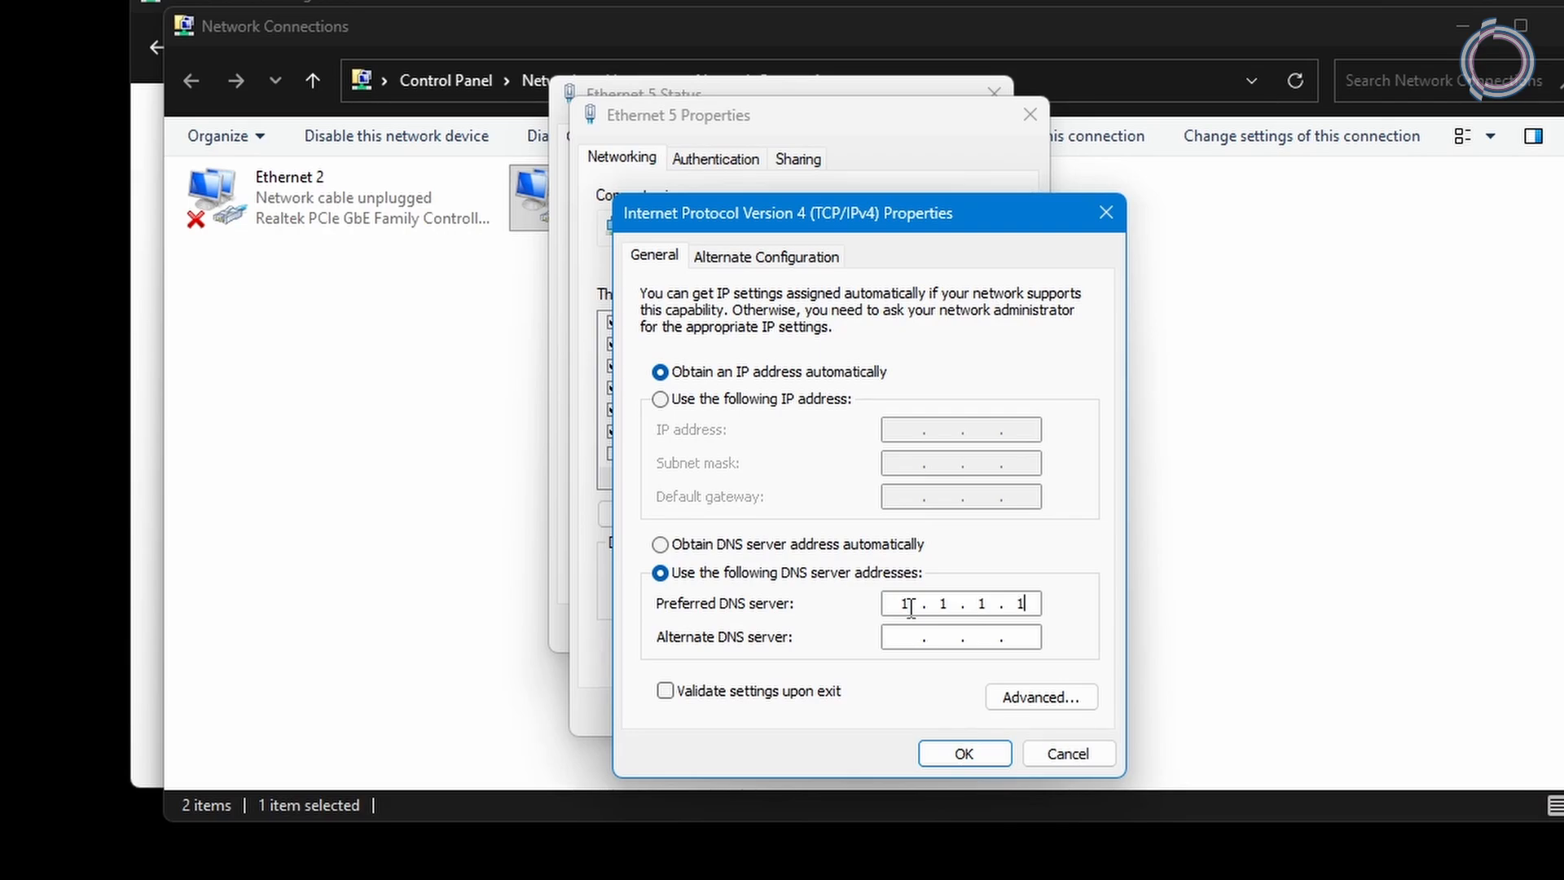
pyautogui.click(960, 636)
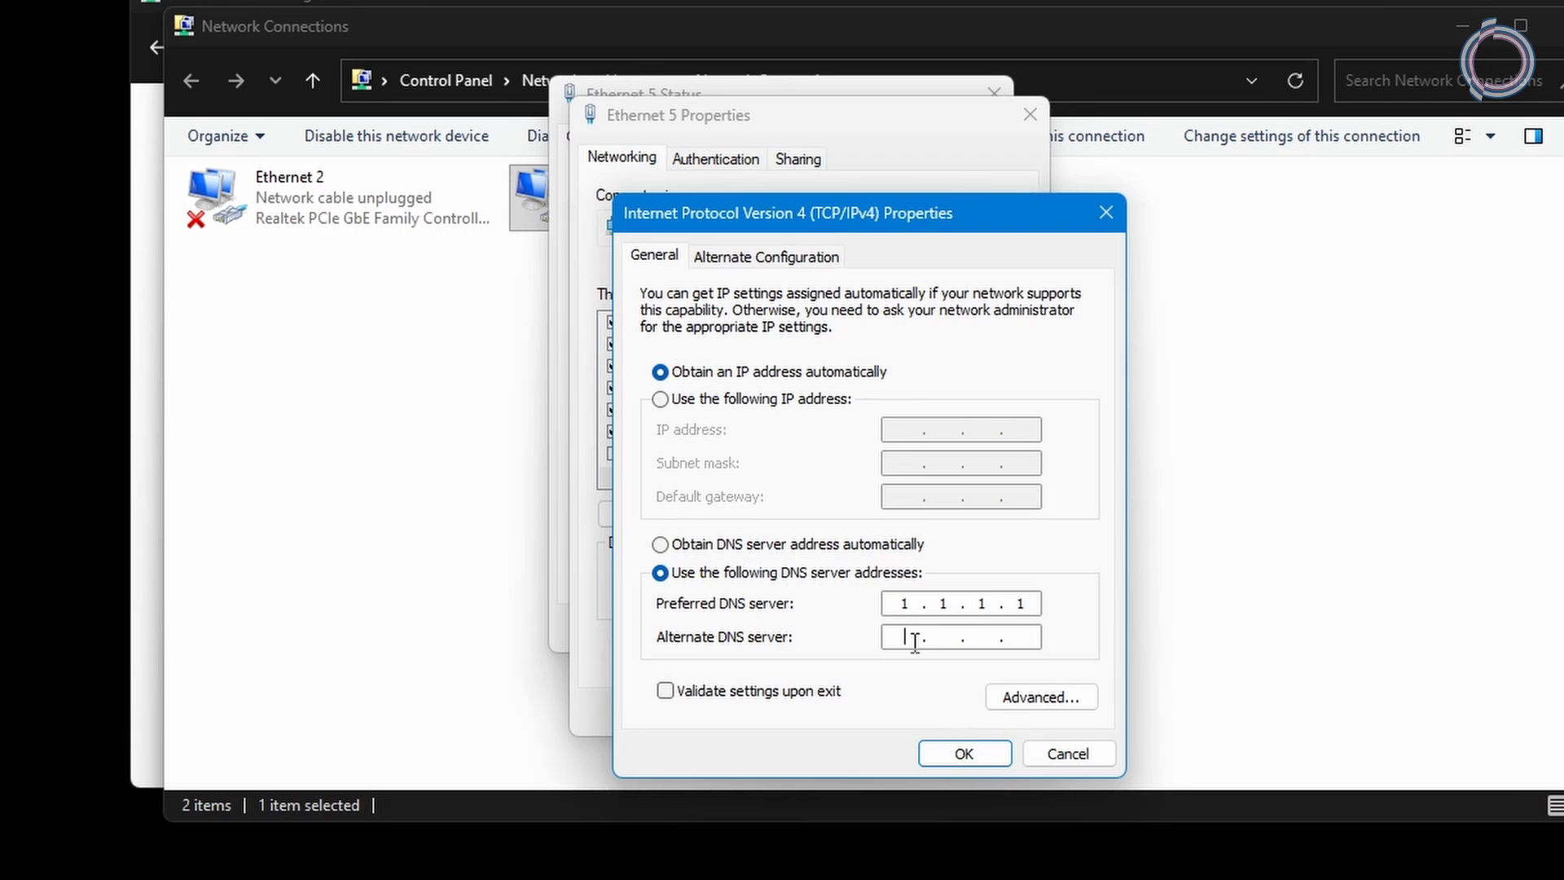
pyautogui.write('1.0.0.1')
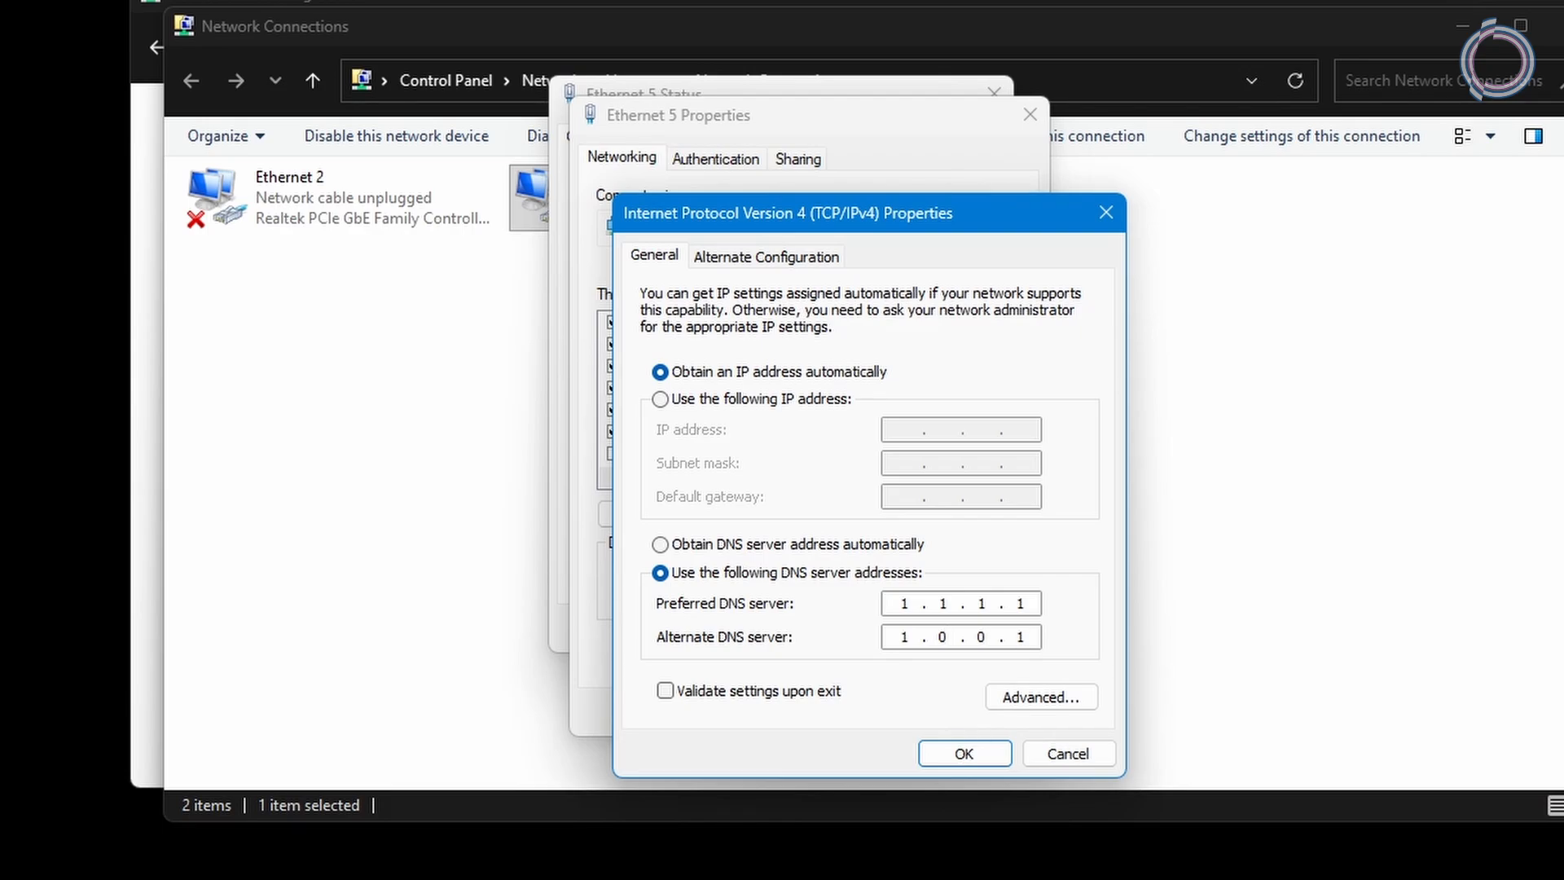
pyautogui.moveTo(1040, 696)
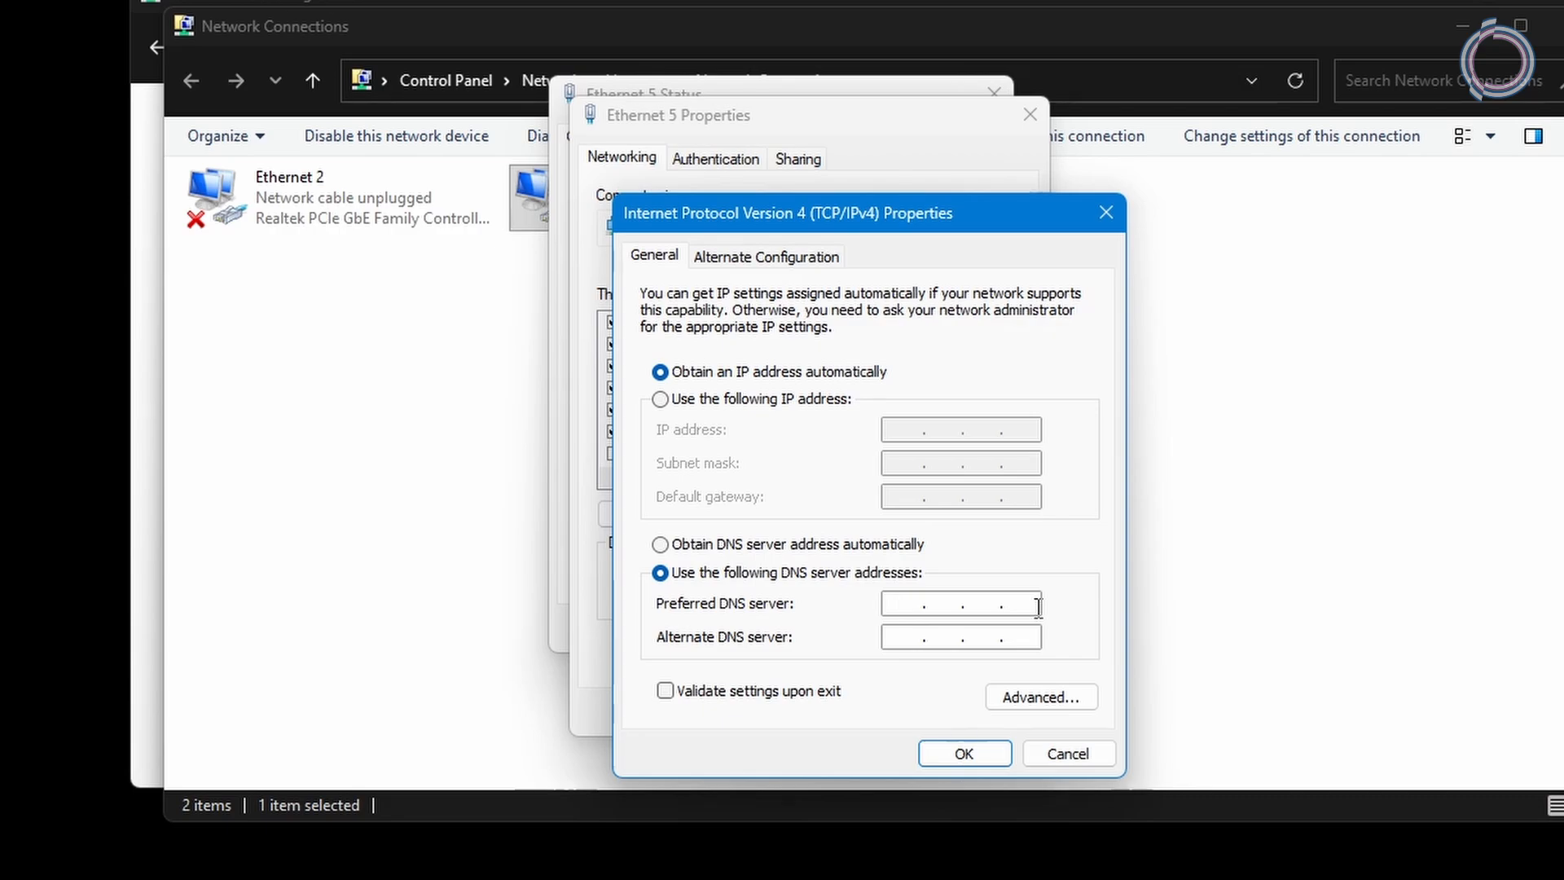
pyautogui.write('8.8.')
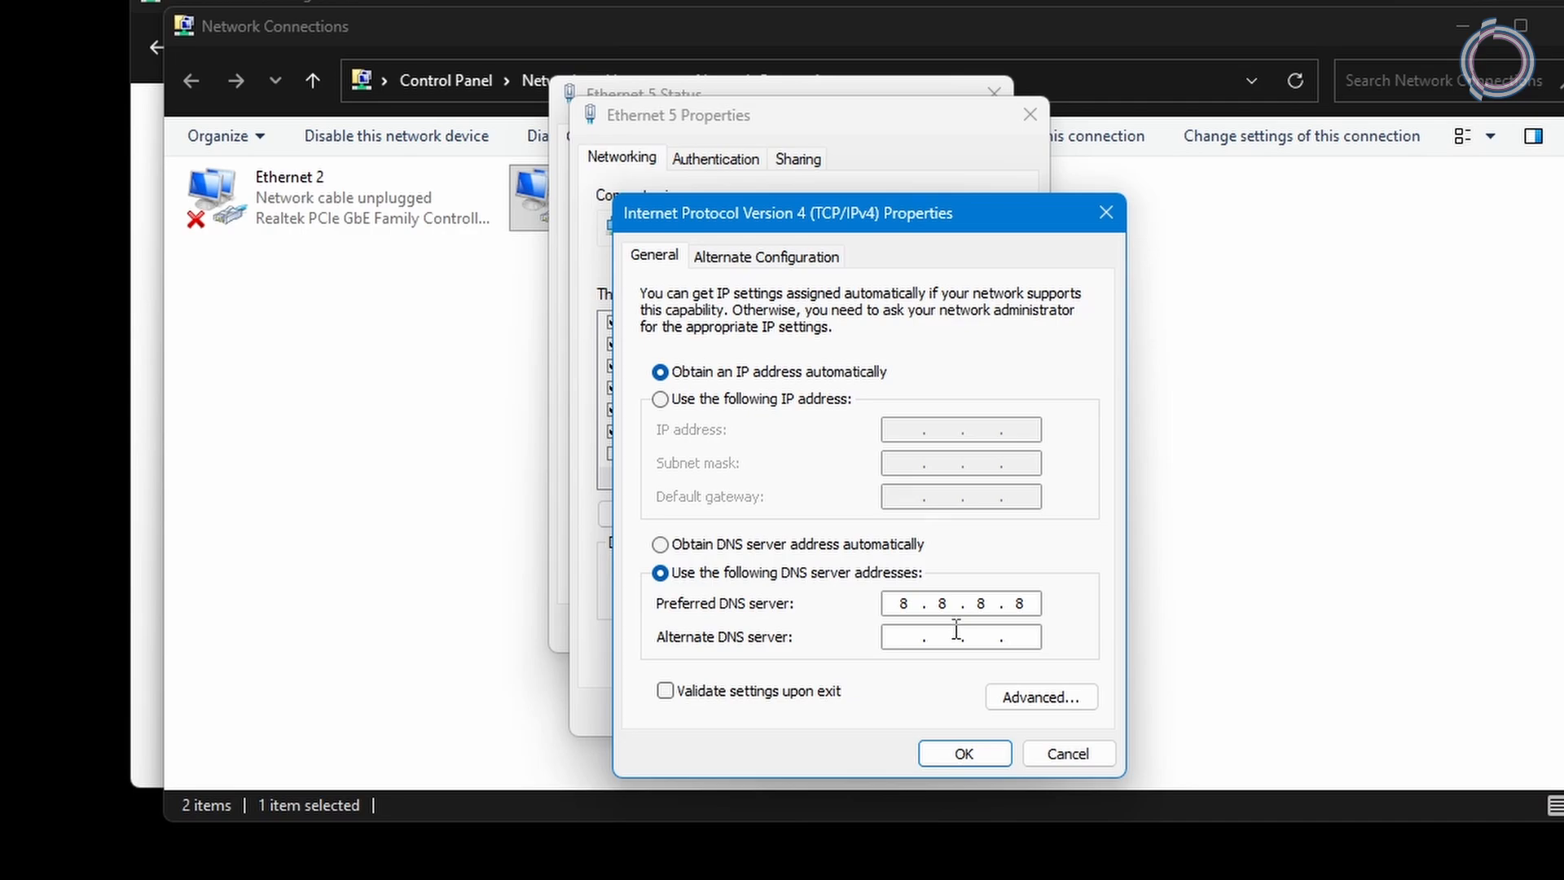
pyautogui.write('8.8.')
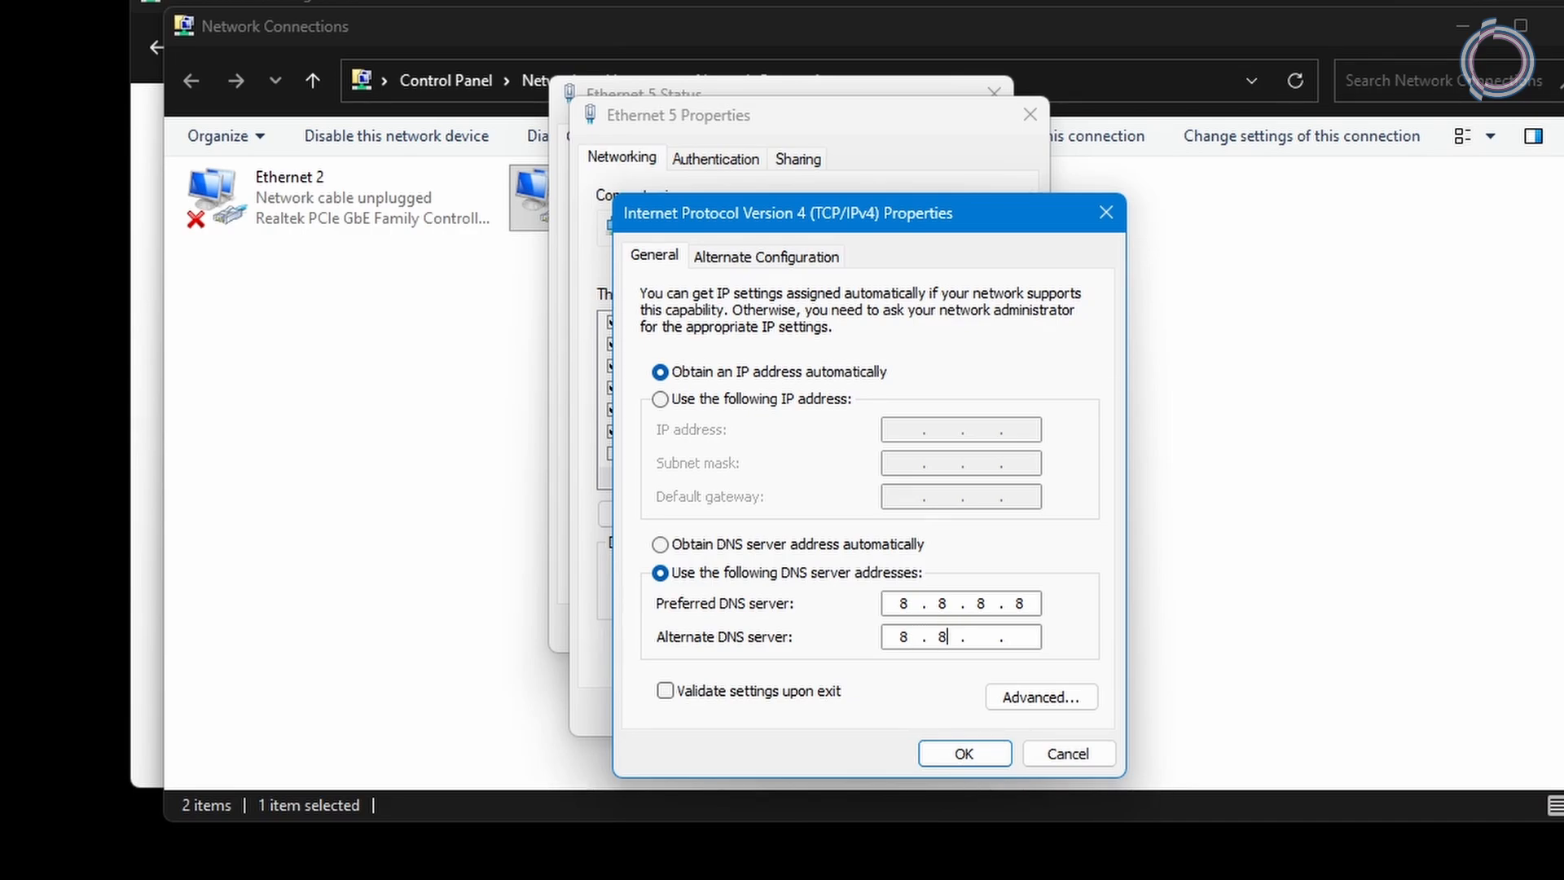
pyautogui.write('.4.4')
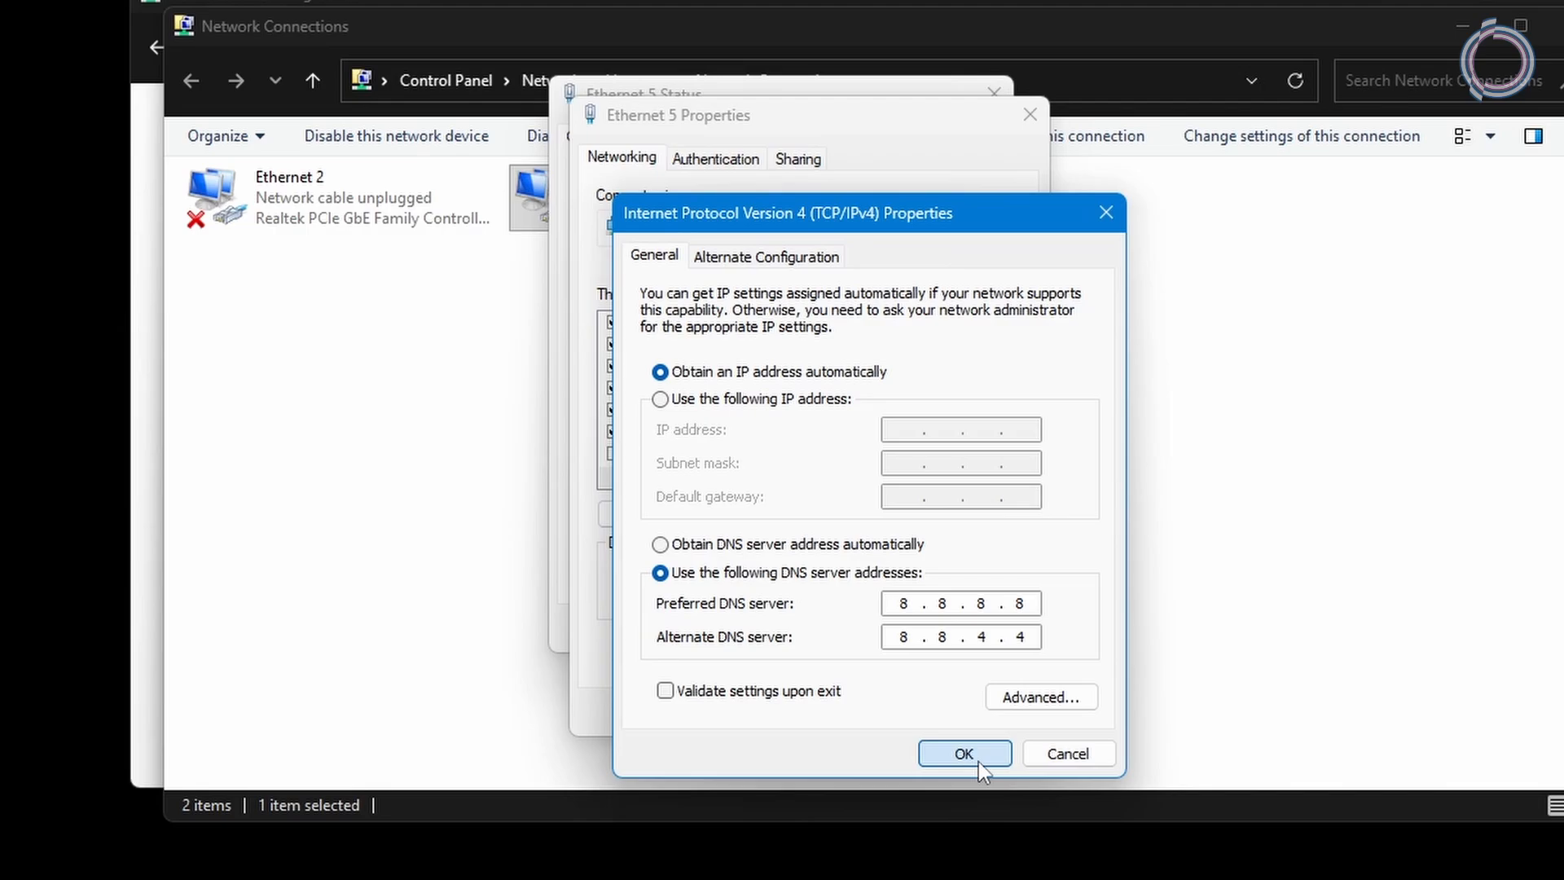
pyautogui.click(963, 752)
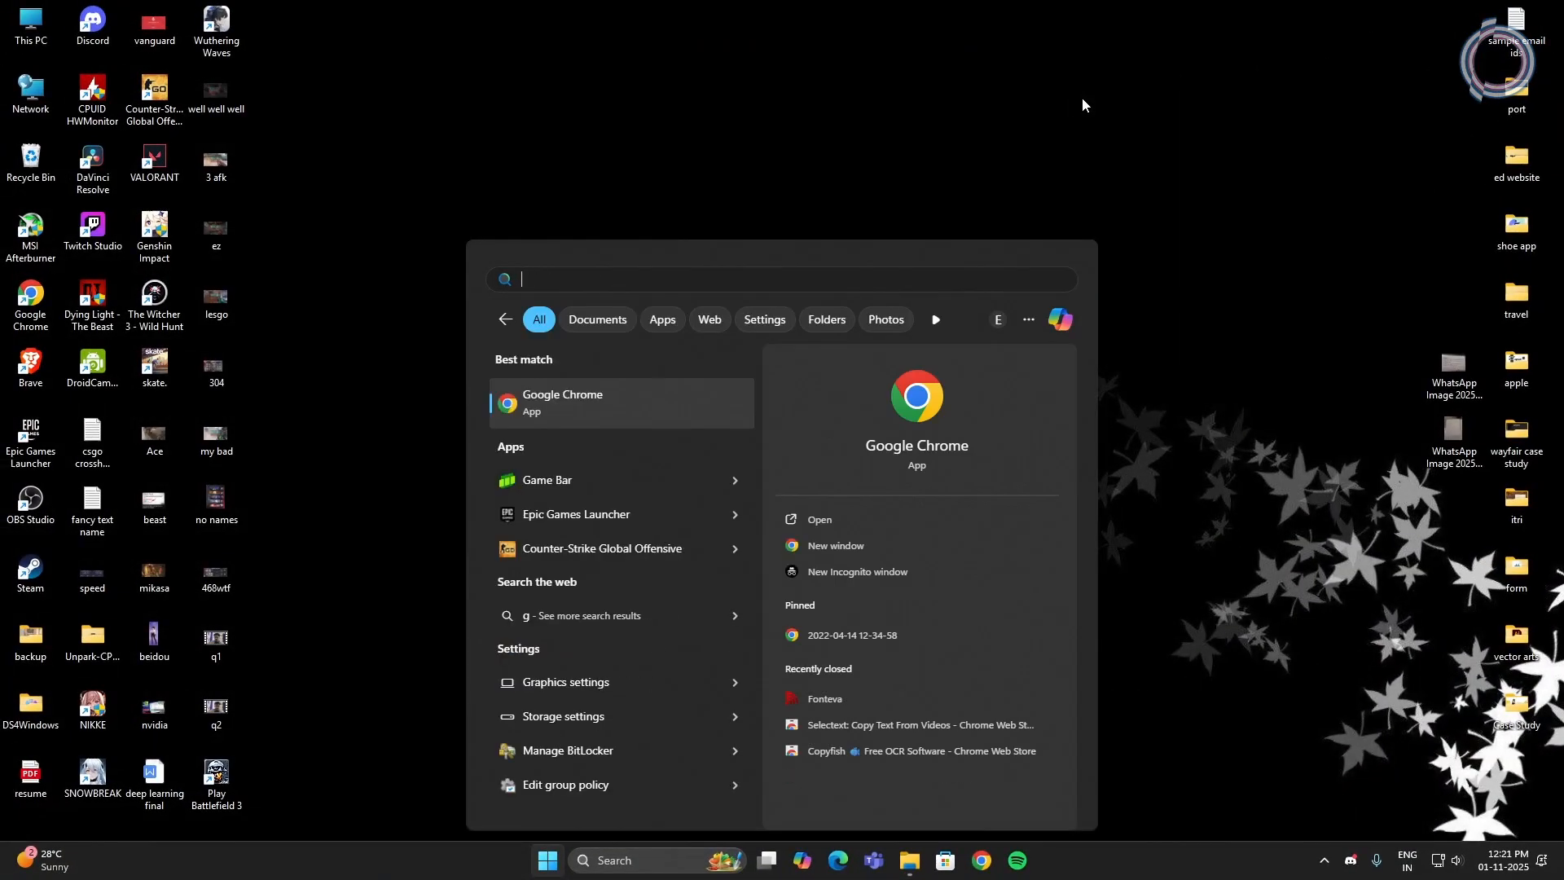
# Step: Find Riot Client in Firewall's Allowed apps, unlock Change settings, and start Allow another app
pyautogui.write('firewe')
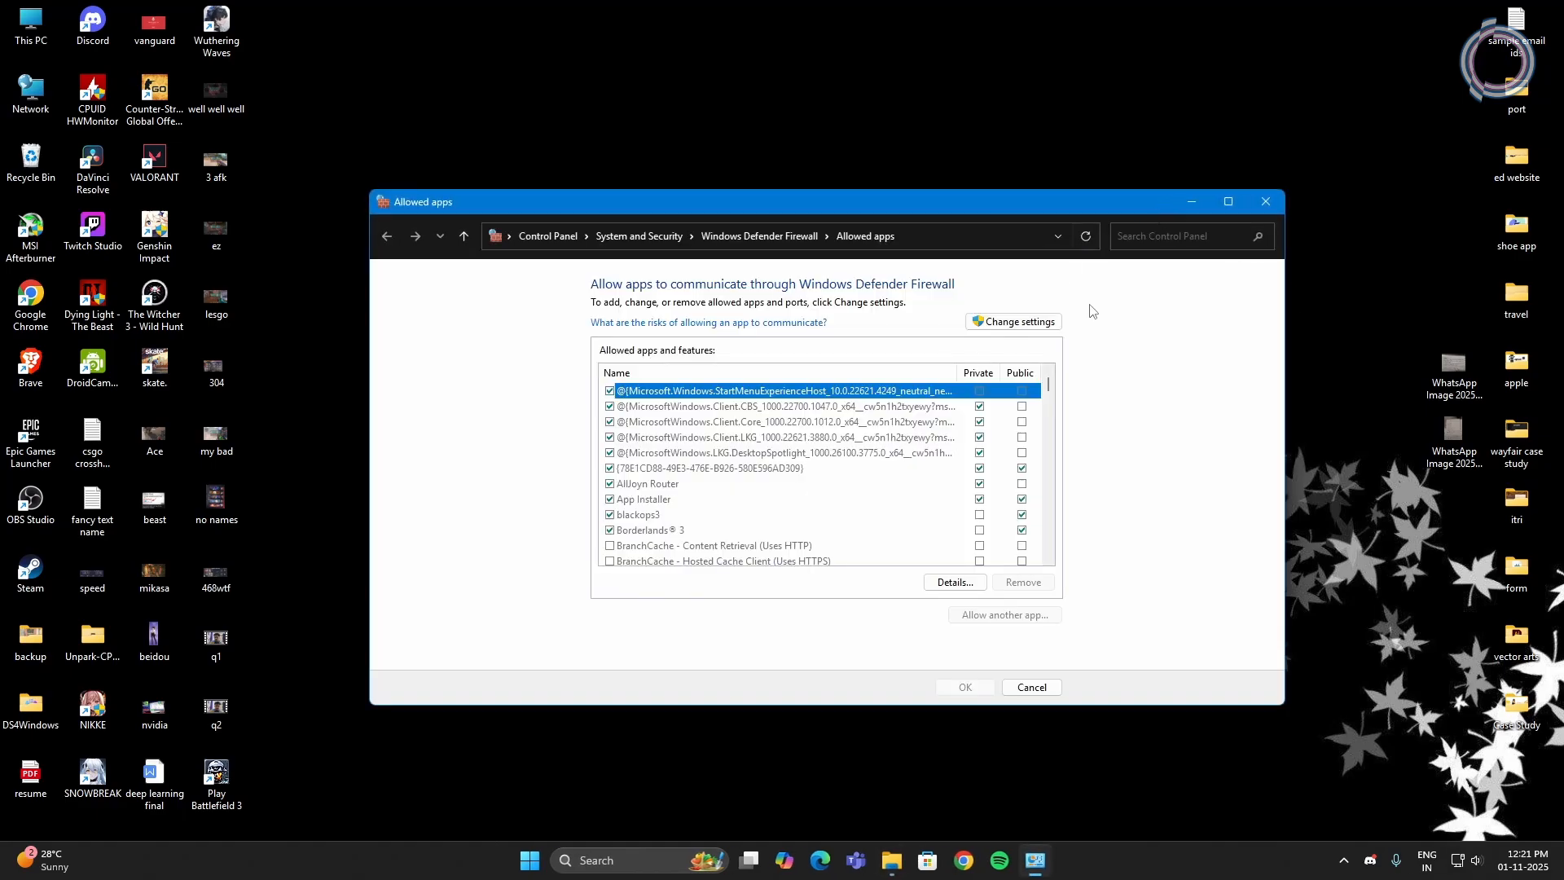
pyautogui.click(1228, 200)
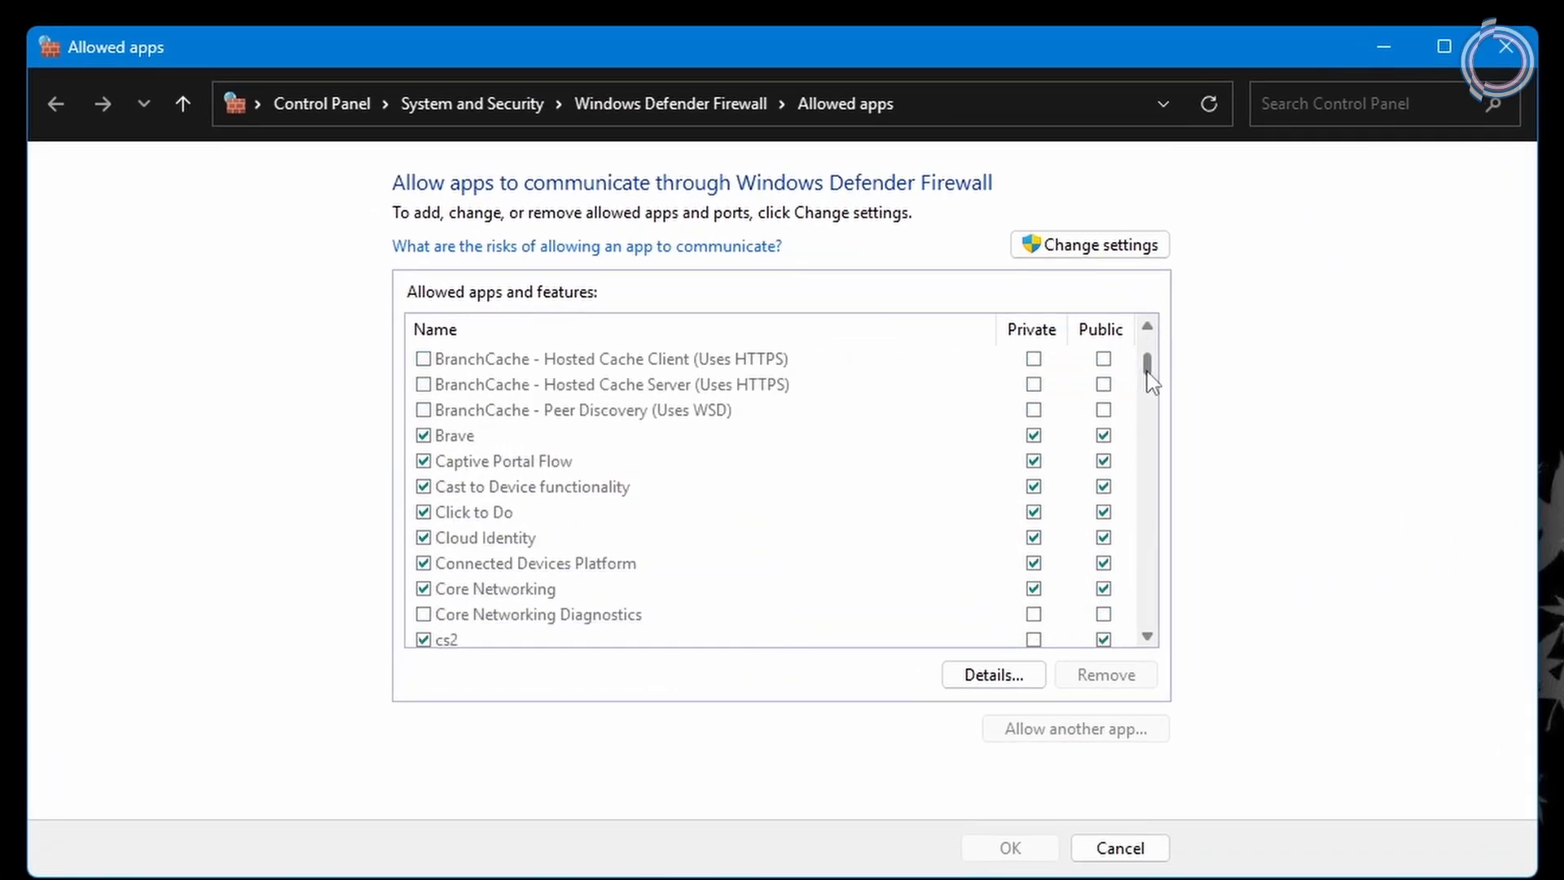
pyautogui.scroll(-3)
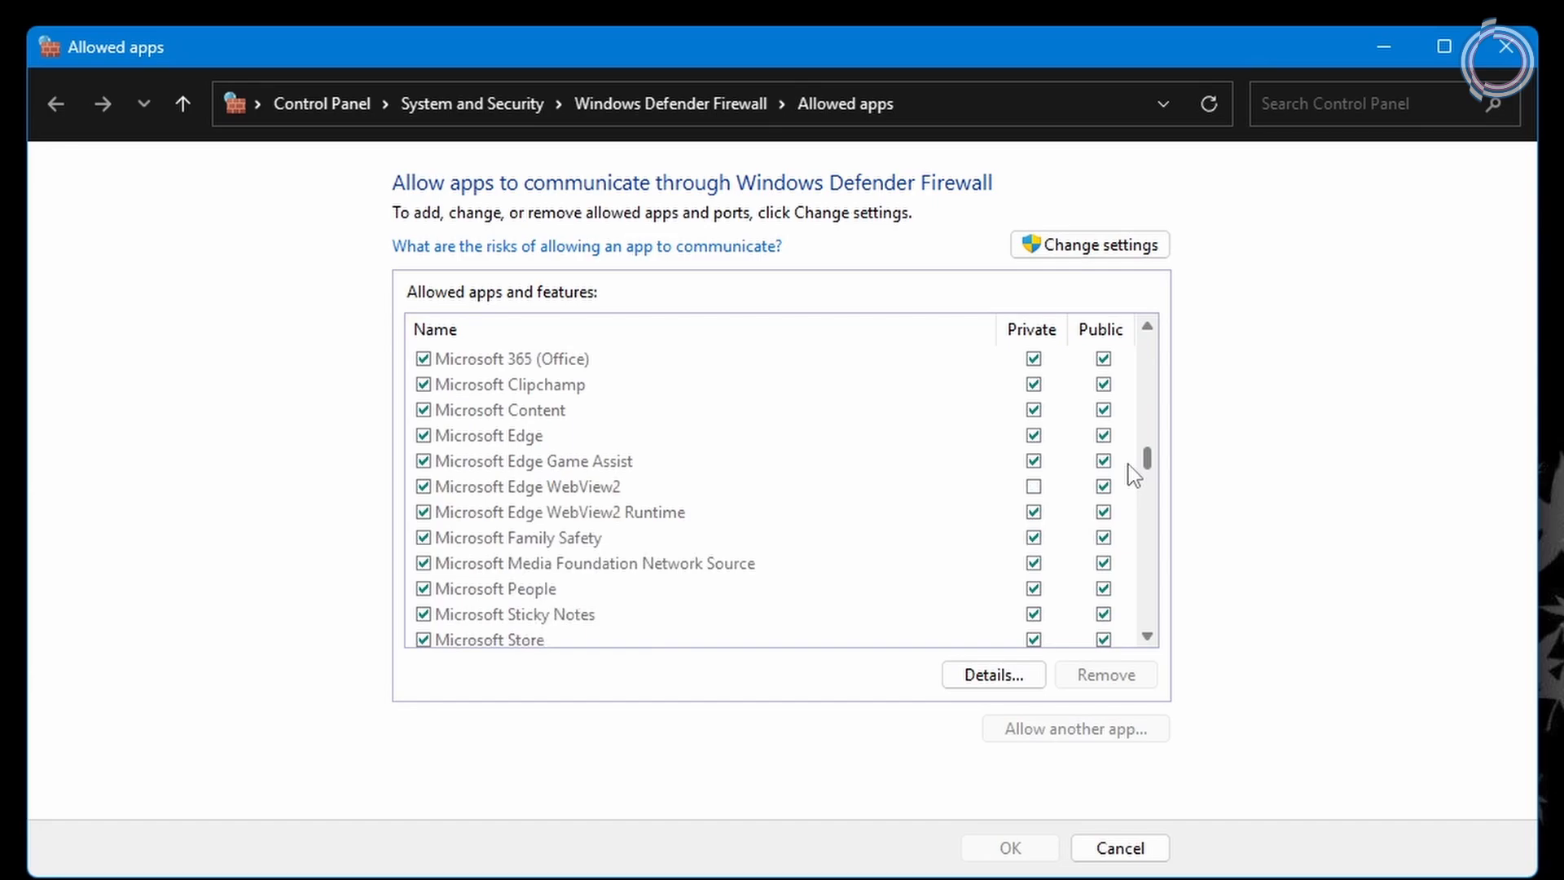
pyautogui.scroll(-3)
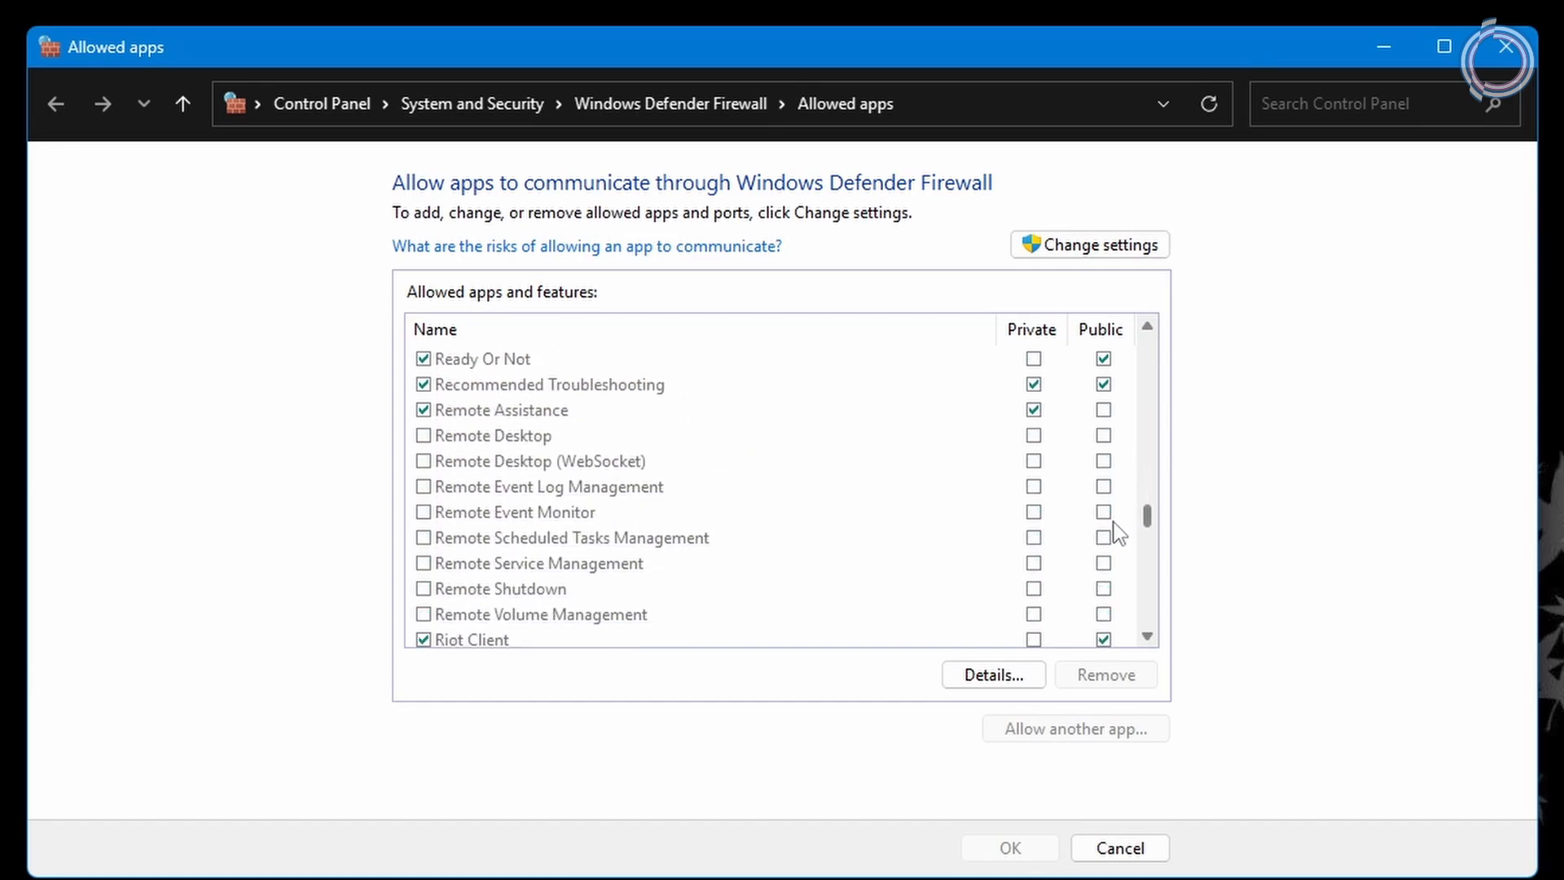
pyautogui.click(470, 588)
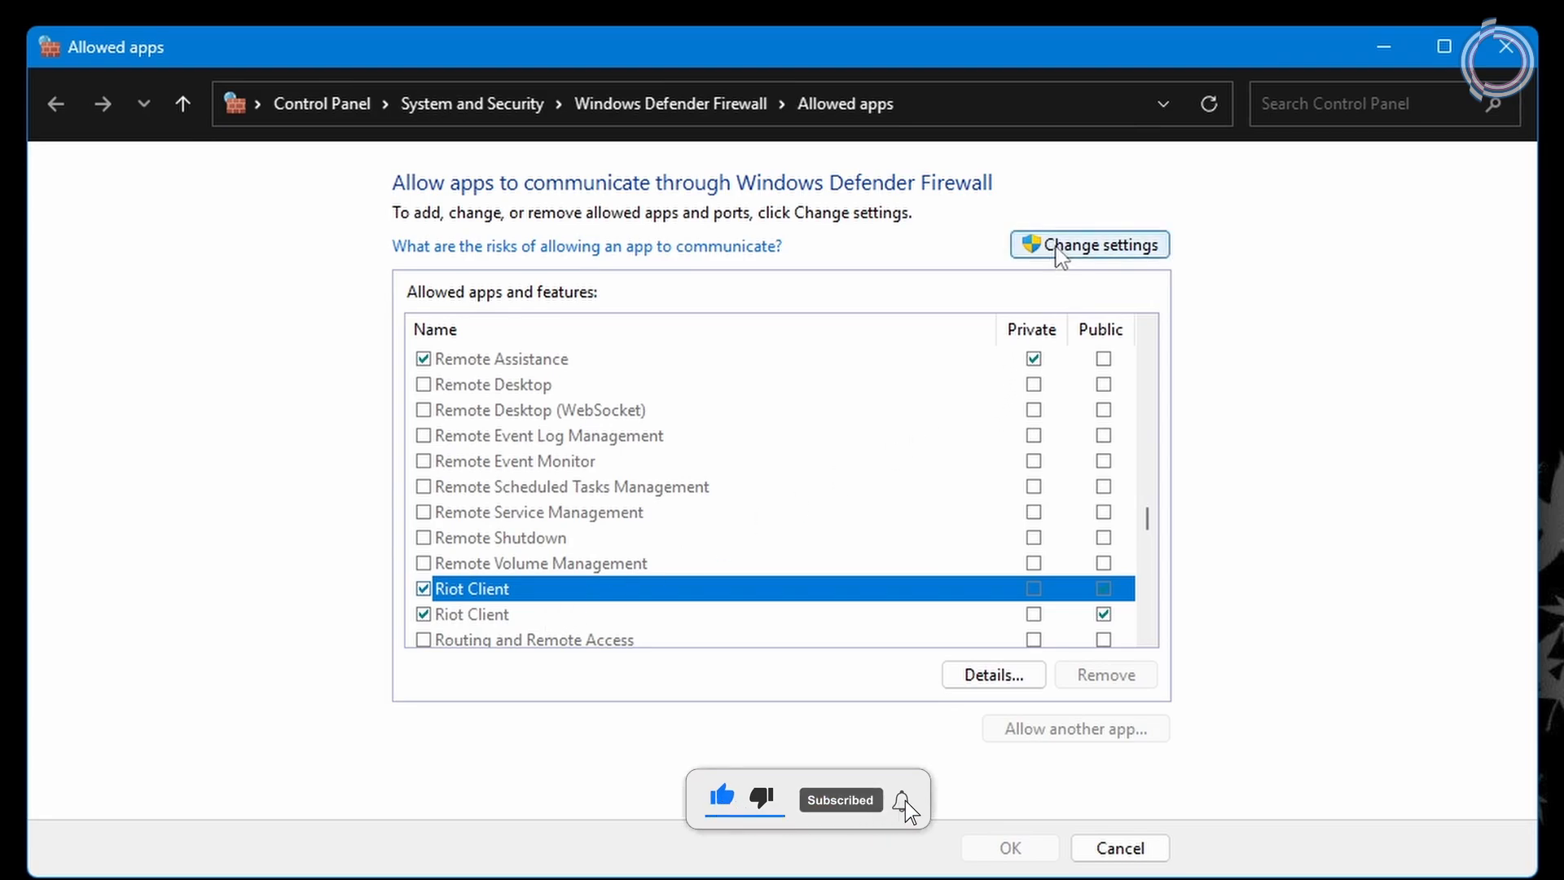
pyautogui.click(1089, 244)
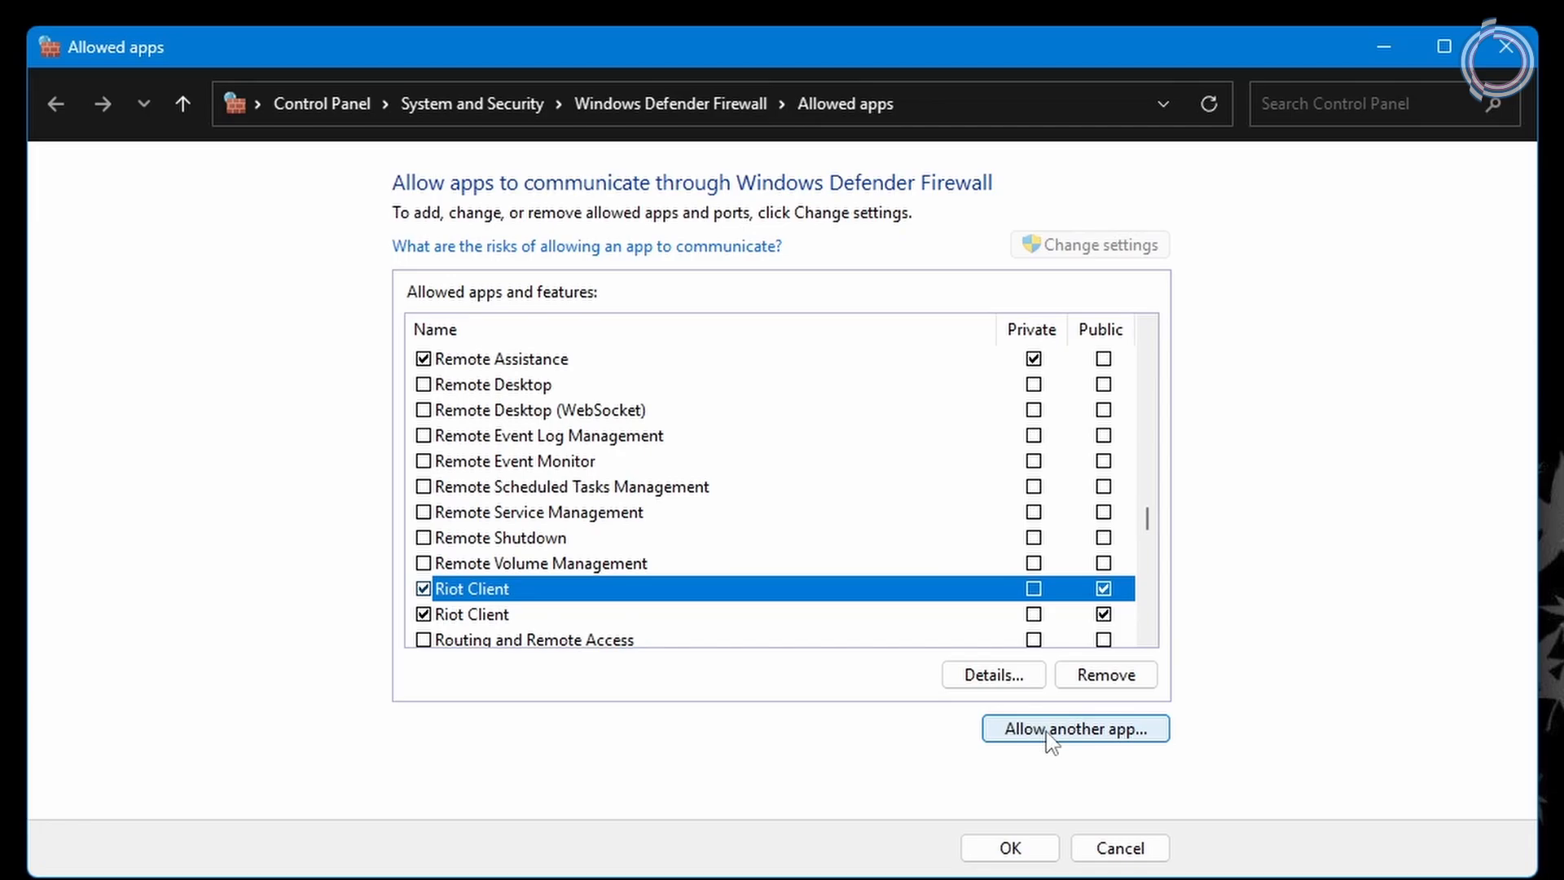
pyautogui.click(1074, 728)
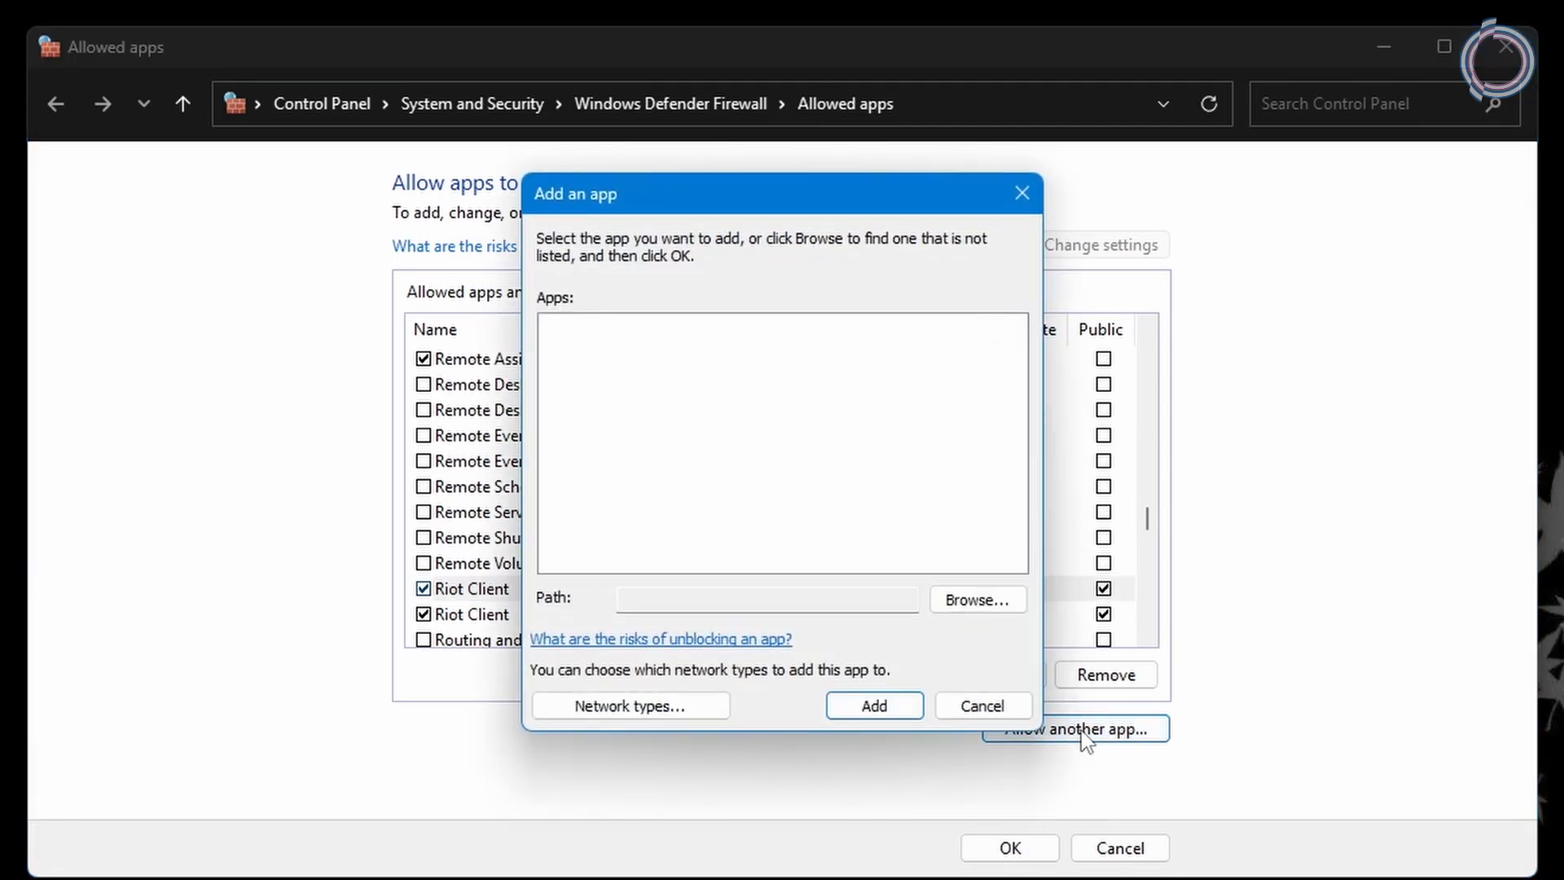
# Step: Cancel adding a new app, tick Public for Riot Client, and confirm with OK
pyautogui.click(976, 600)
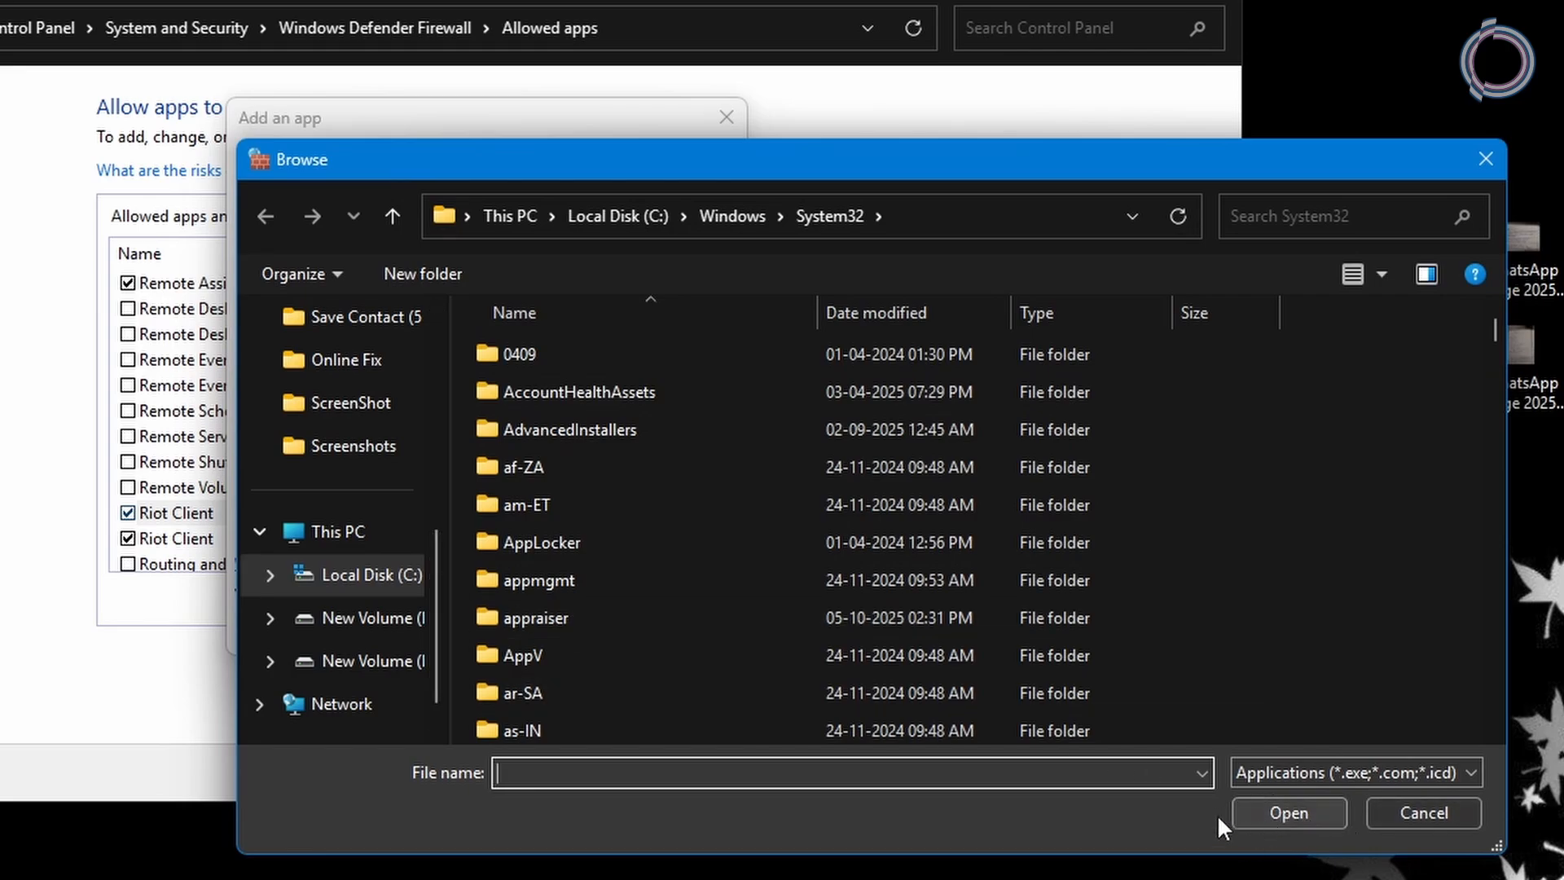
pyautogui.click(1422, 812)
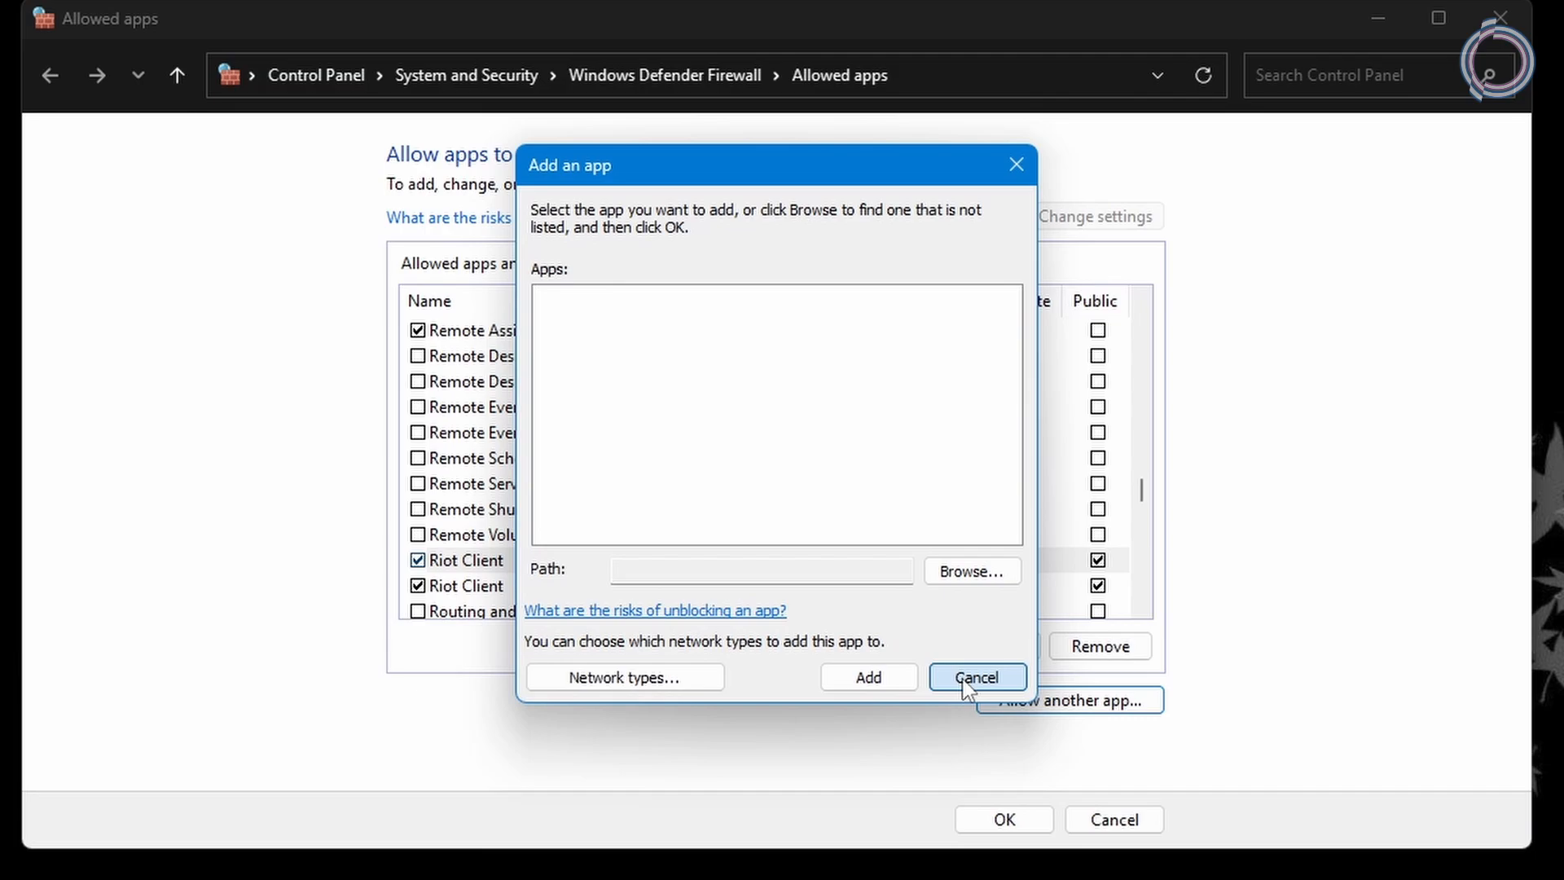
pyautogui.click(977, 676)
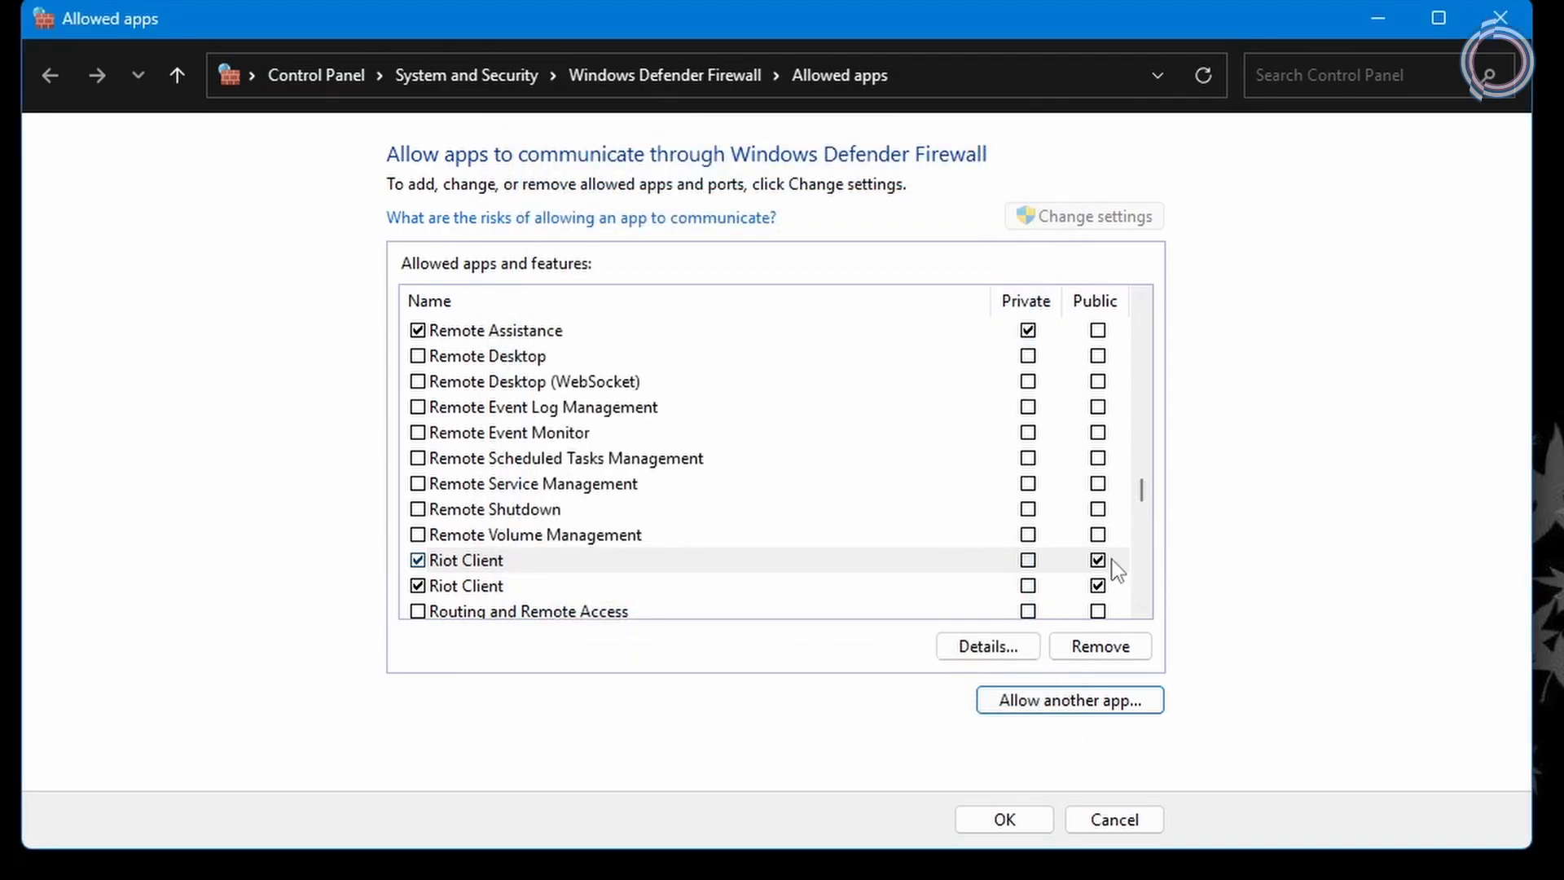
pyautogui.moveTo(1110, 574)
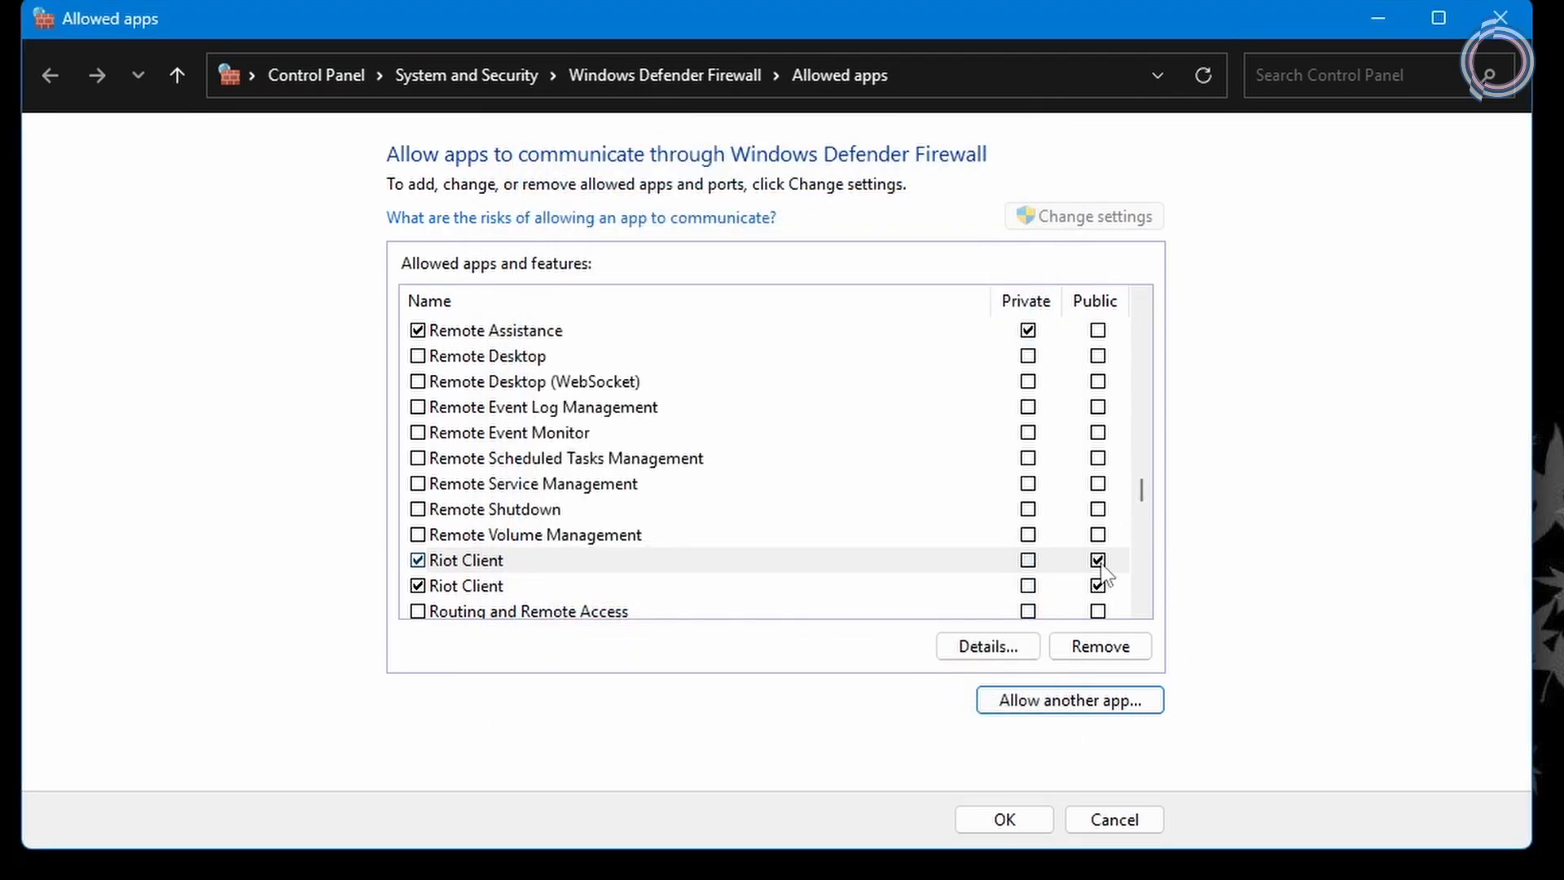
pyautogui.click(999, 812)
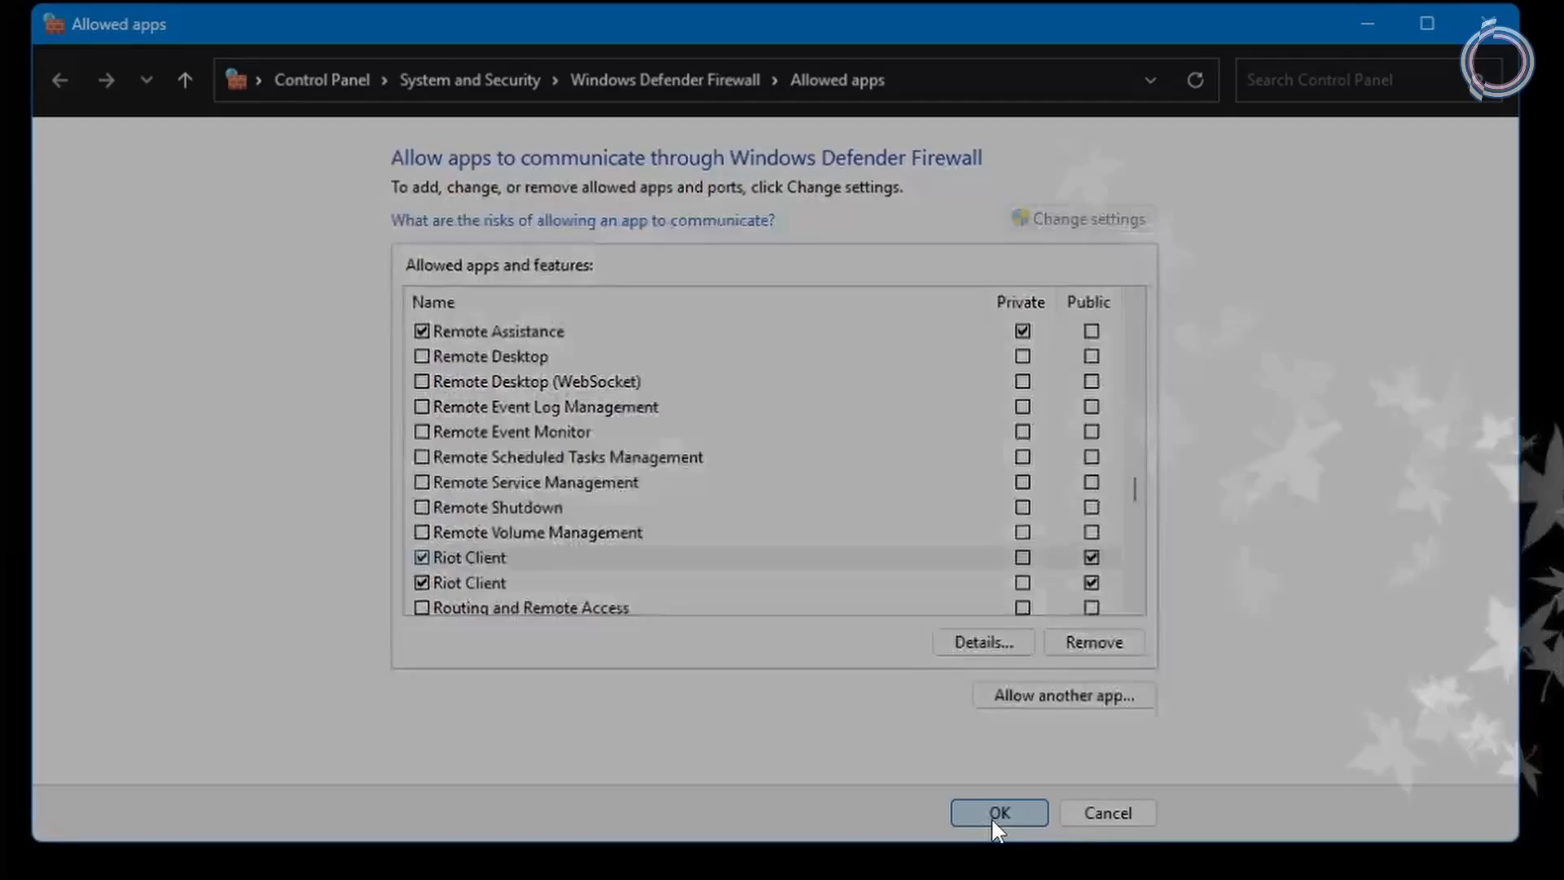
pyautogui.click(997, 812)
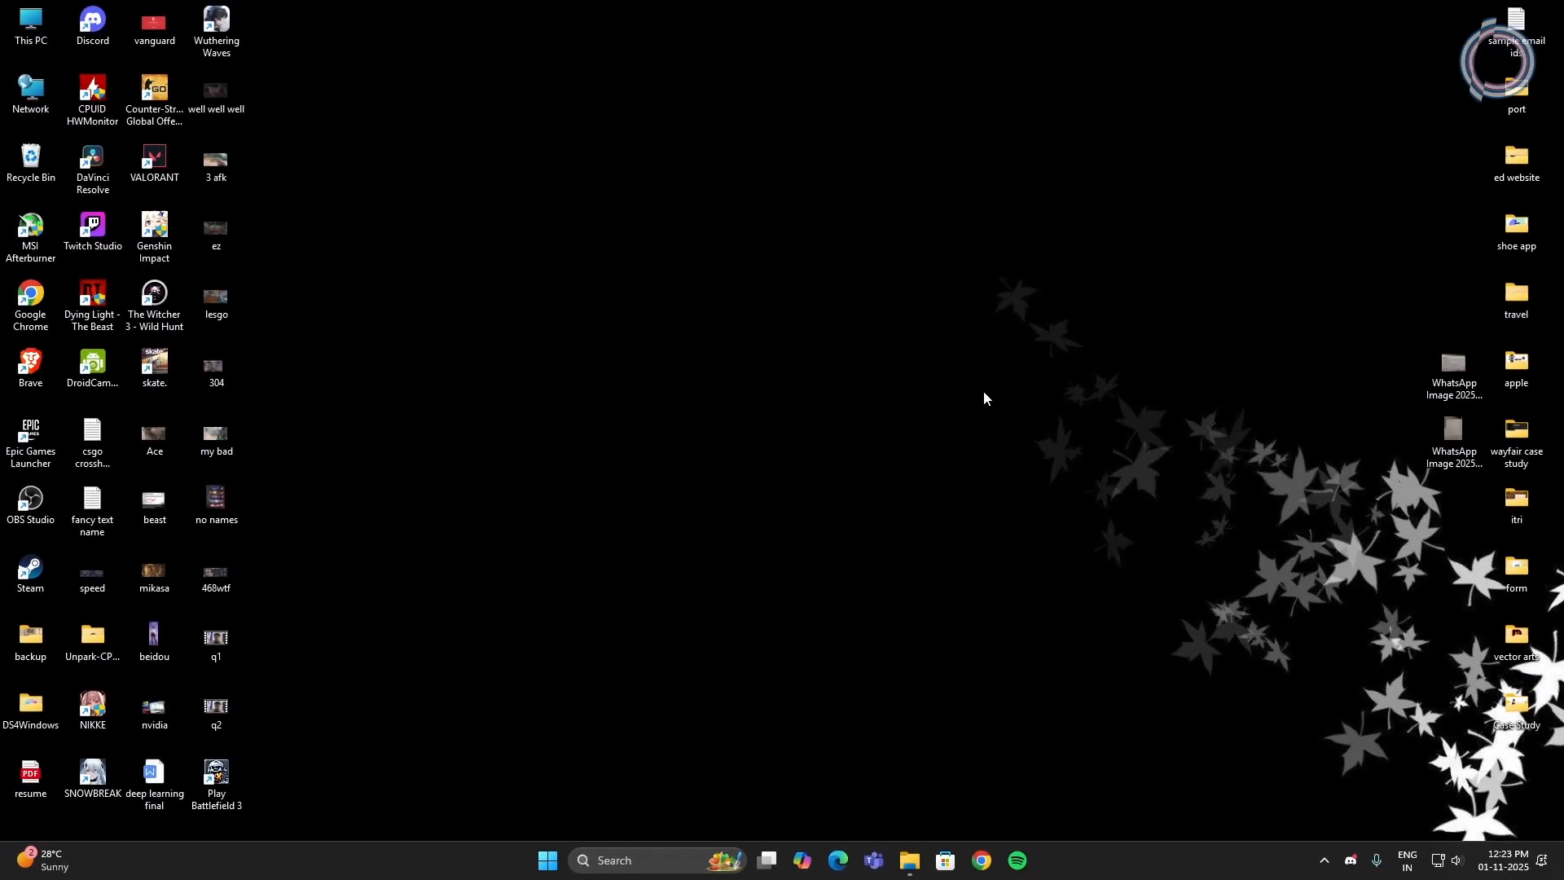
# Step: Exit Steam and Chrome from the system tray, then launch Task Manager from the taskbar
pyautogui.click(1323, 860)
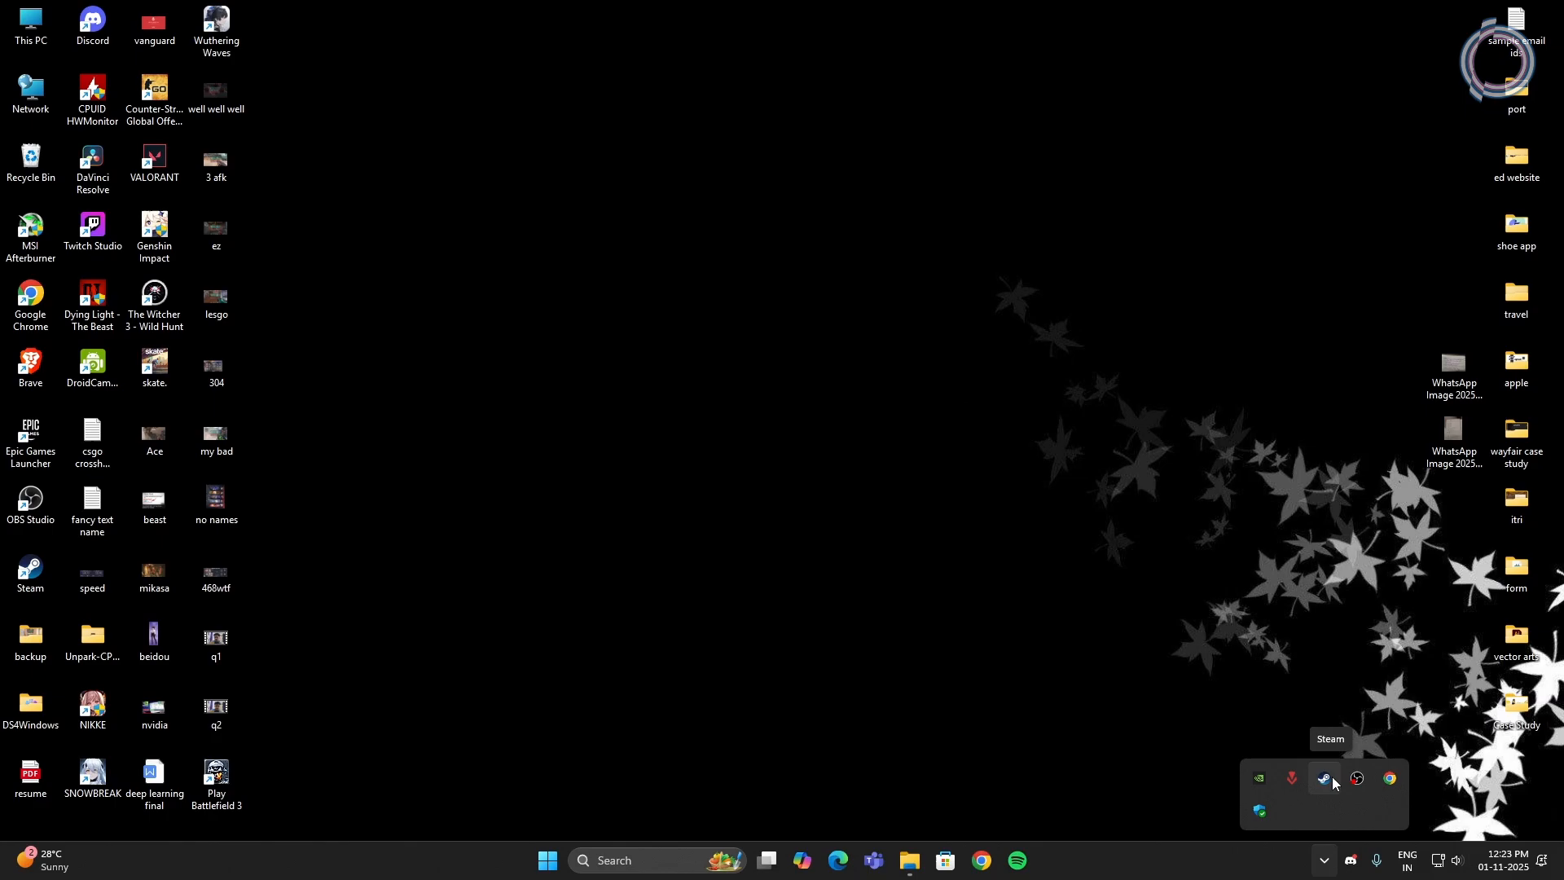
pyautogui.click(1324, 781)
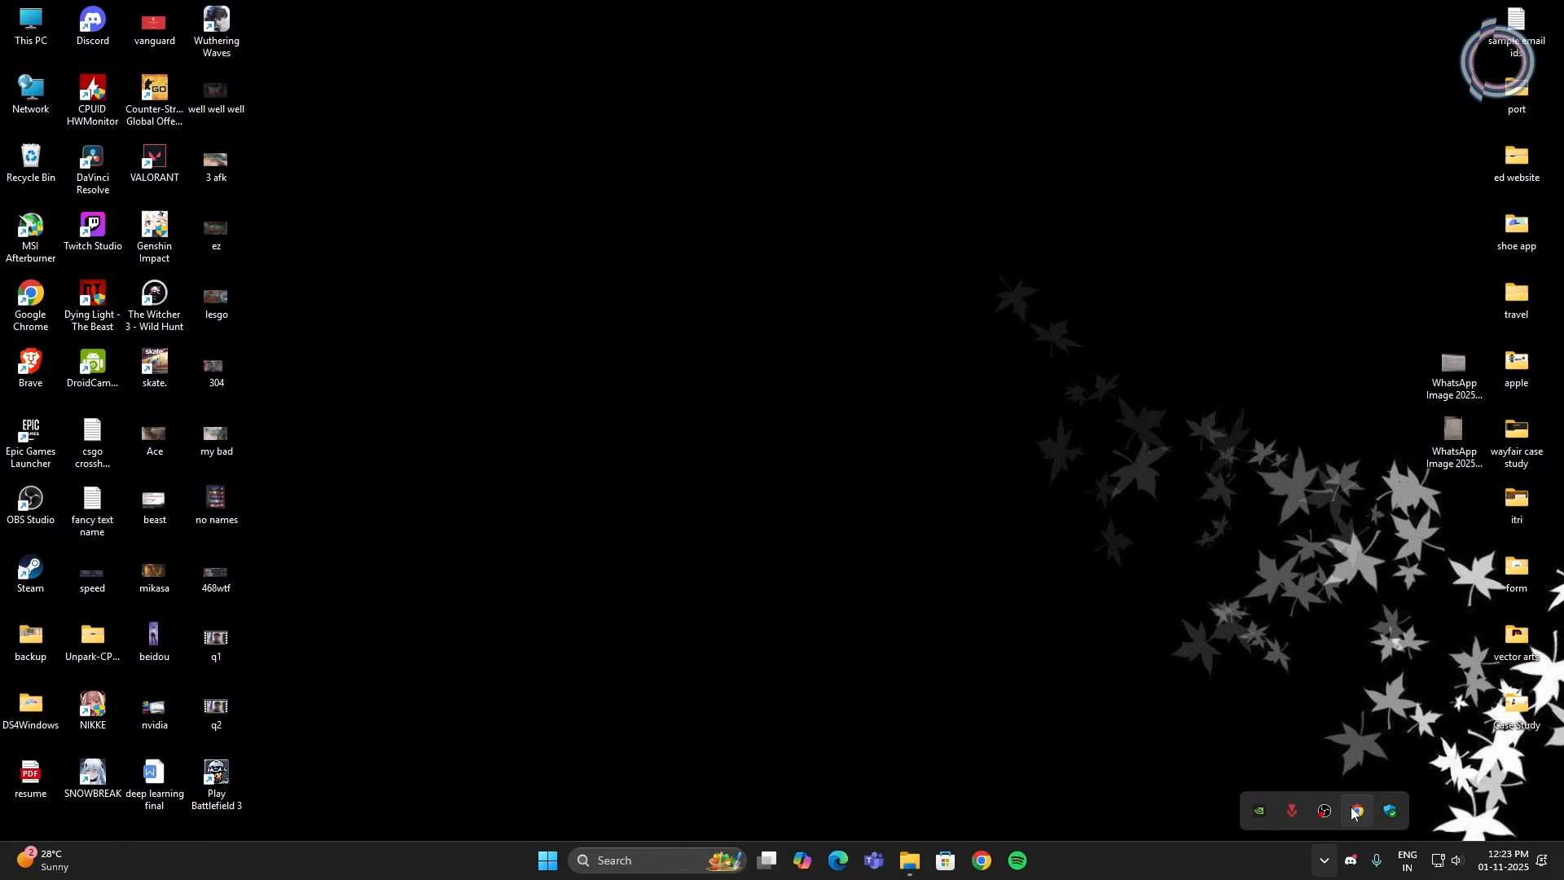
pyautogui.rightClick(1354, 809)
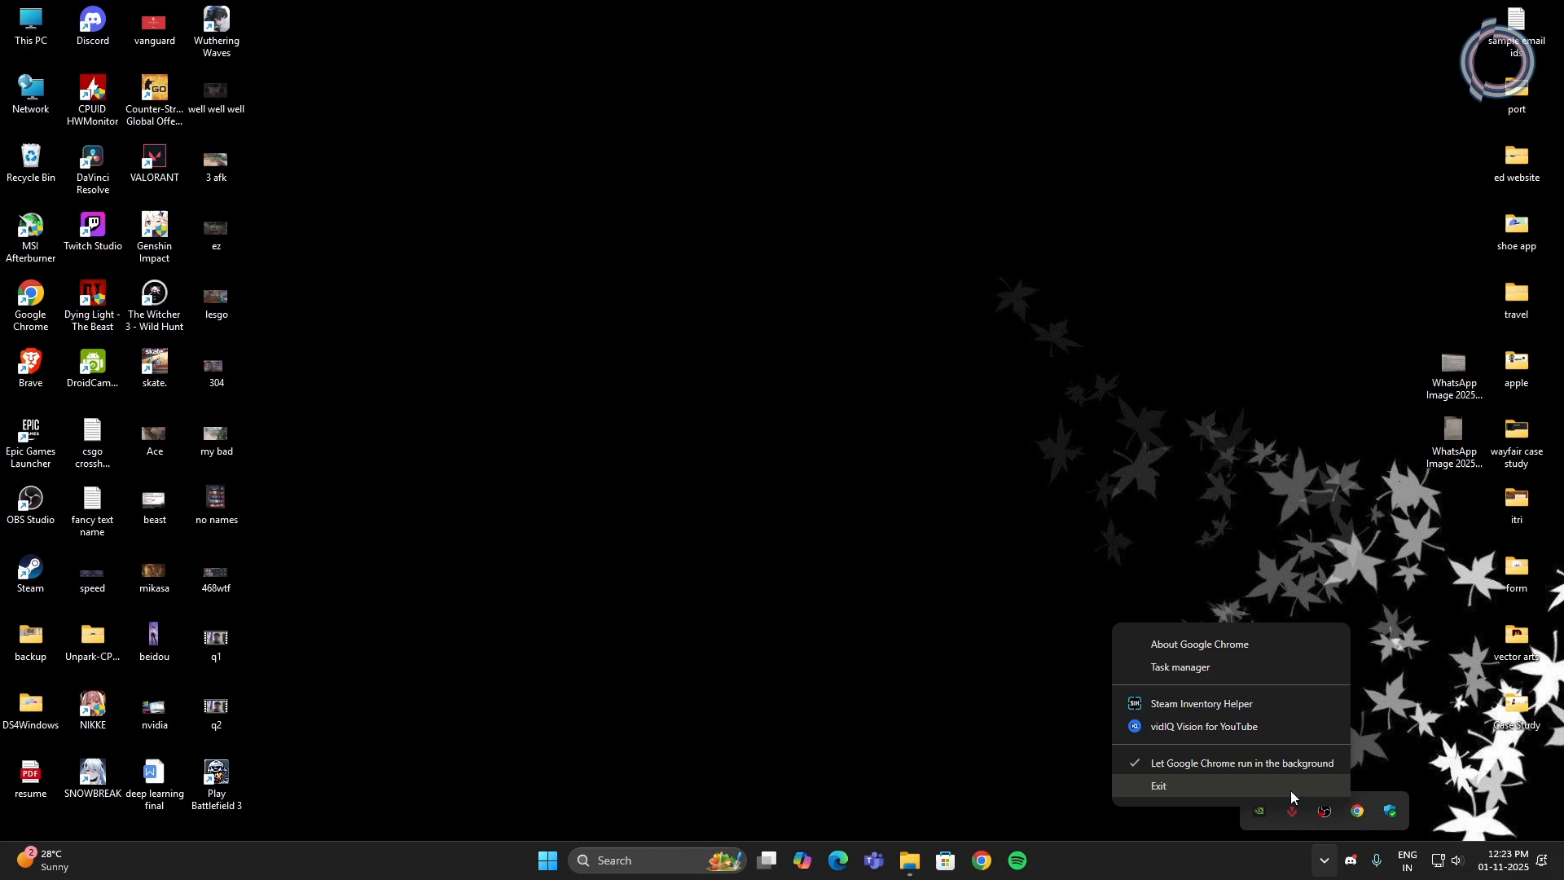
pyautogui.rightClick(1087, 860)
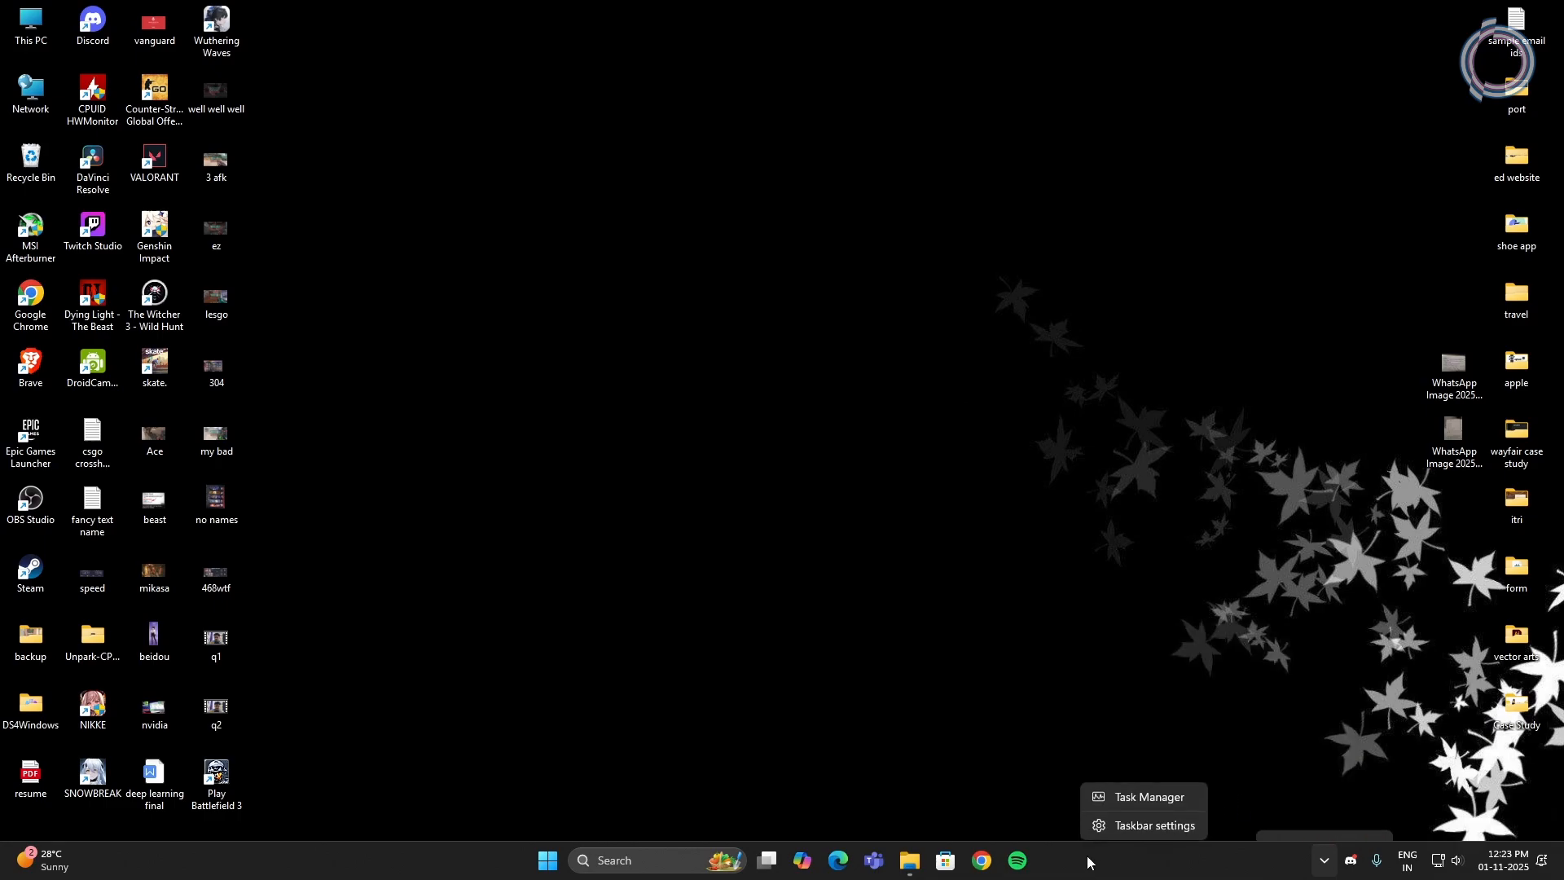
pyautogui.click(567, 425)
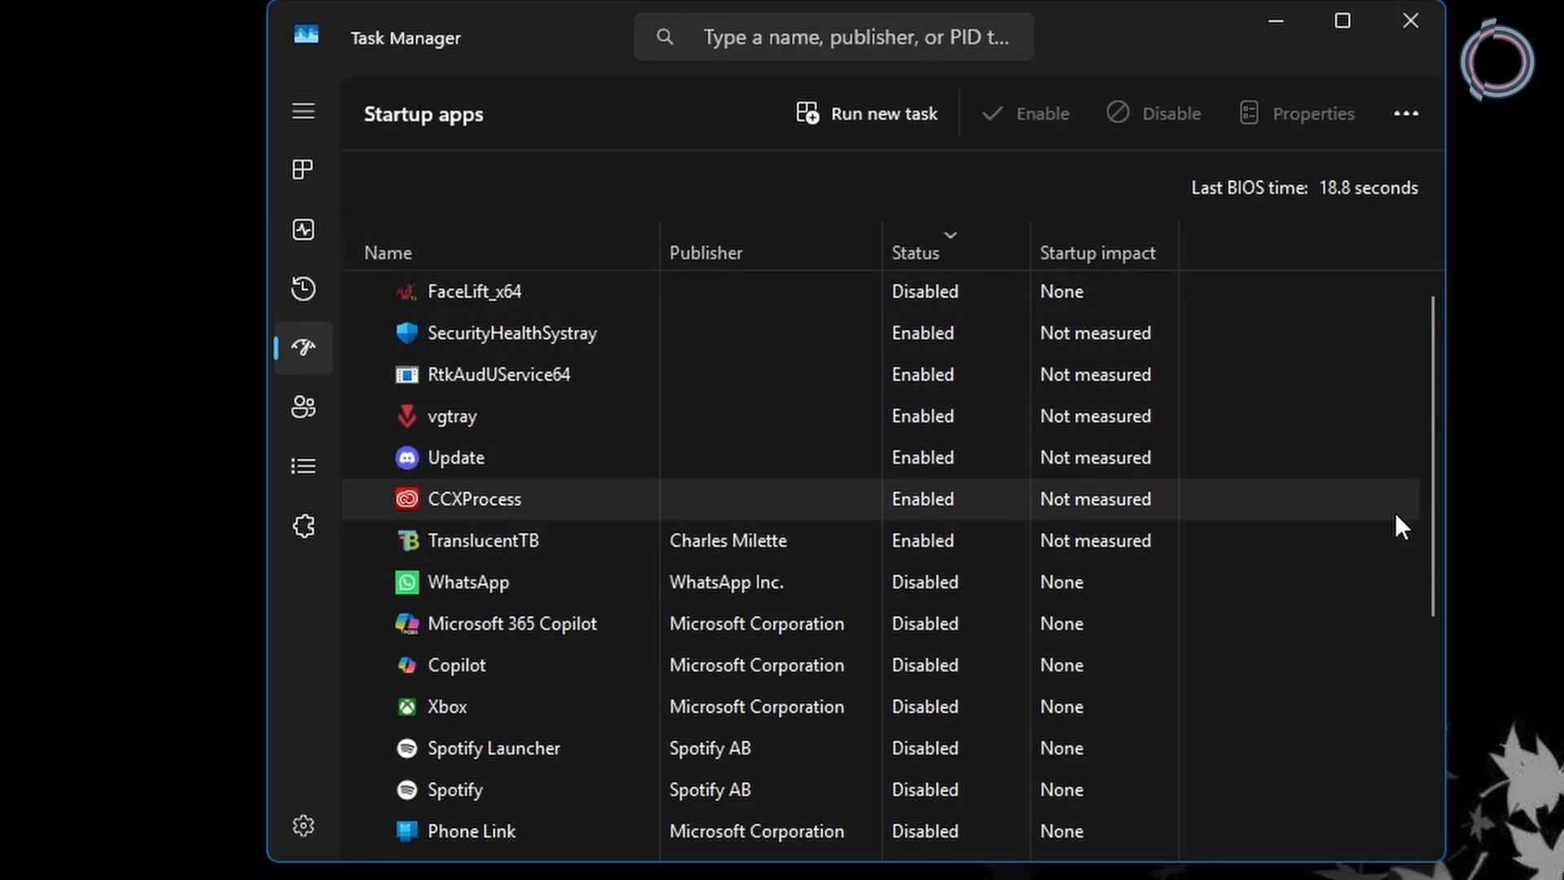
# Step: Scroll through Task Manager's Startup apps list to review each program's status
pyautogui.scroll(-3)
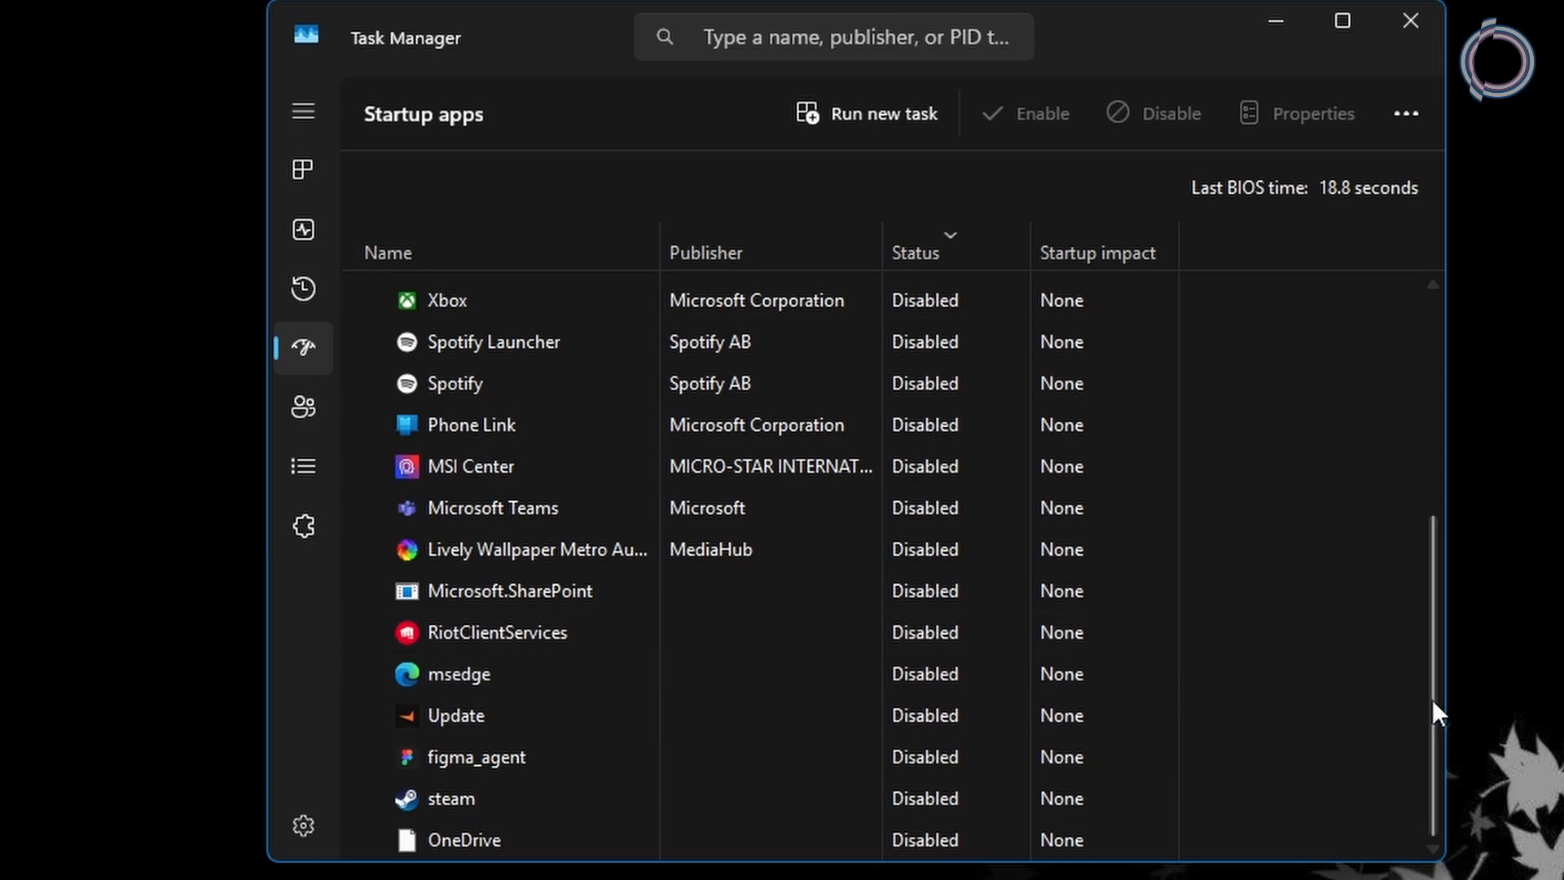
pyautogui.scroll(3)
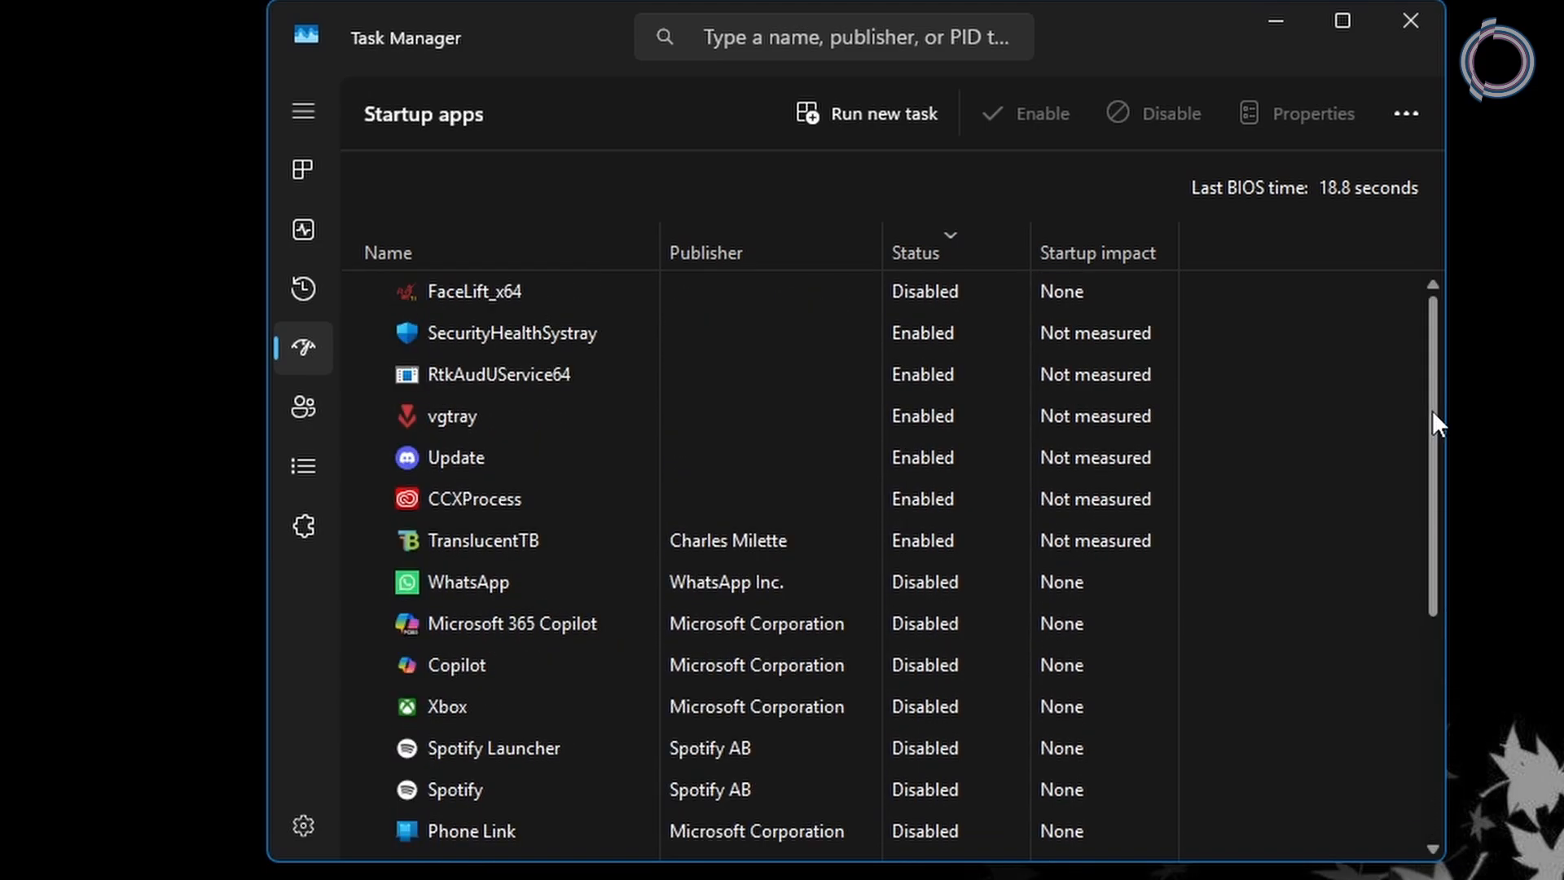
pyautogui.scroll(-3)
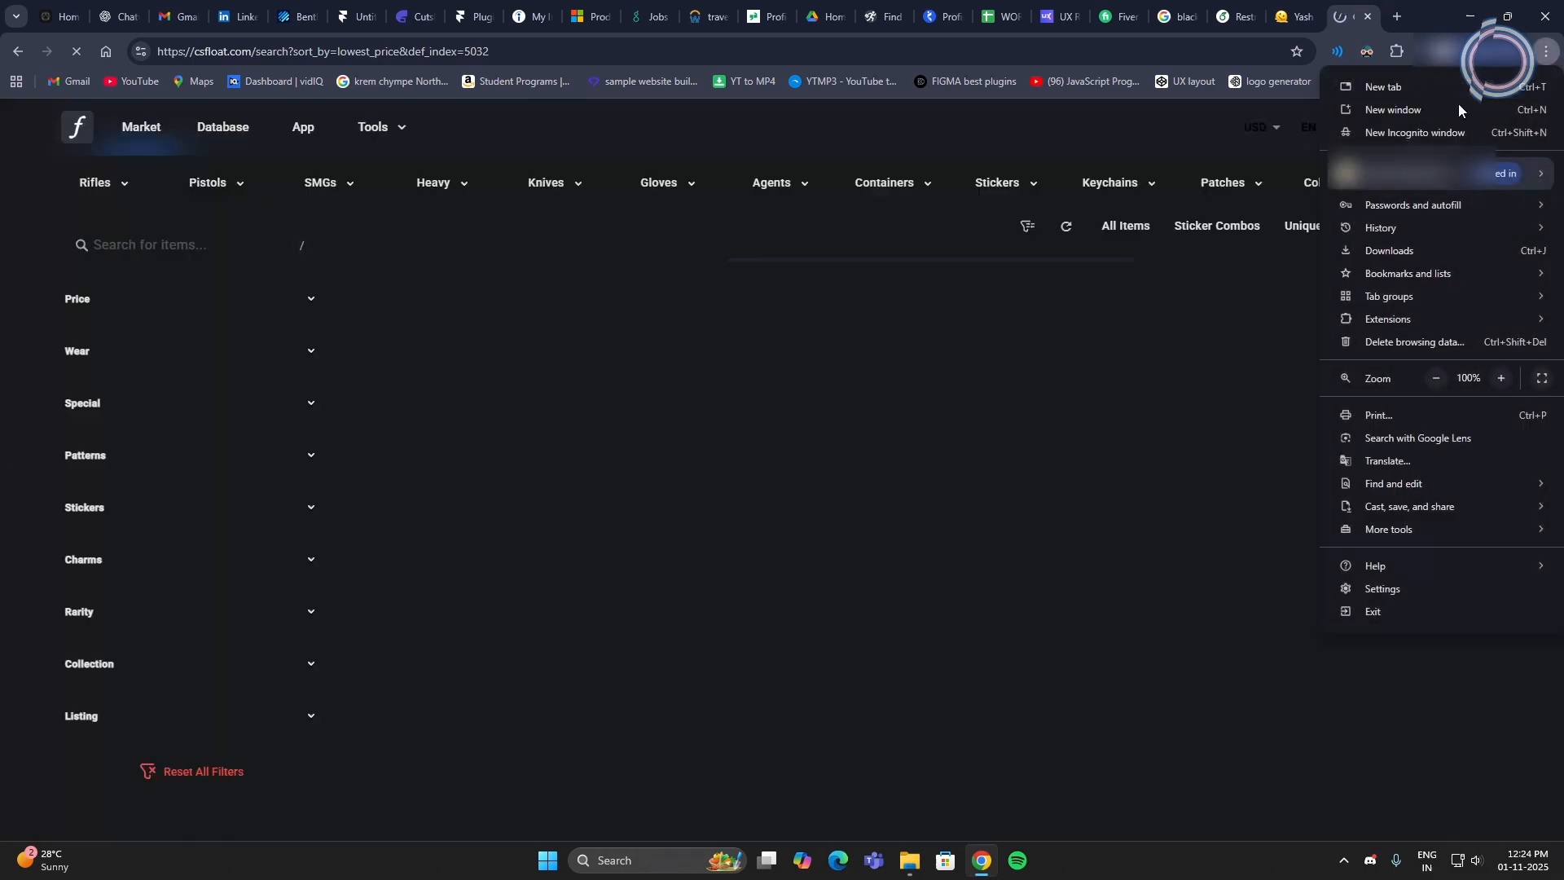
# Step: Turn off 'Continue running background apps when Google Chrome is closed' in Chrome's System settings
pyautogui.click(1383, 590)
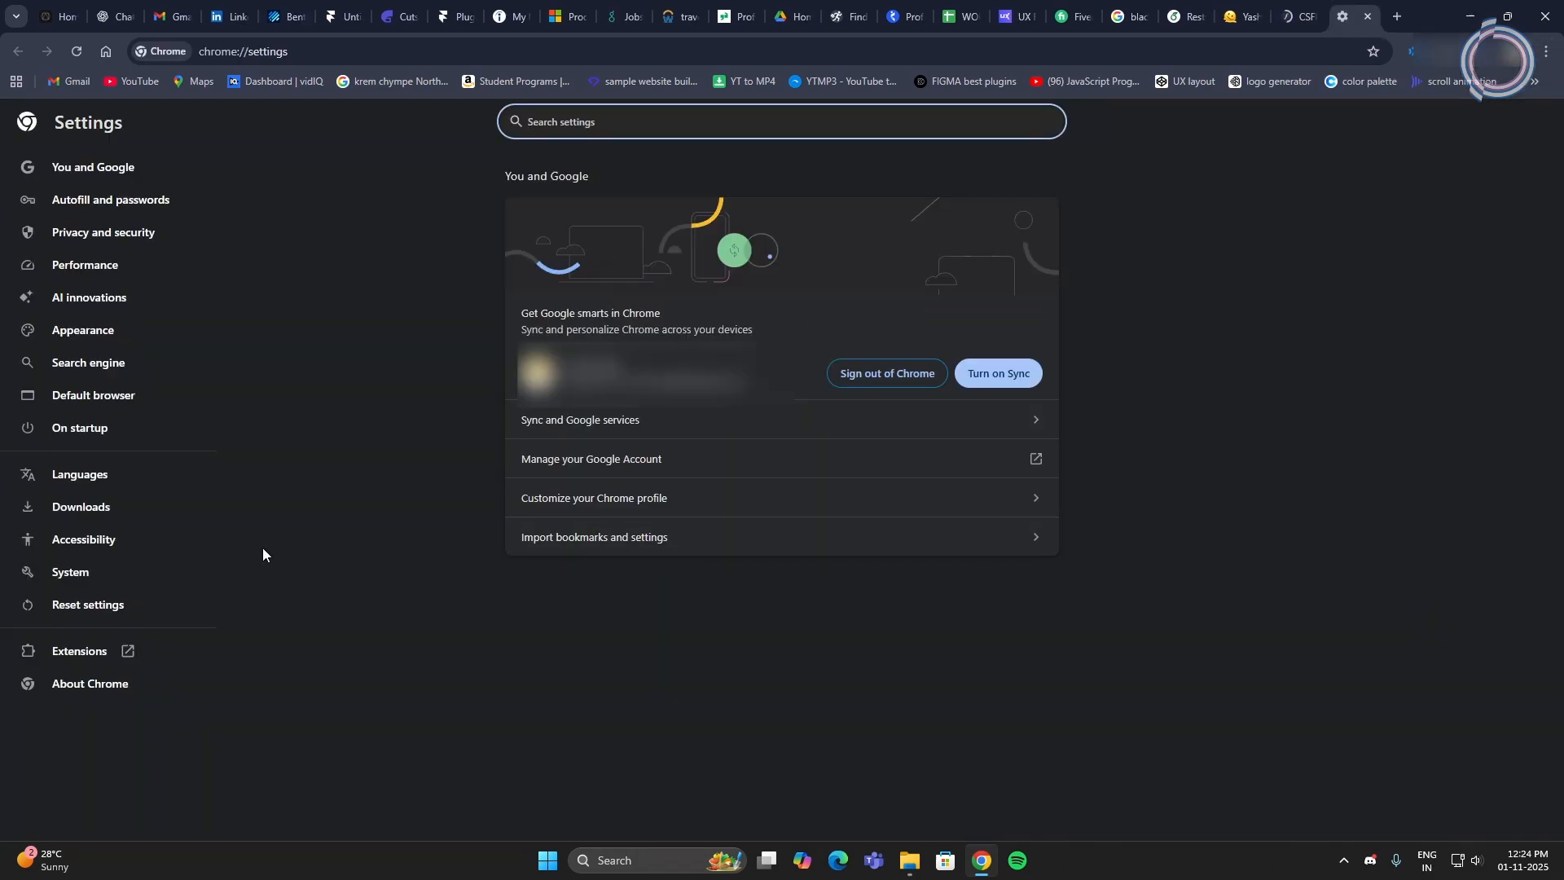
pyautogui.click(70, 572)
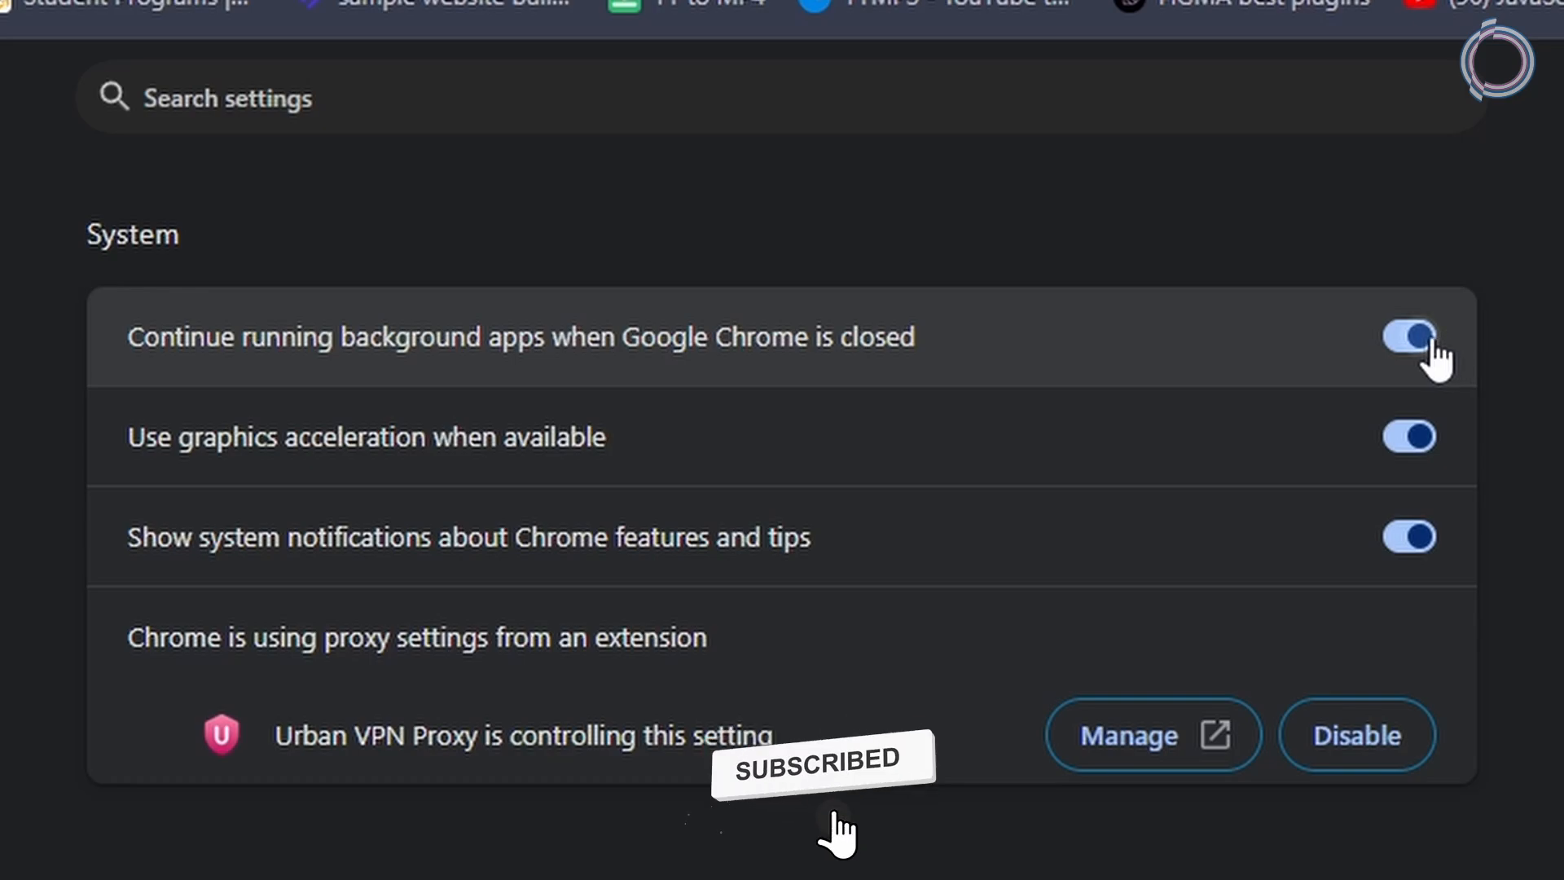
pyautogui.click(1407, 336)
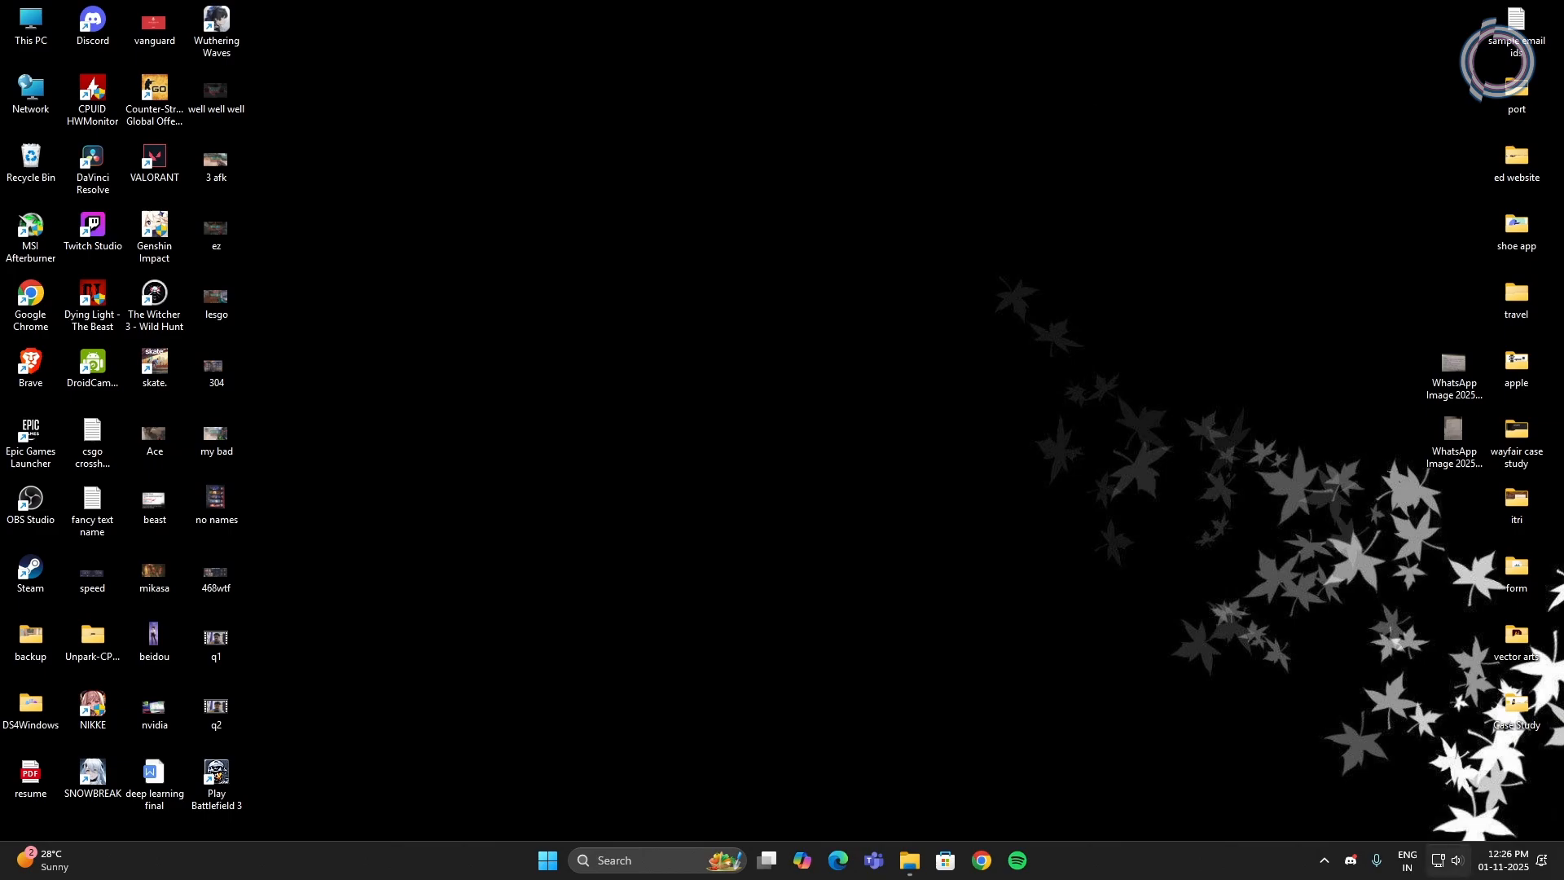
# Step: Open Network and Internet settings from the taskbar network icon's right-click menu
pyautogui.rightClick(1457, 860)
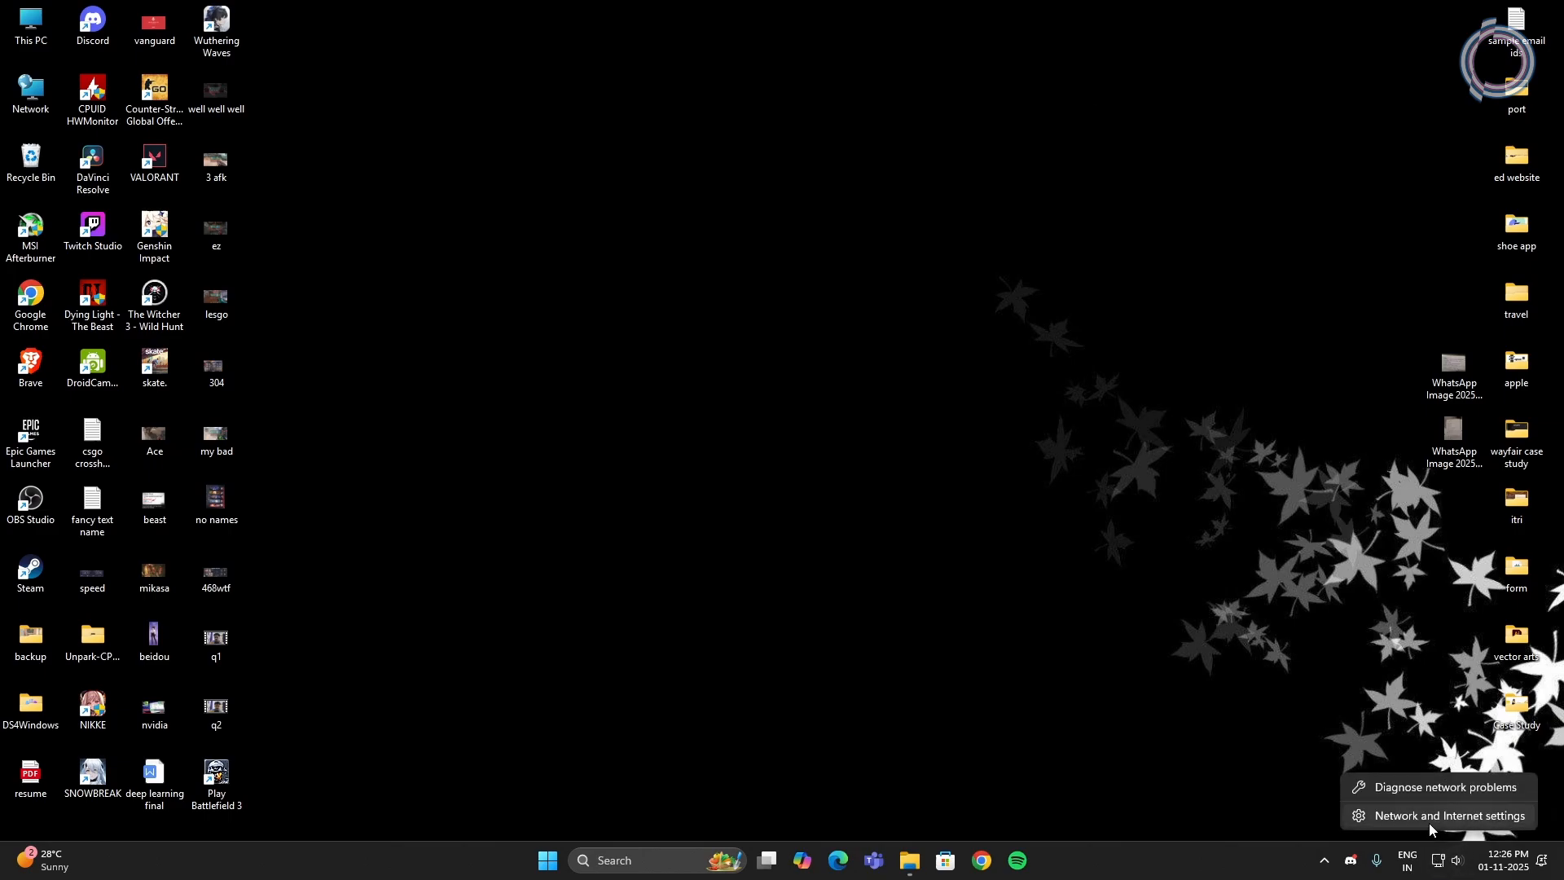
pyautogui.click(1449, 815)
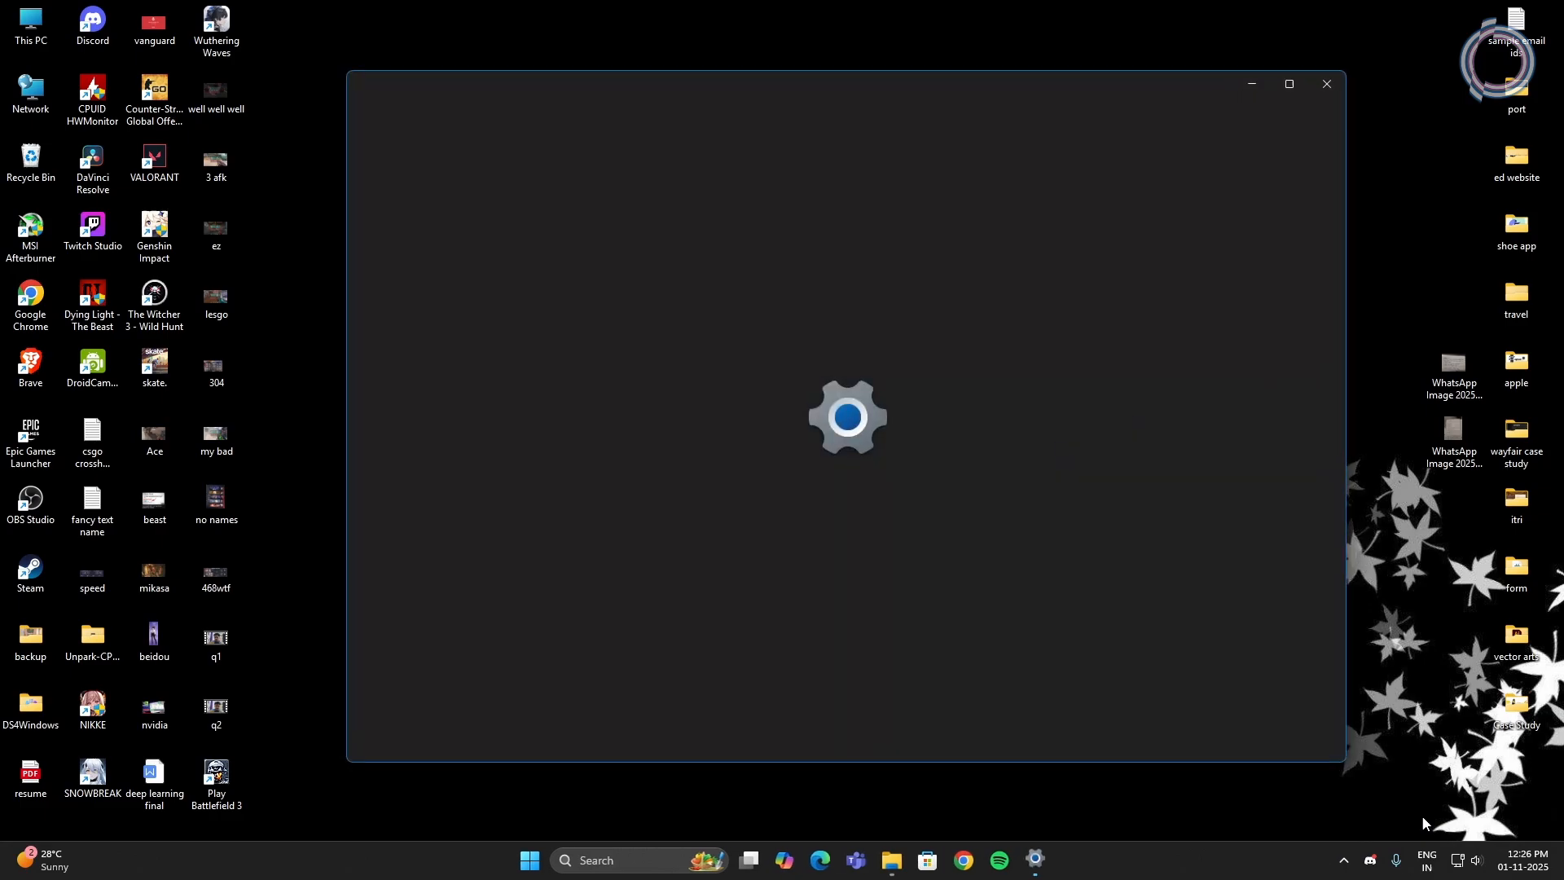